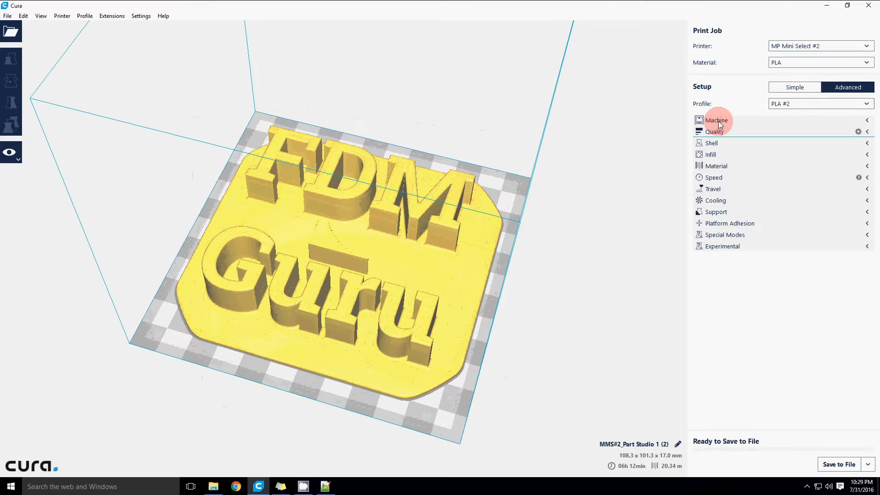
mouse_move(870, 122)
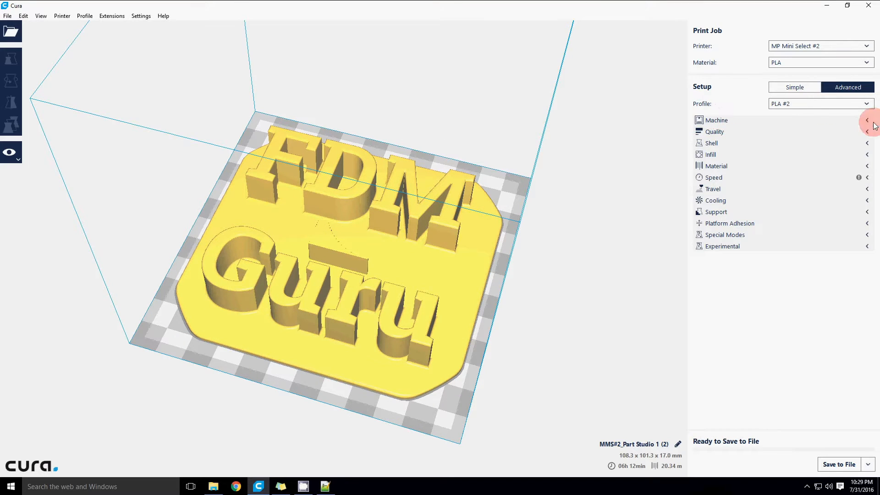
mouse_move(780, 120)
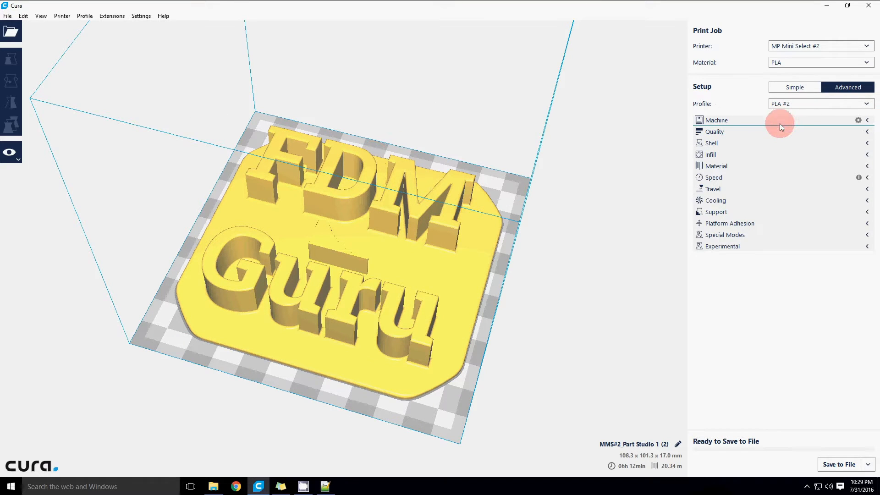
mouse_move(758, 224)
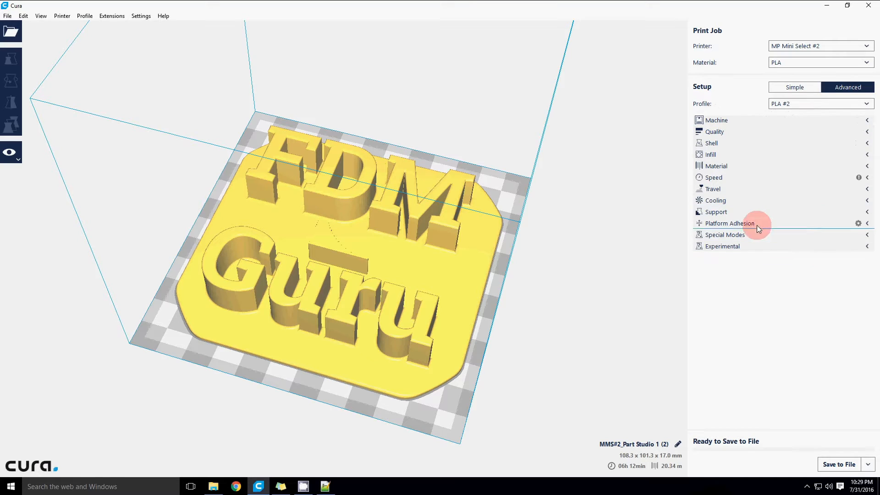
mouse_move(757, 250)
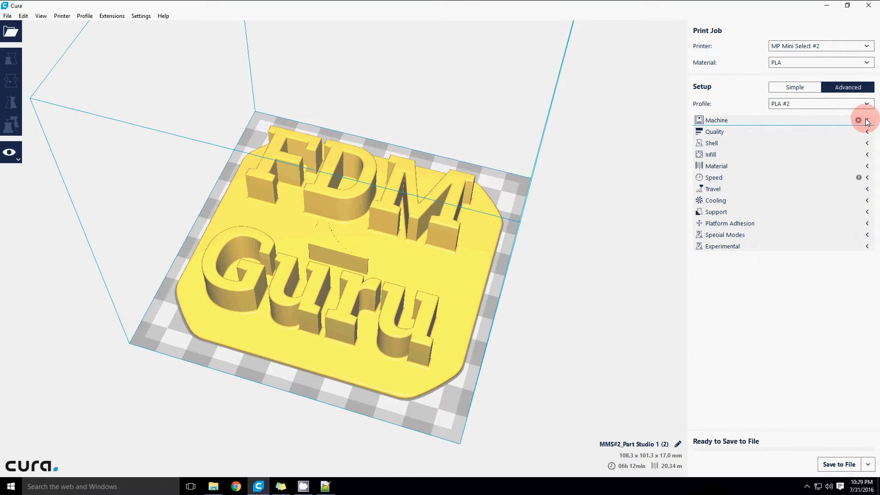
mouse_move(725, 120)
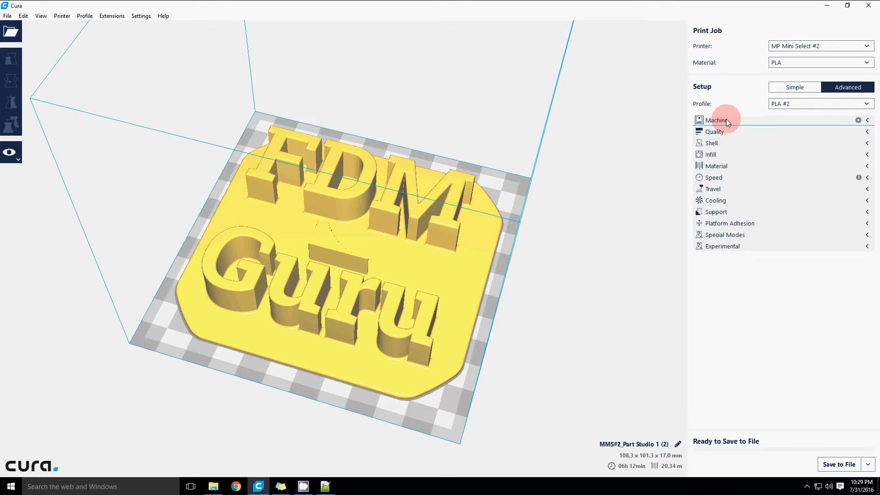
mouse_move(777, 261)
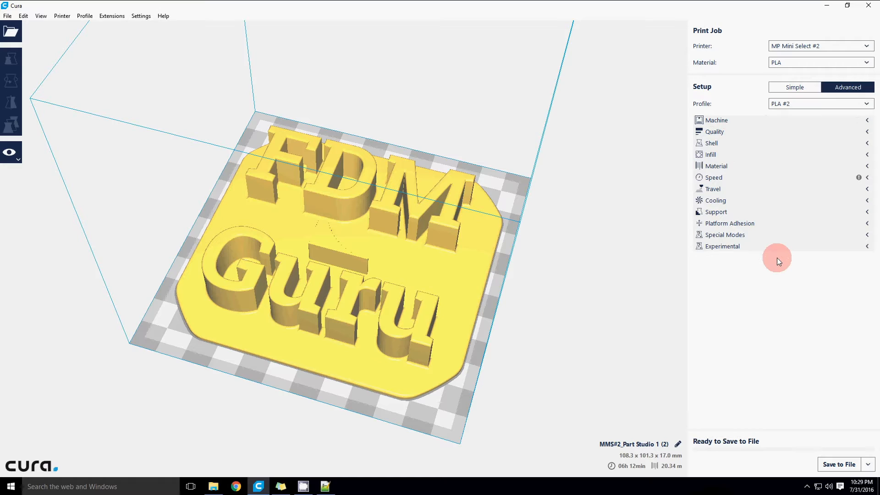
mouse_move(784, 259)
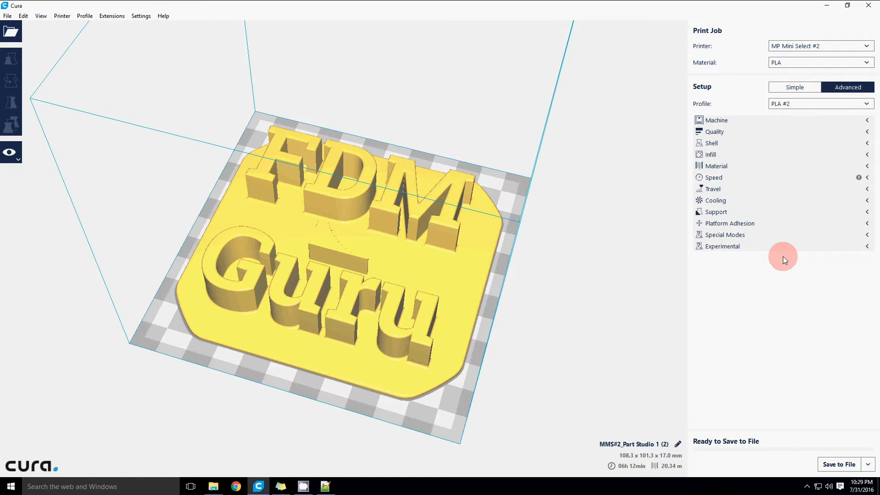
mouse_move(757, 259)
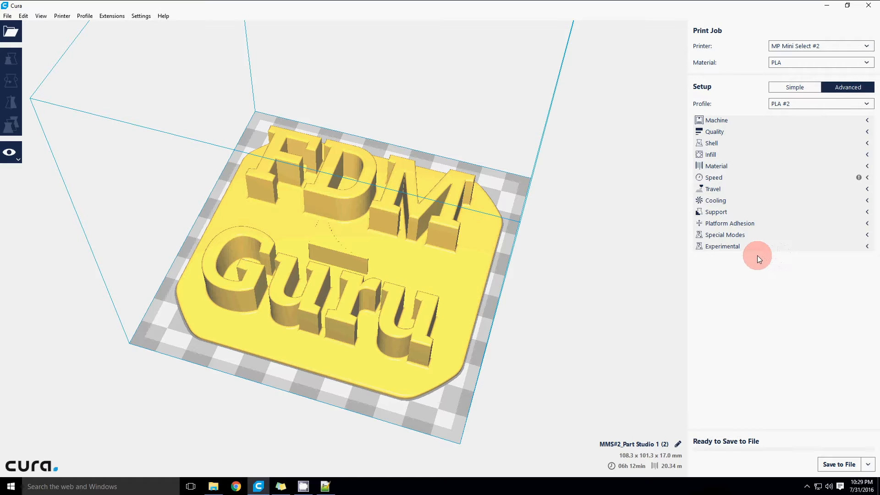
mouse_move(752, 264)
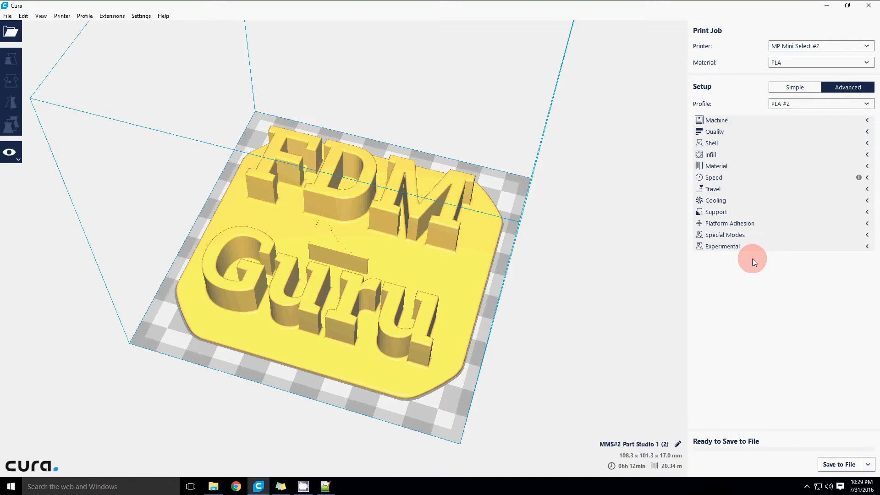
mouse_move(761, 259)
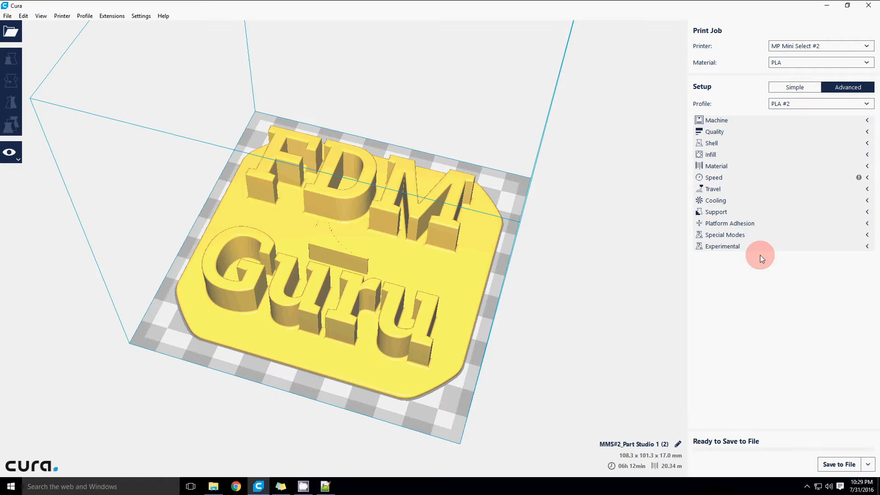
mouse_move(802, 234)
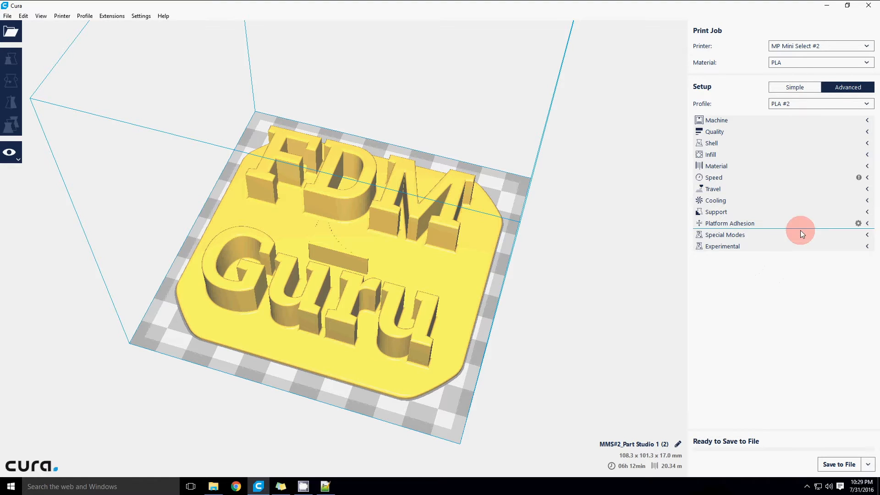
mouse_move(778, 259)
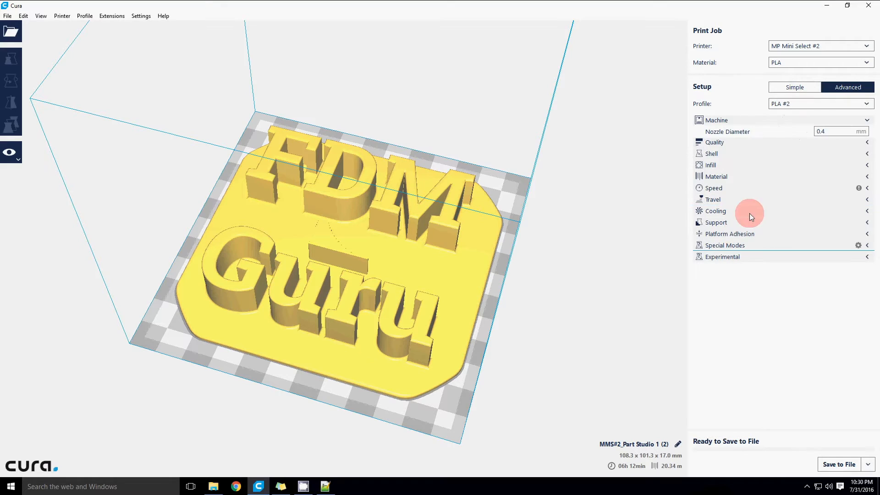
mouse_move(735, 251)
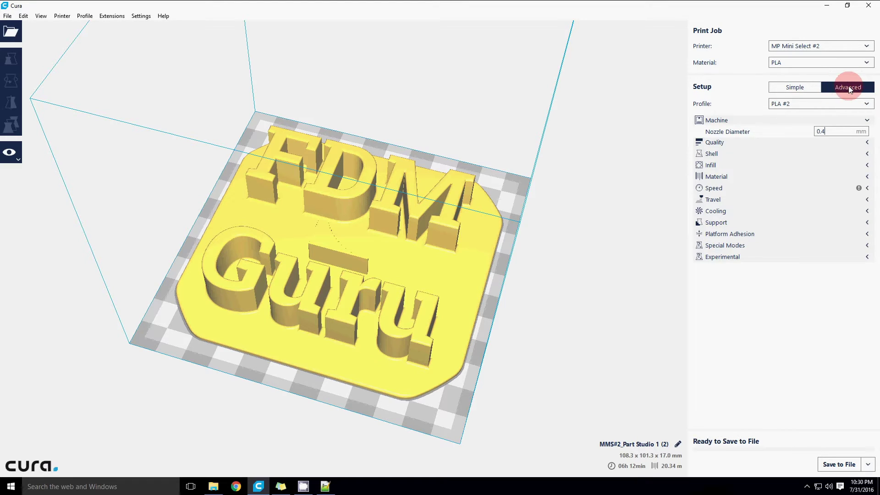
mouse_move(830, 108)
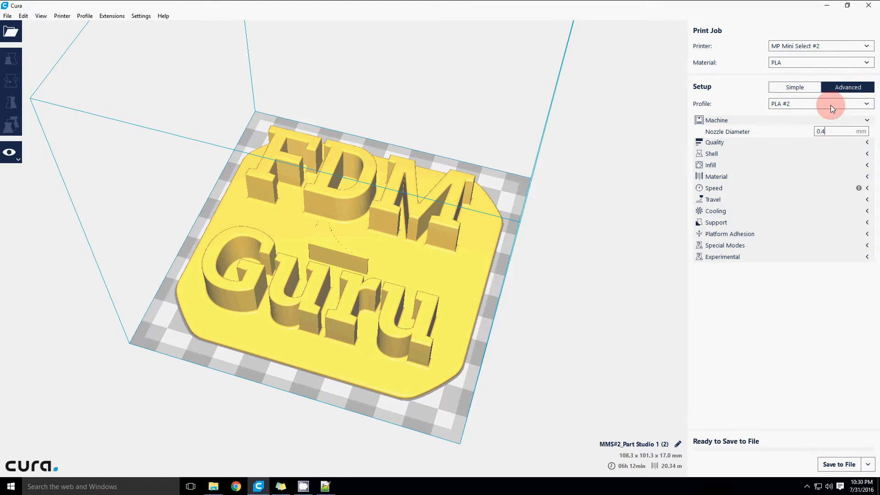
mouse_move(700, 266)
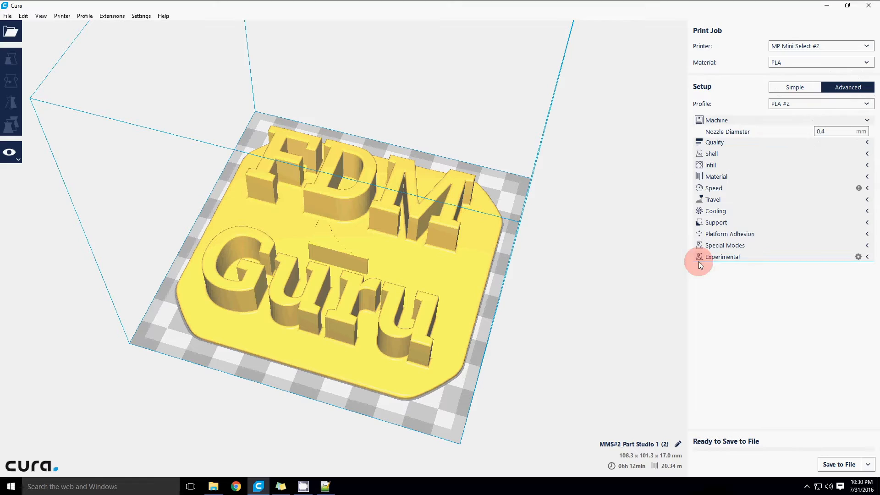
mouse_move(854, 125)
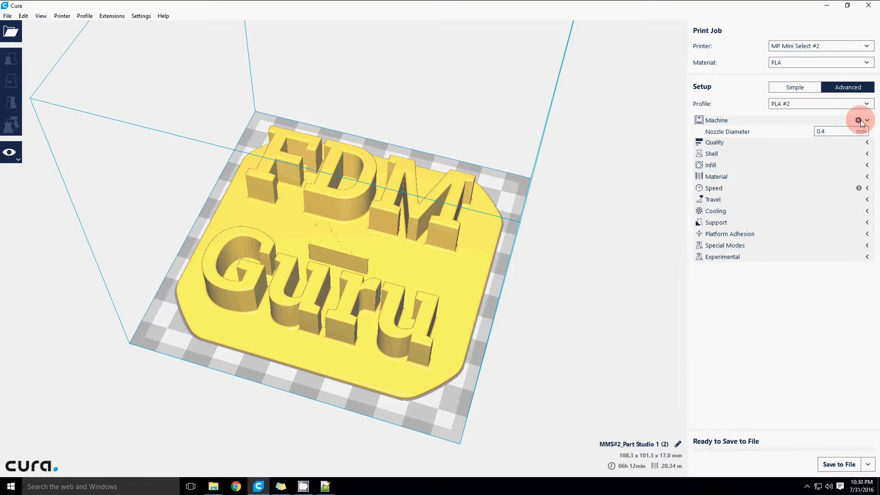
left_click(858, 121)
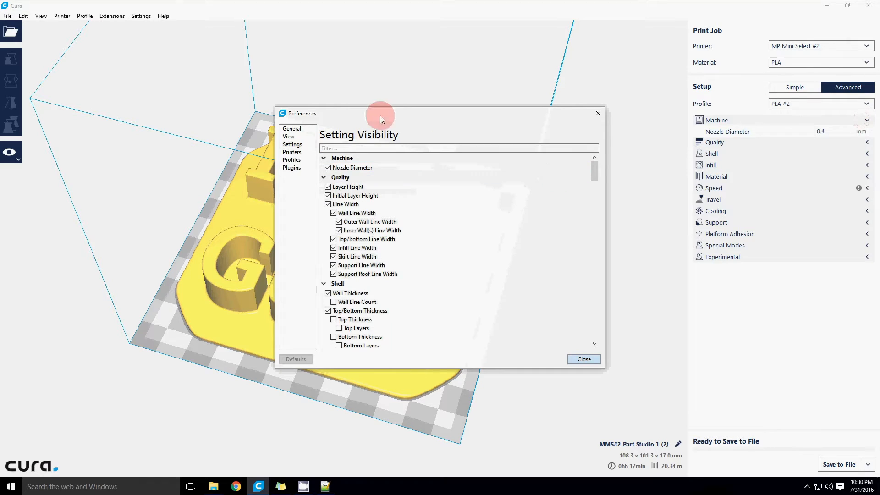
mouse_move(593, 171)
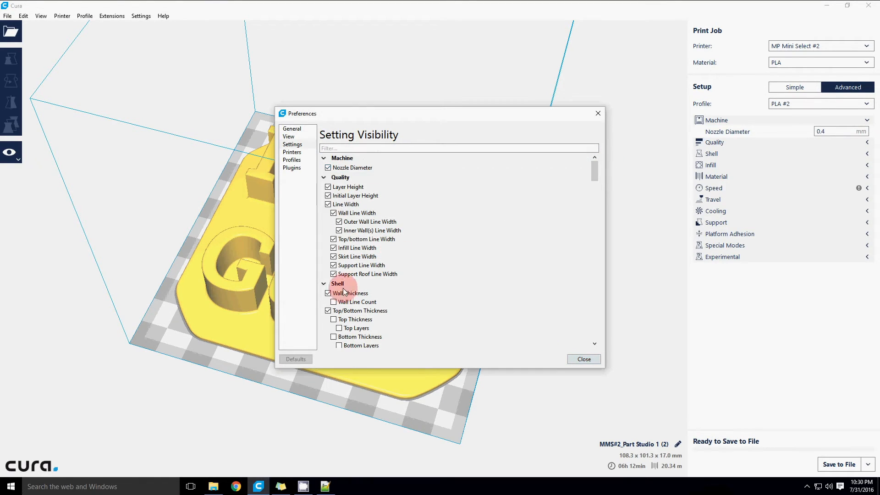
scroll("down", 3)
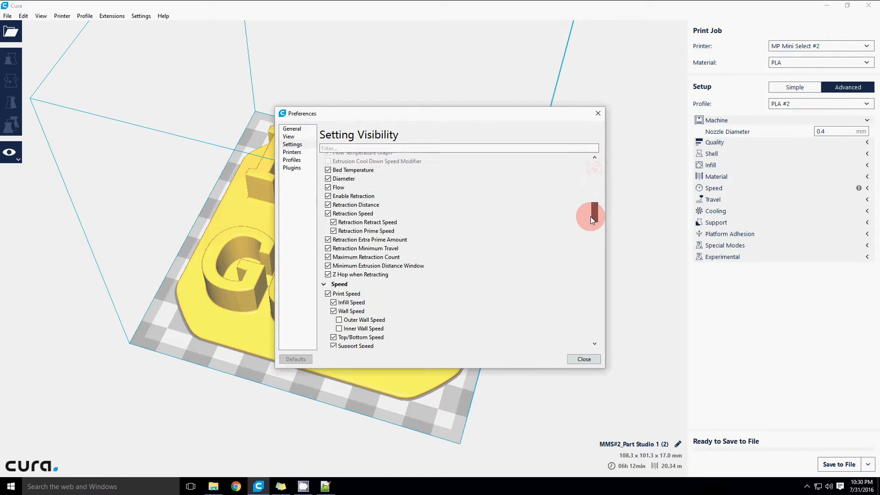
scroll("up", 3)
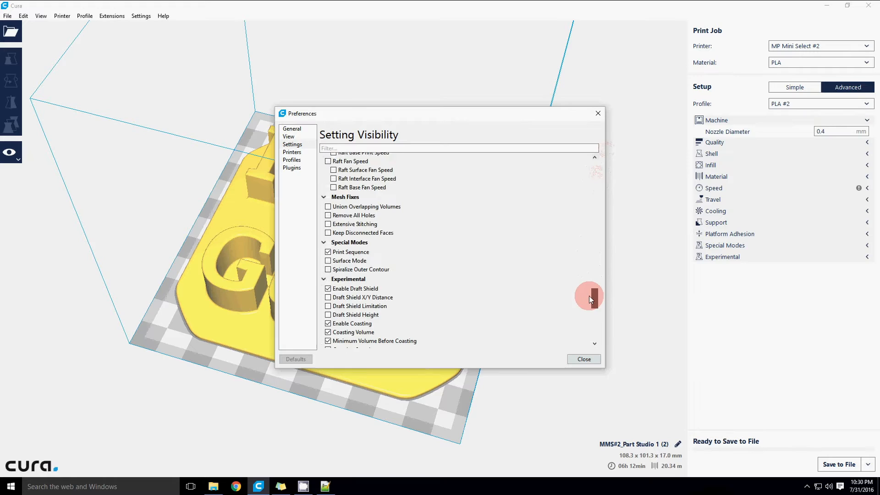
scroll("down", 3)
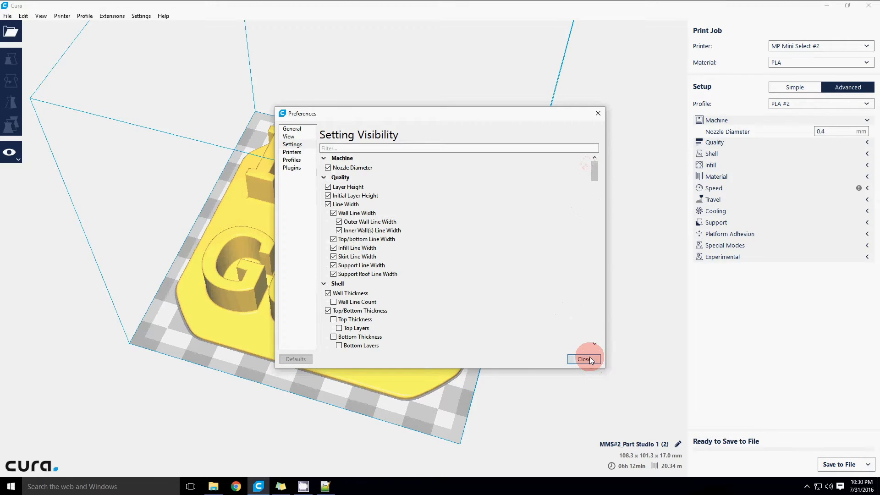
left_click(584, 359)
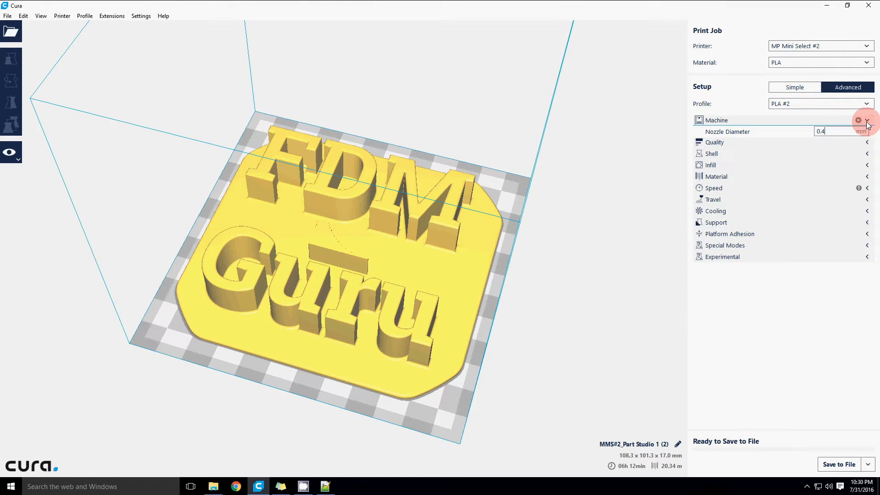
Step: Collapse Machine and review Quality: 0.2 mm layers, 0.3 mm initial layer, 0.4 mm line width
left_click(714, 131)
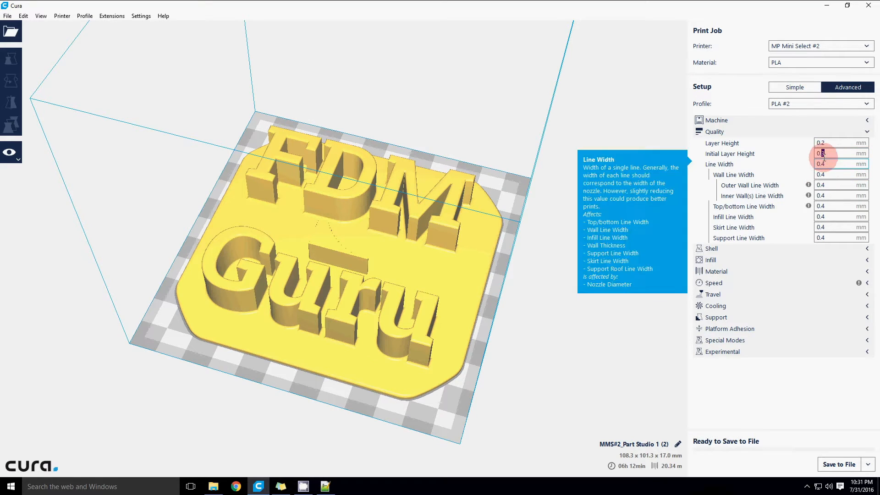
mouse_move(840, 153)
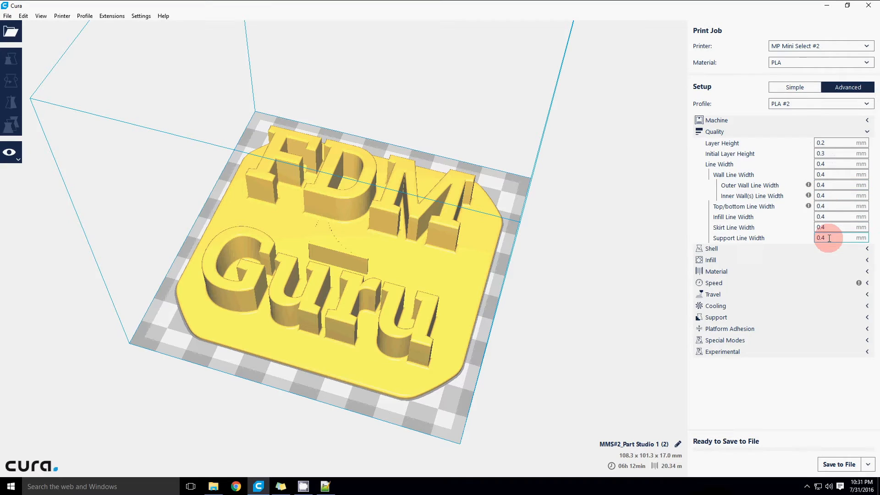
mouse_move(825, 239)
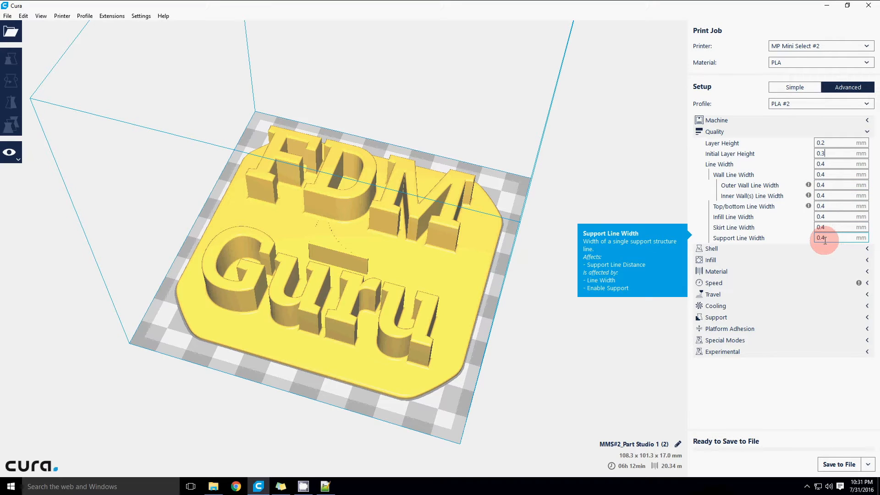
mouse_move(836, 174)
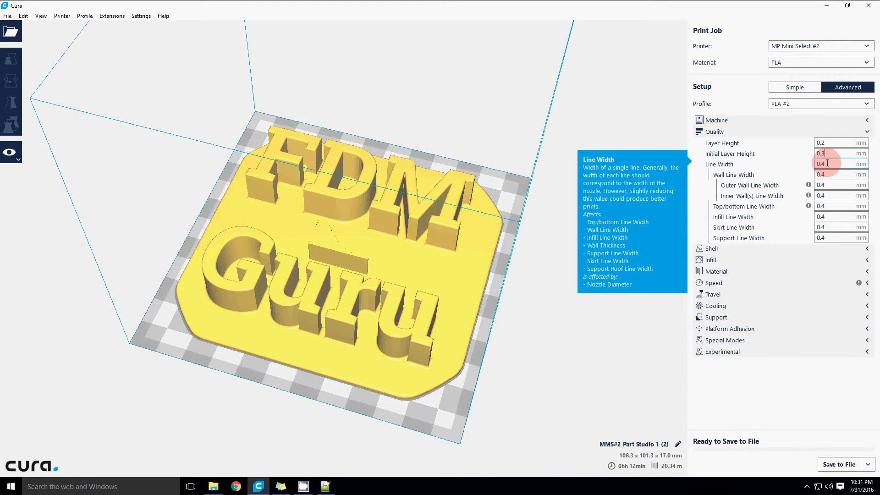
left_click(836, 165)
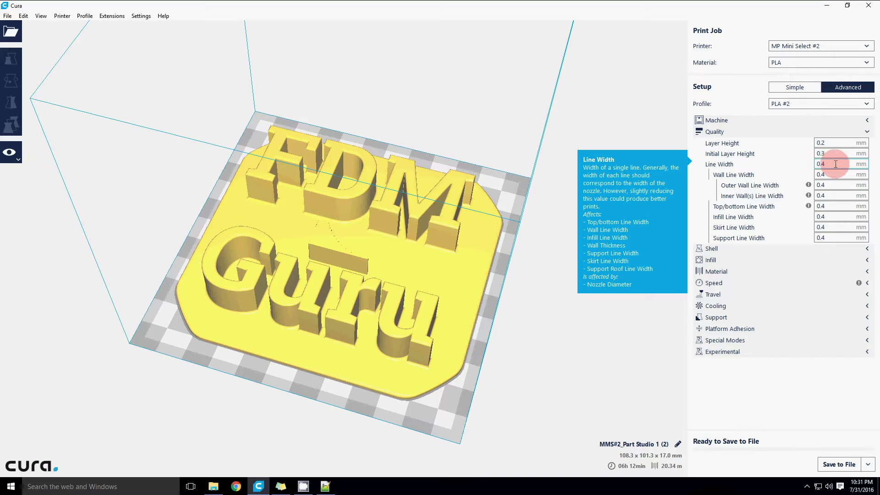
left_click(867, 120)
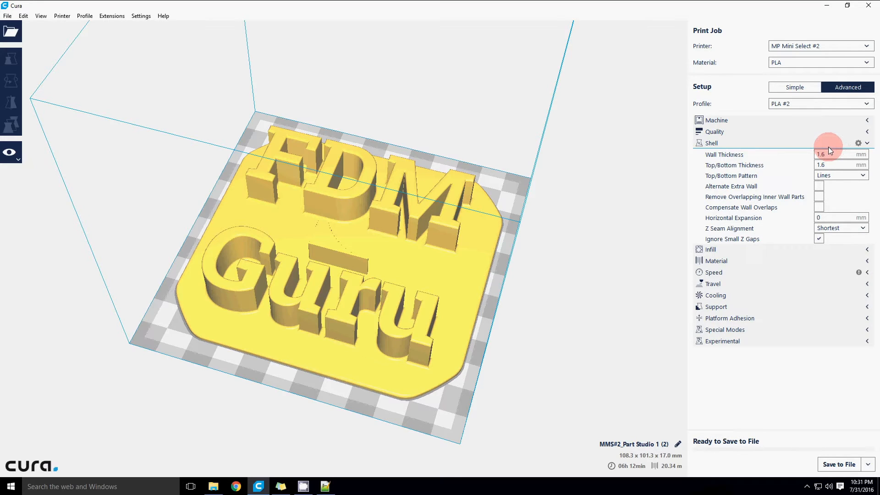
Step: Select the FDM Guru model and show it in Layers view, scrubbing to around layer 53
left_click(354, 224)
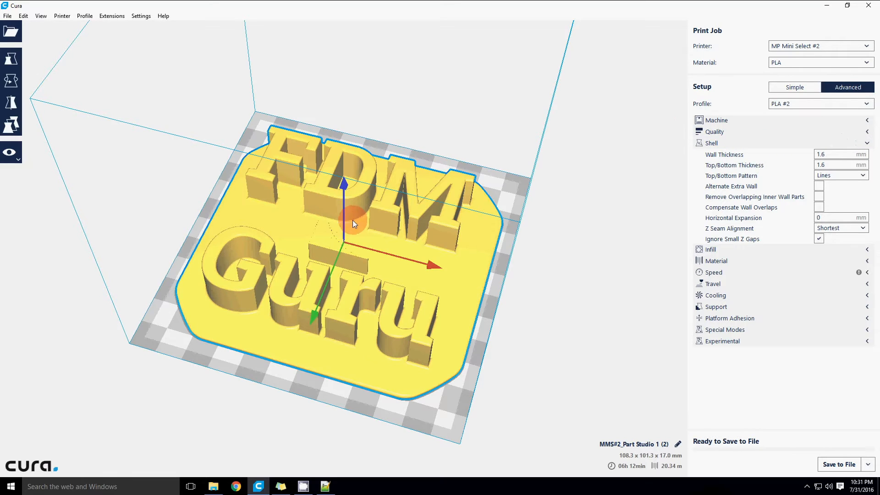
left_click(11, 152)
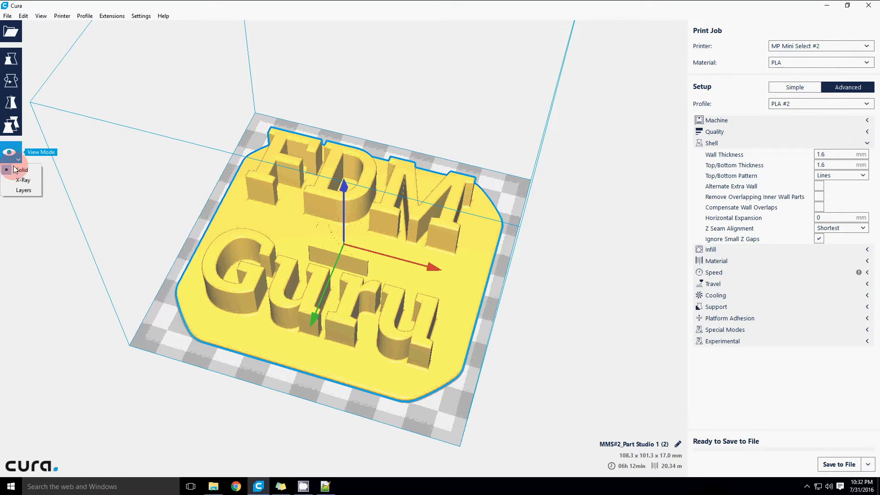
left_click(24, 190)
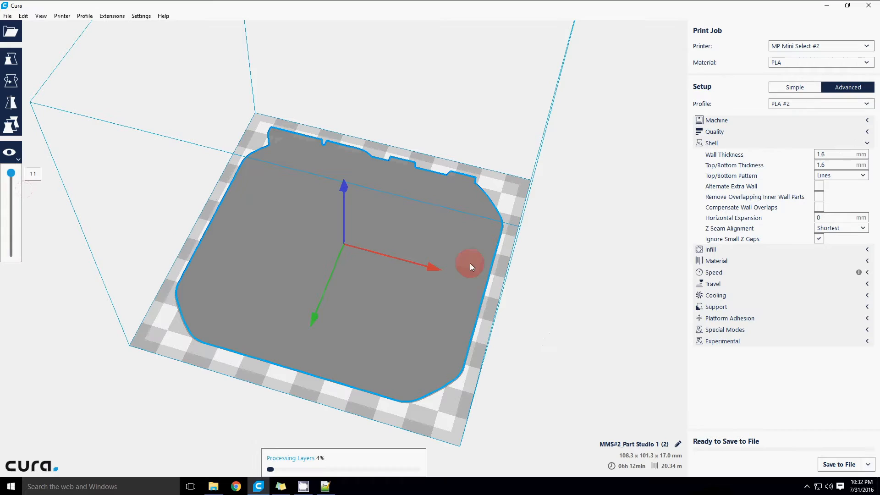
mouse_move(545, 221)
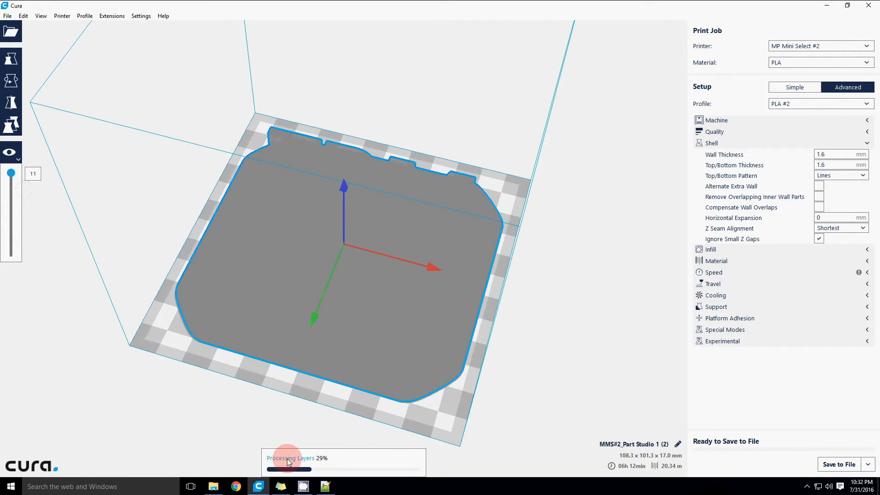
mouse_move(764, 169)
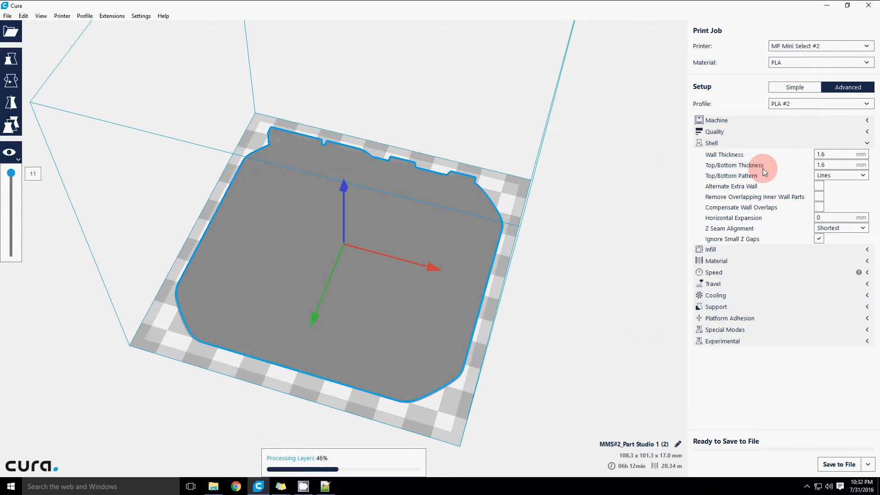
left_click_drag(10, 174, 10, 203)
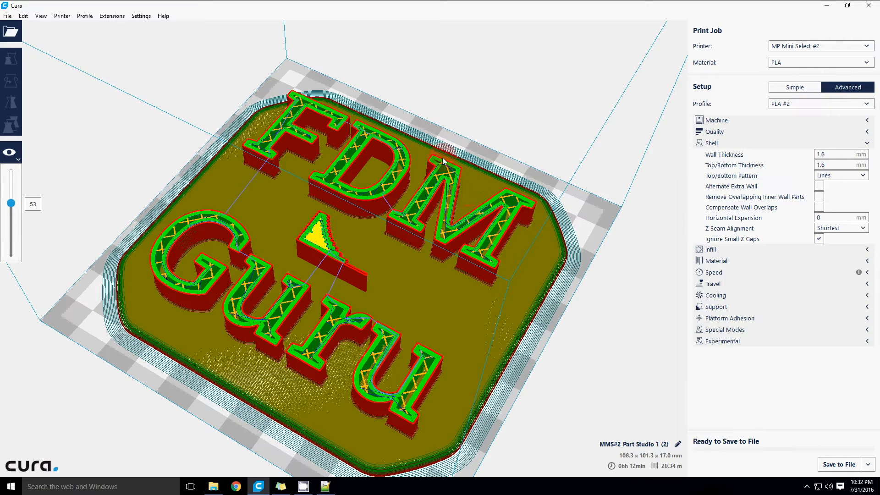
mouse_move(536, 266)
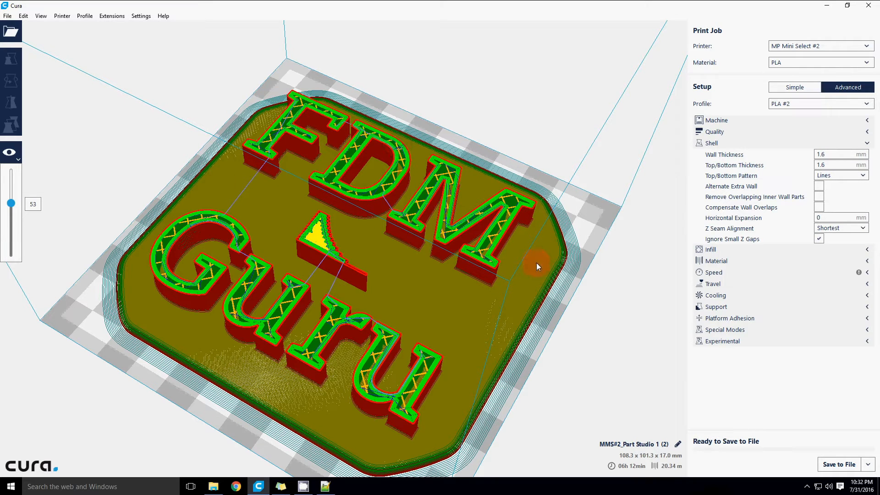
mouse_move(471, 206)
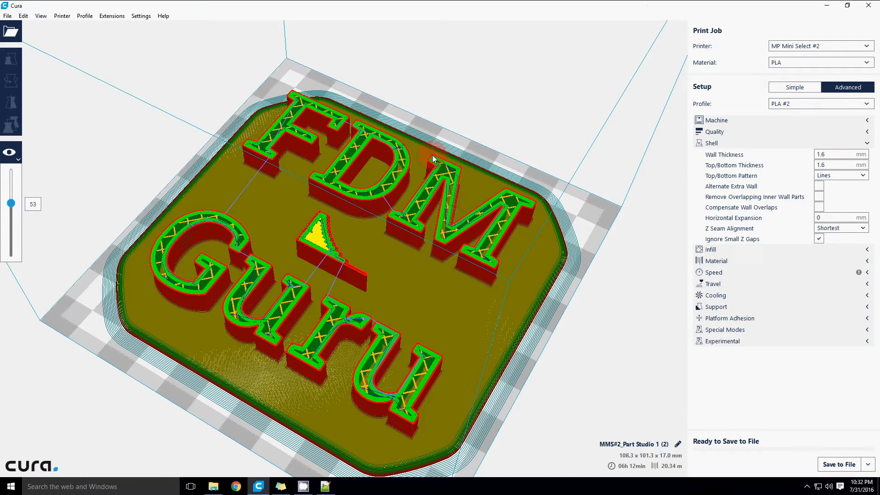
mouse_move(392, 215)
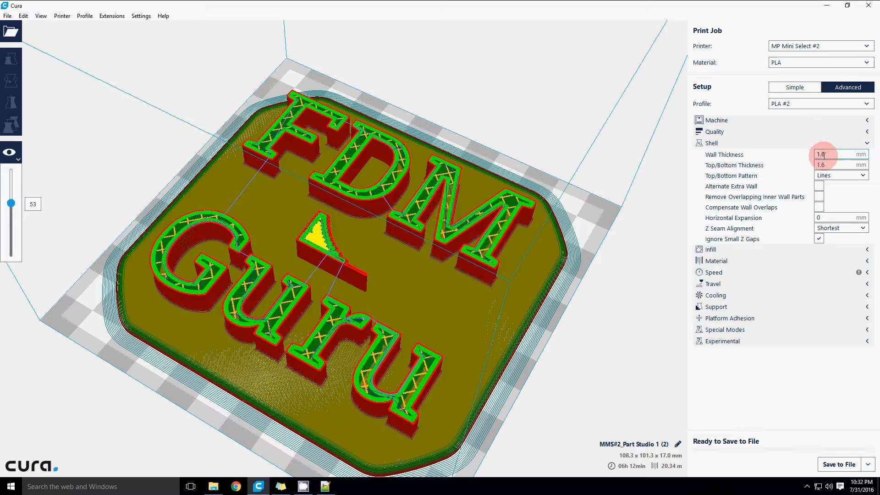
triple_click(830, 154)
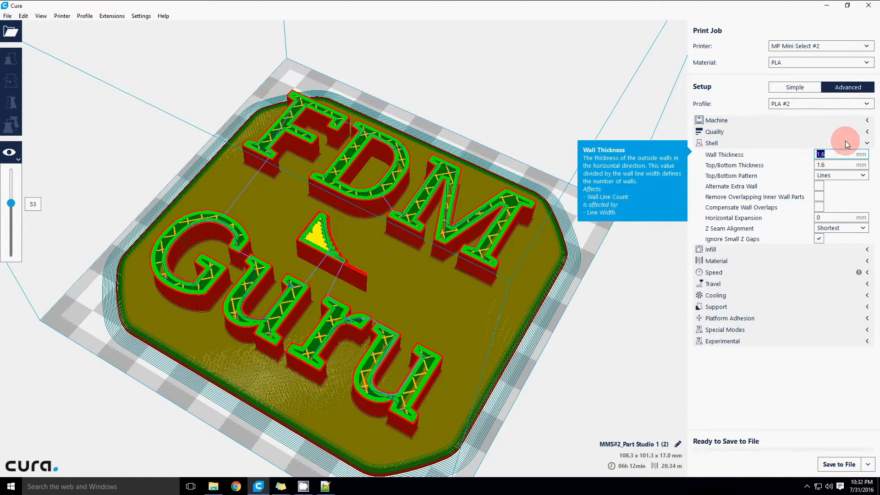
left_click(713, 120)
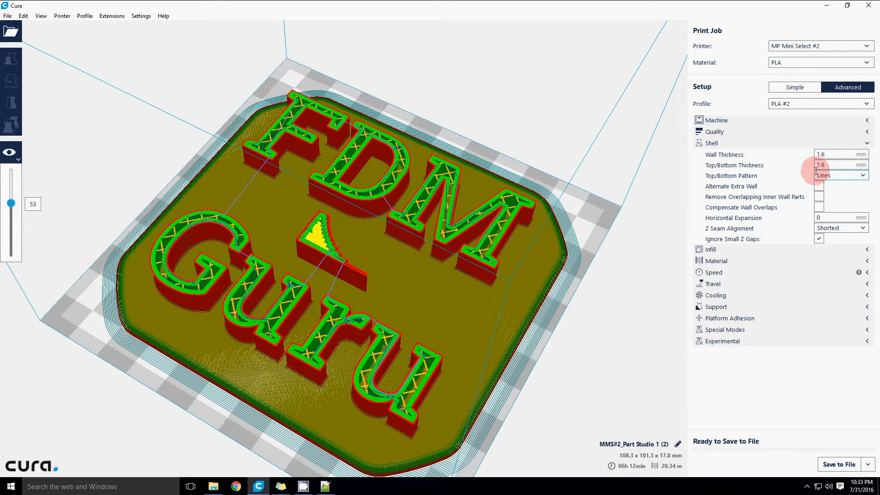
mouse_move(836, 154)
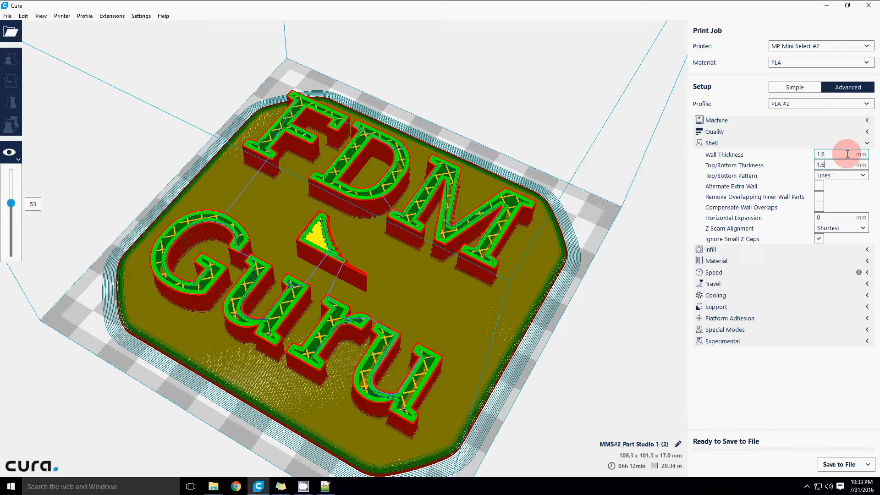
mouse_move(809, 197)
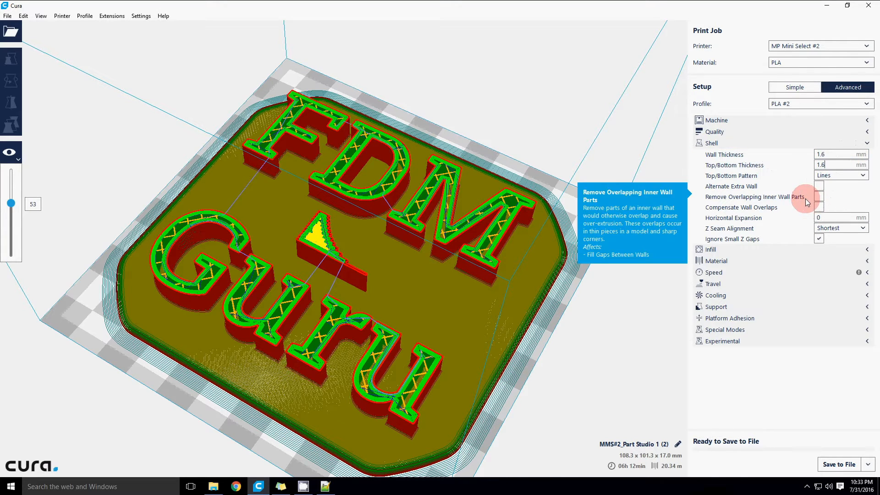
mouse_move(873, 188)
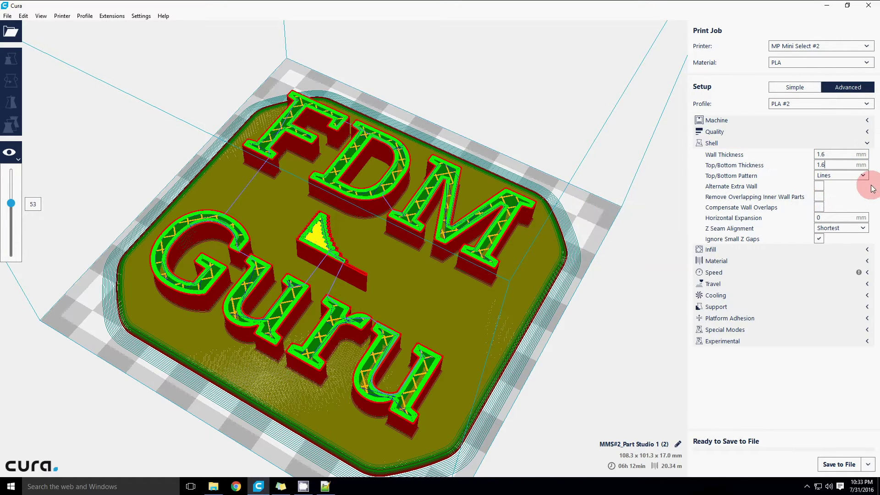
mouse_move(836, 164)
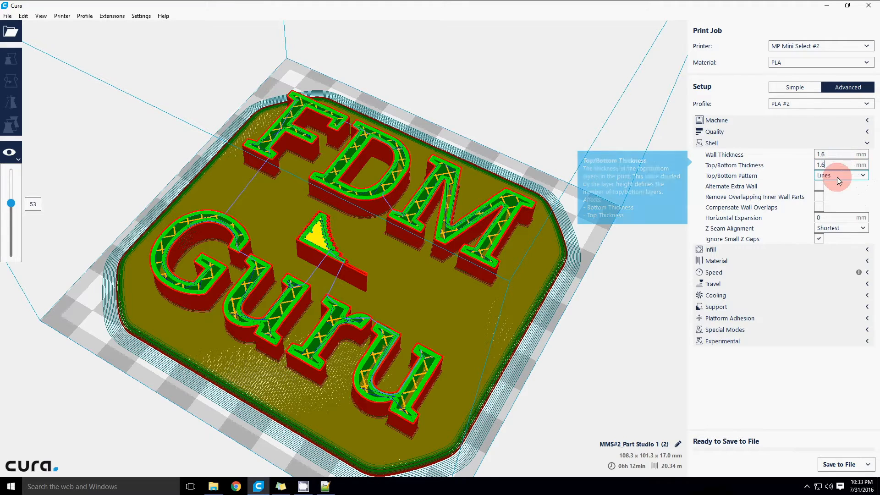
mouse_move(756, 175)
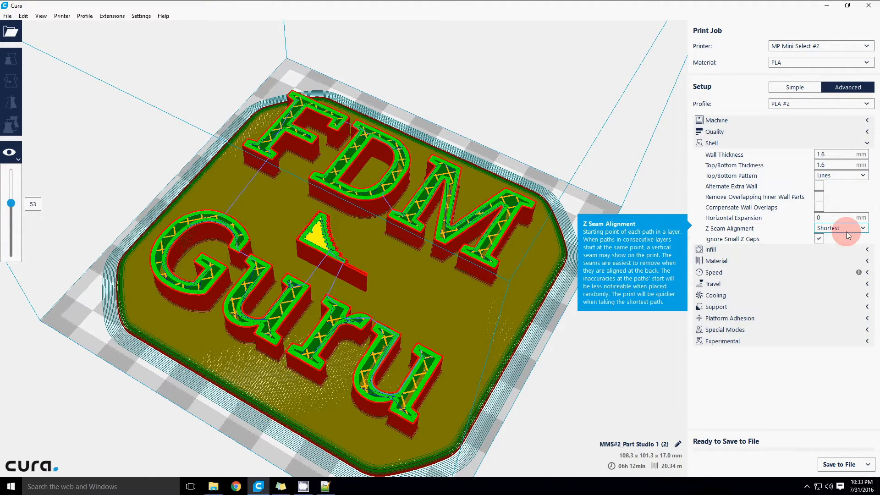
mouse_move(872, 183)
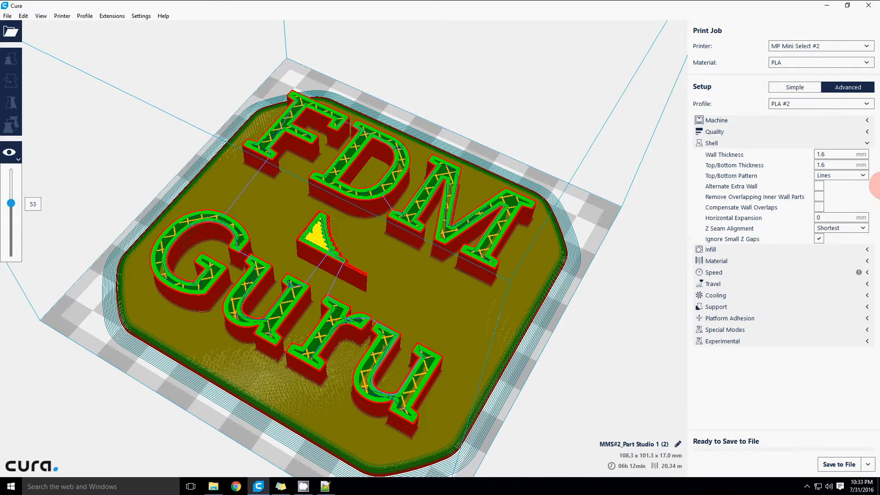
mouse_move(868, 145)
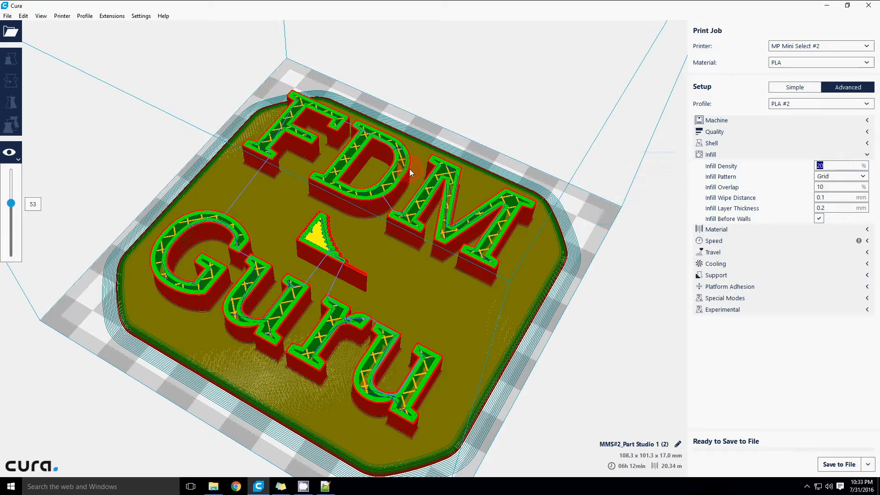
mouse_move(317, 180)
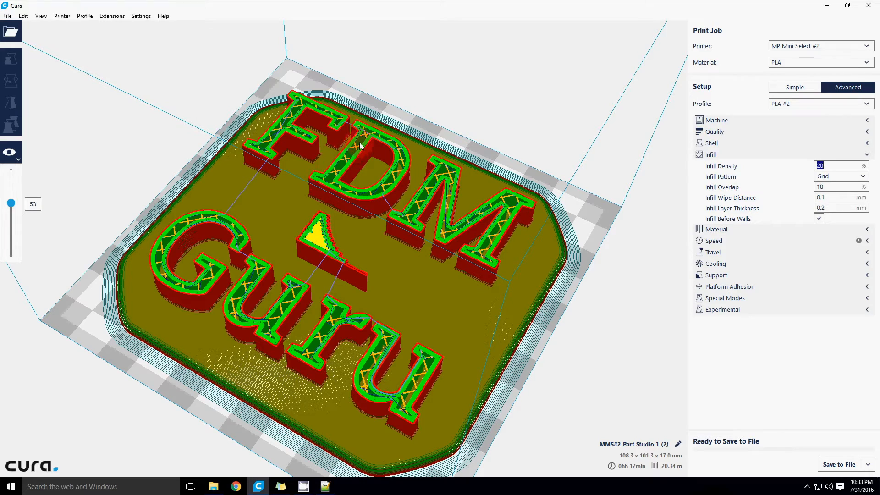
mouse_move(173, 252)
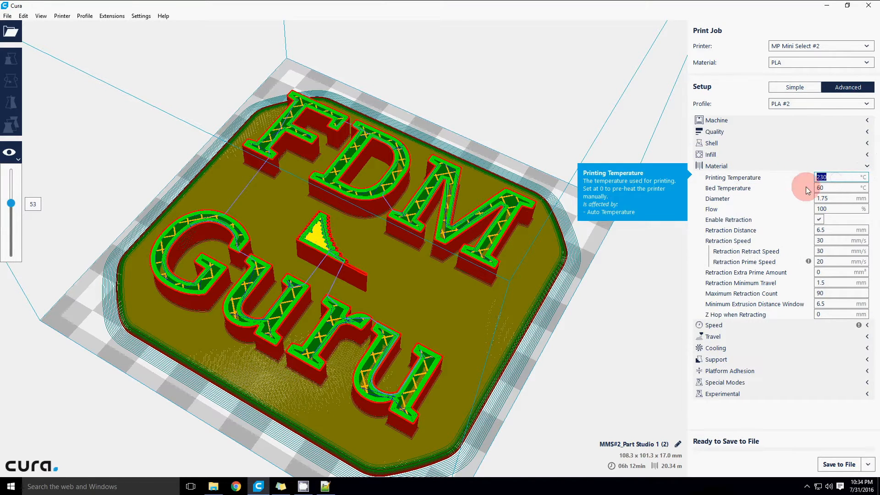
Step: Review the bed temperature at 80 °C and select the printing temperature for editing
left_click(837, 188)
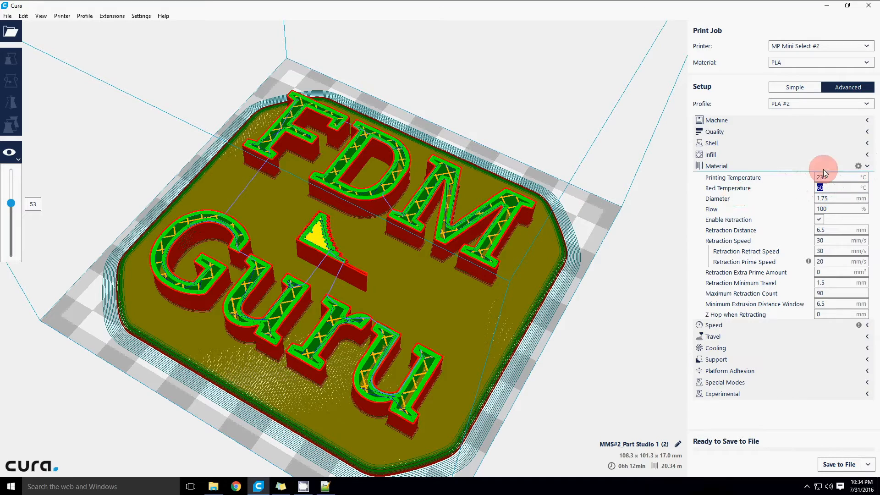
mouse_move(838, 177)
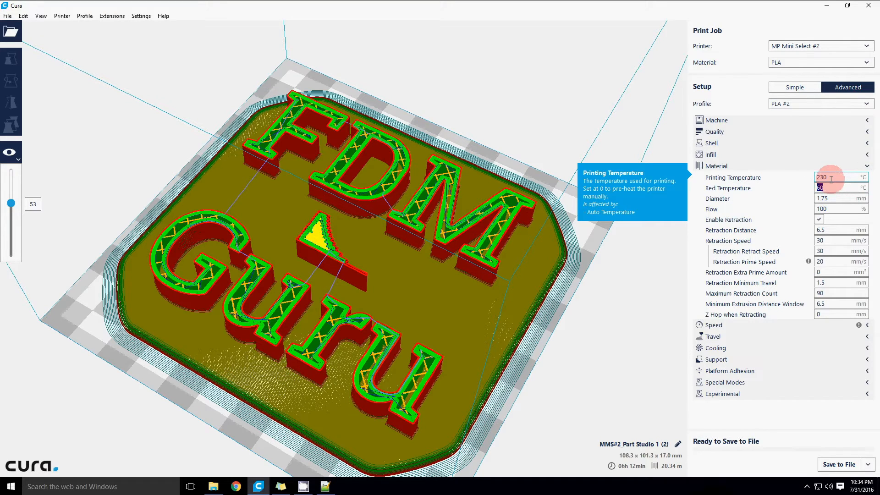
left_click(836, 188)
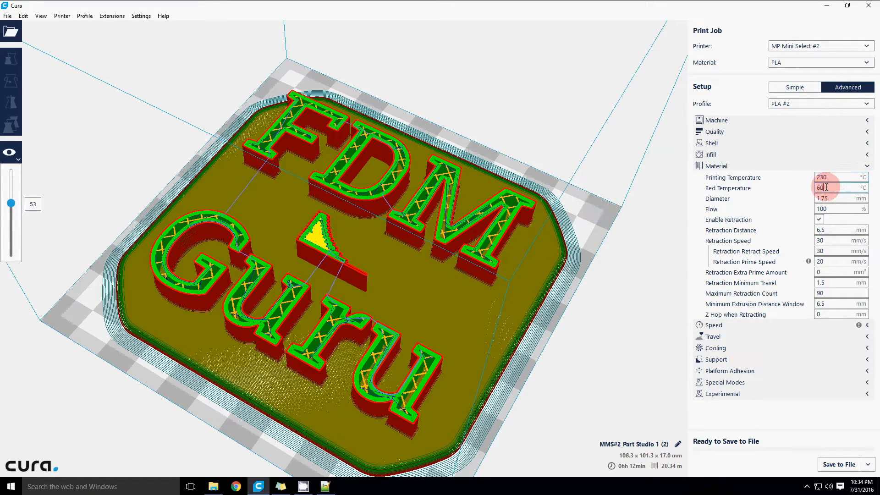
mouse_move(834, 177)
type("200")
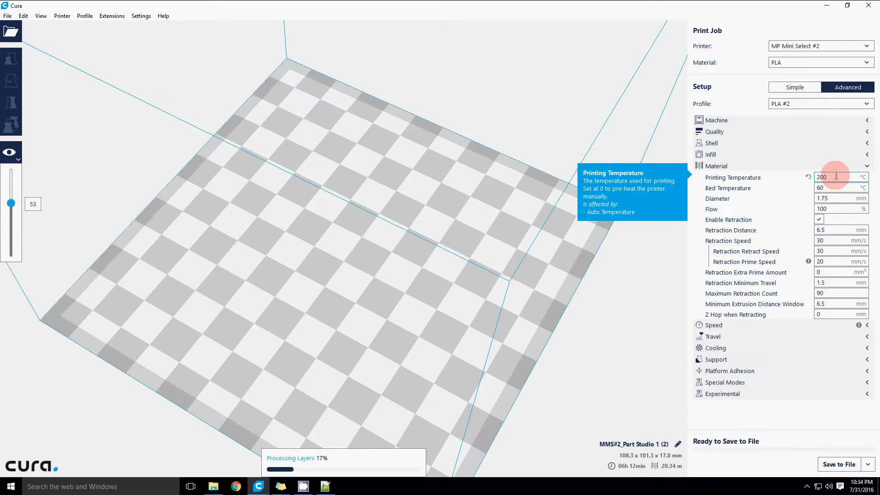
mouse_move(818, 165)
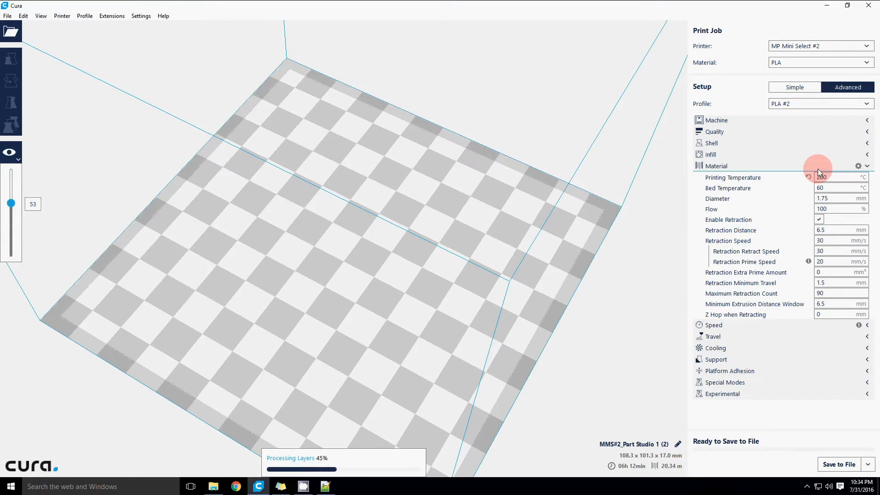
mouse_move(836, 177)
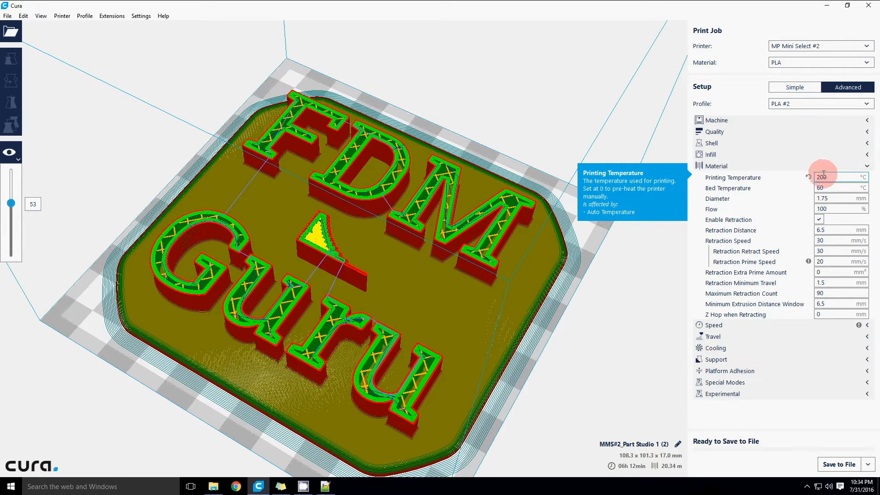
mouse_move(831, 182)
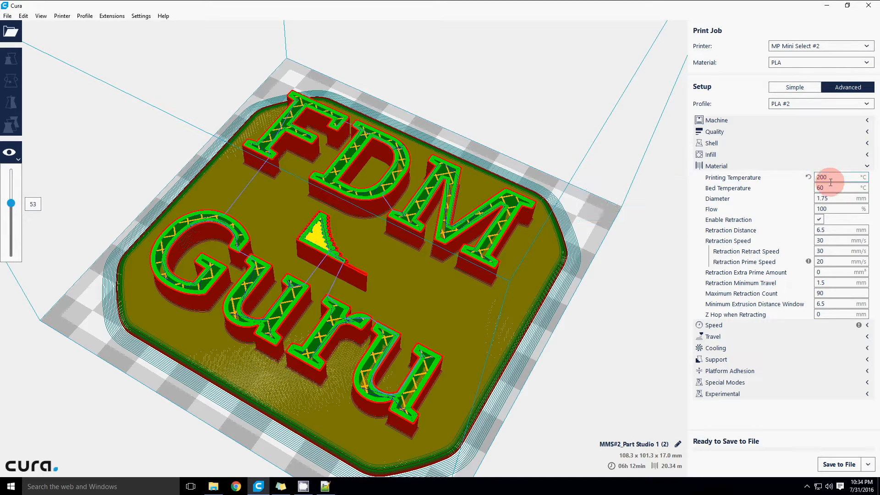
mouse_move(830, 179)
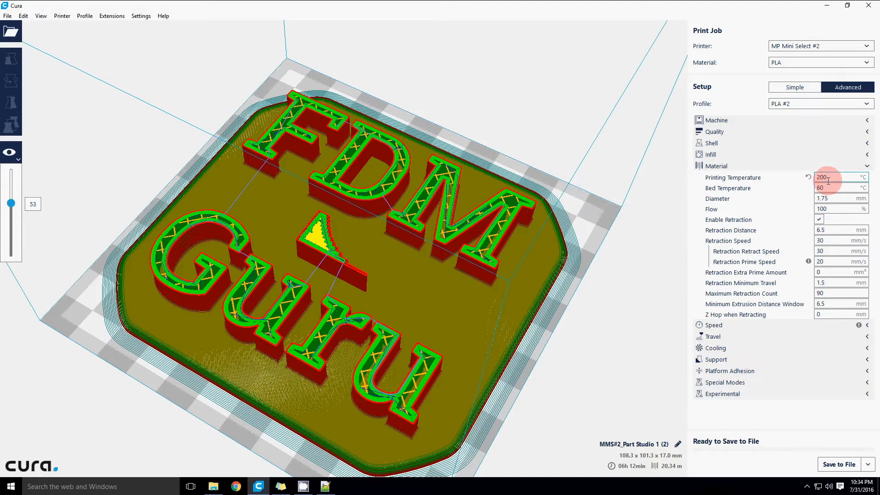
triple_click(836, 177)
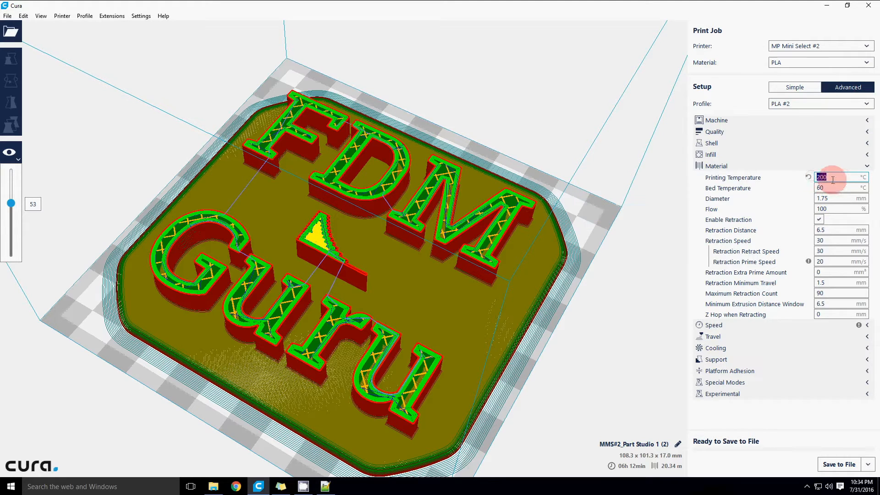
mouse_move(732, 177)
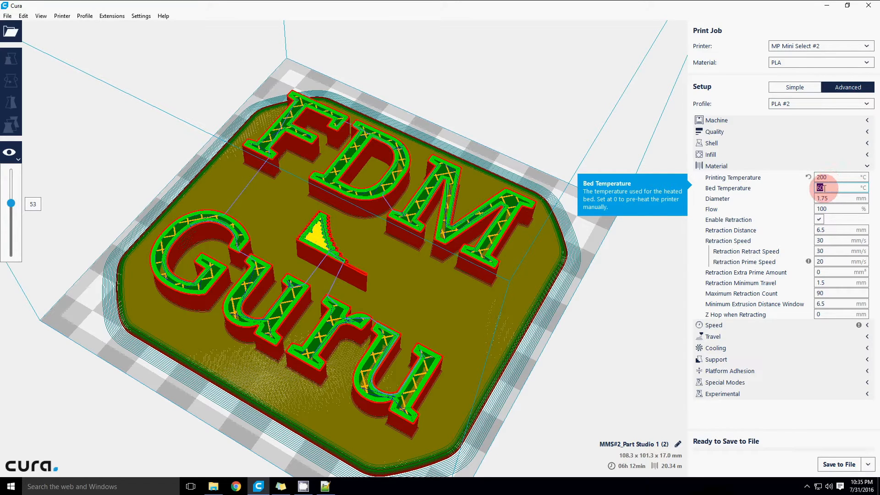
left_click(833, 188)
type("80")
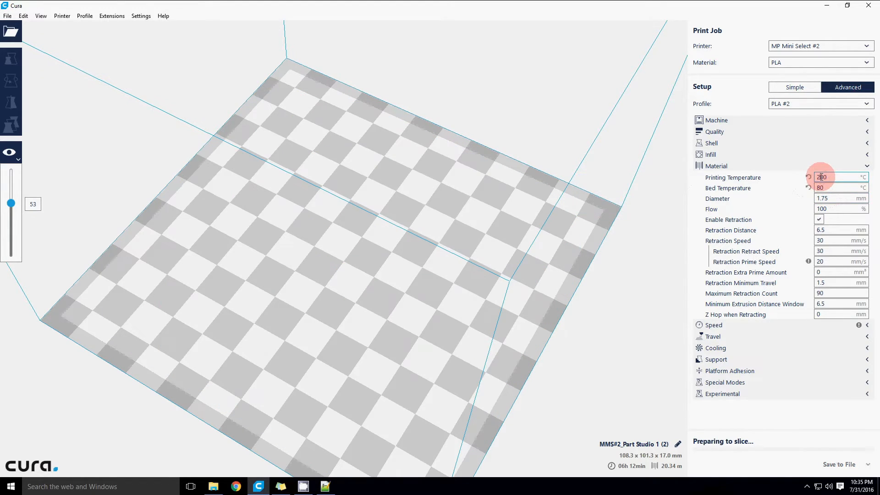
Step: Set the printing temperature to 230 °C
left_click(836, 187)
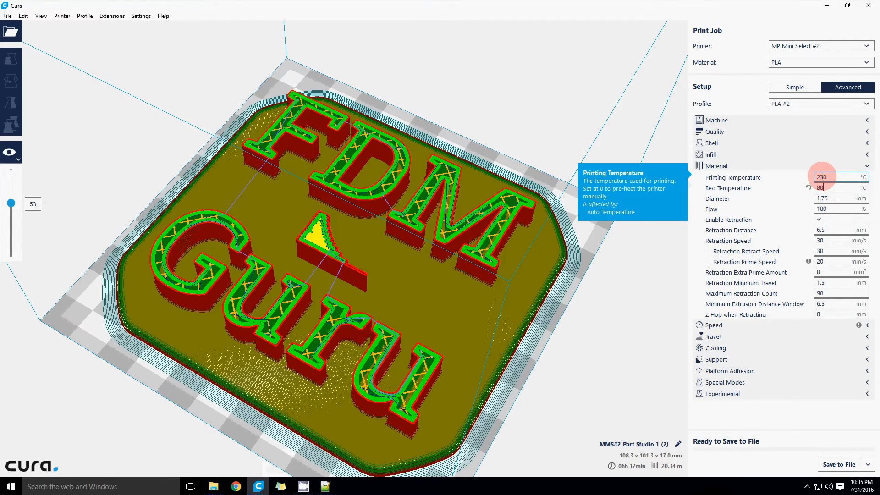
left_click(823, 177)
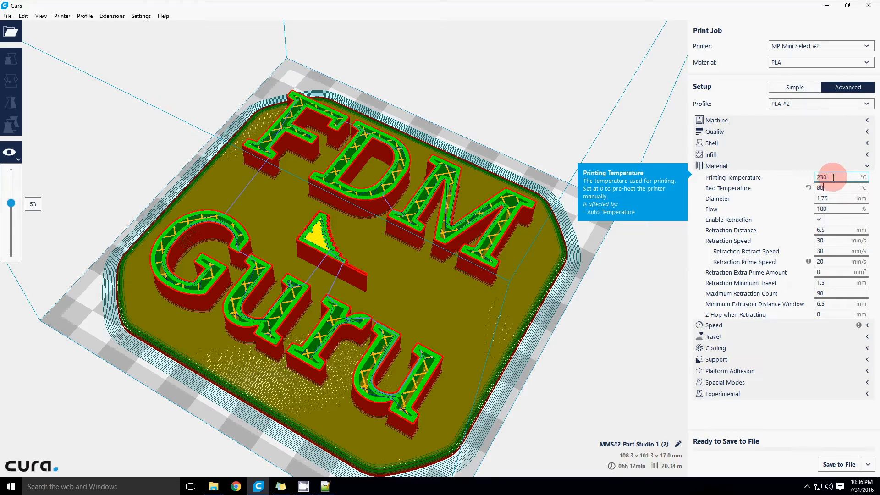
triple_click(821, 177)
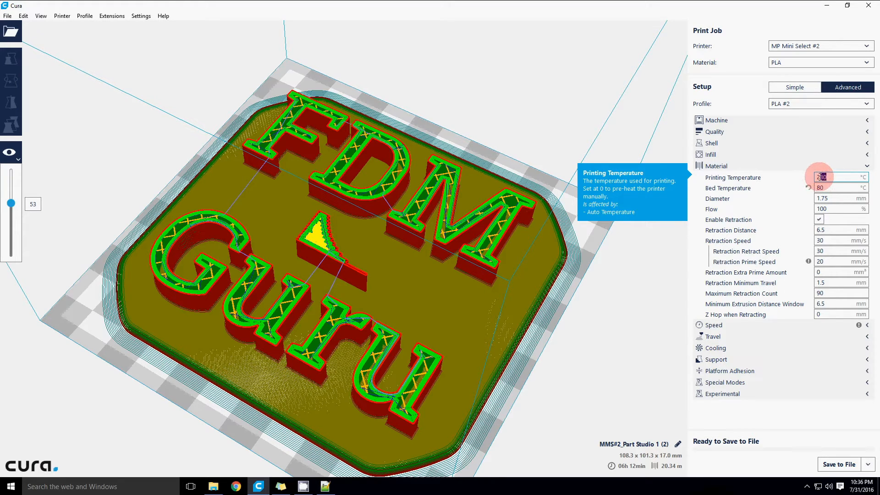
type("230")
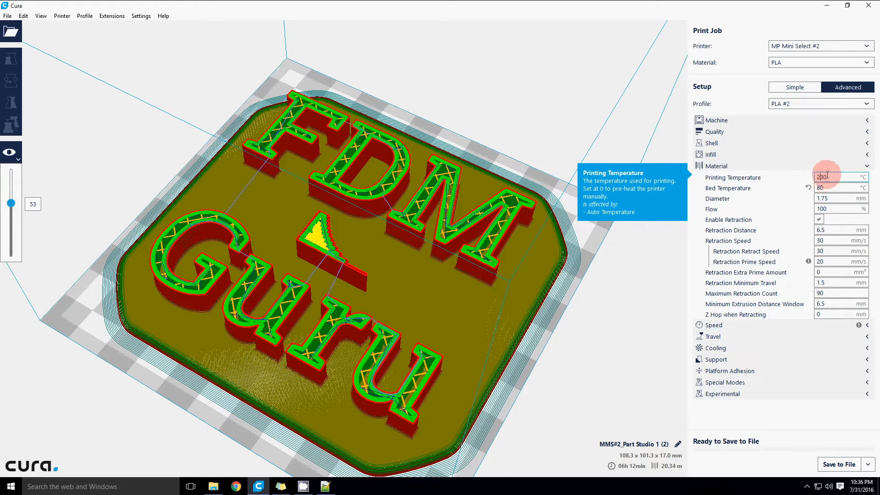
mouse_move(833, 188)
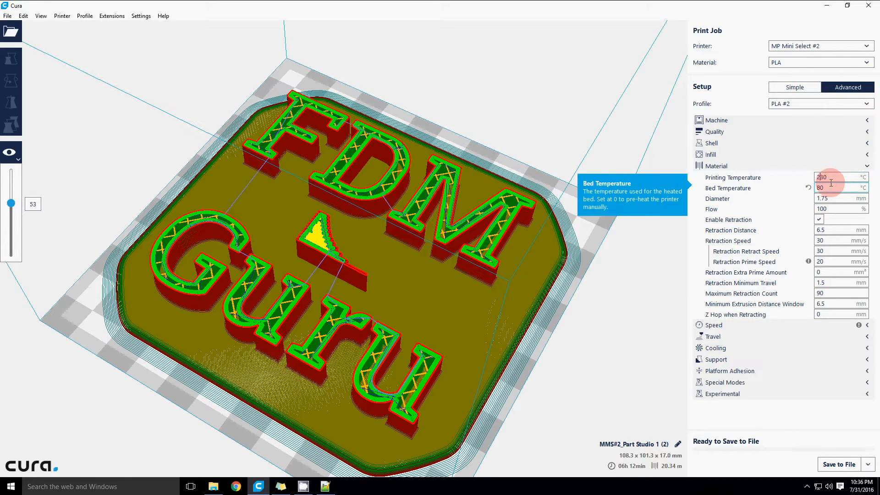
mouse_move(833, 177)
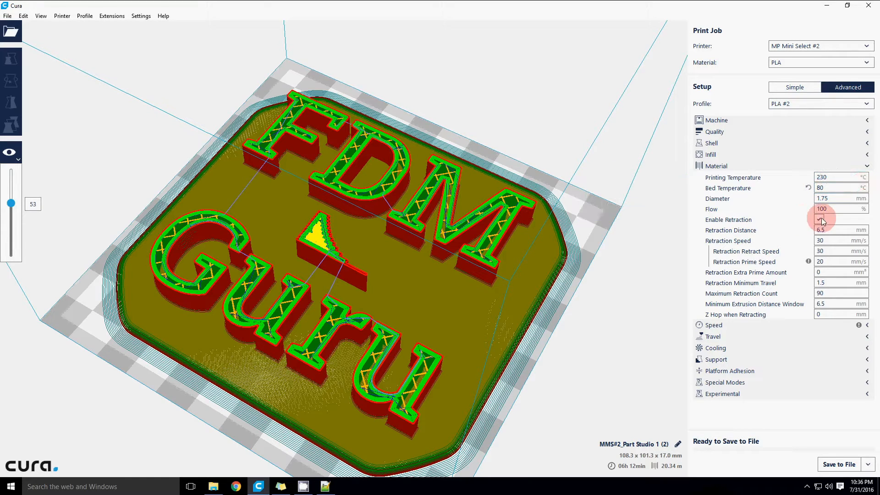
mouse_move(820, 219)
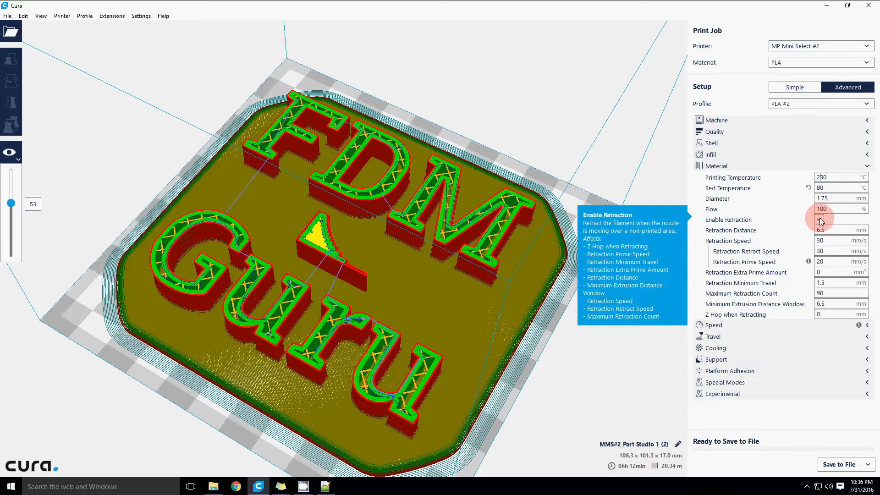
Step: Cut the retraction distance to 3 mm, leaving retraction speed at 30 mm/s
left_click(820, 219)
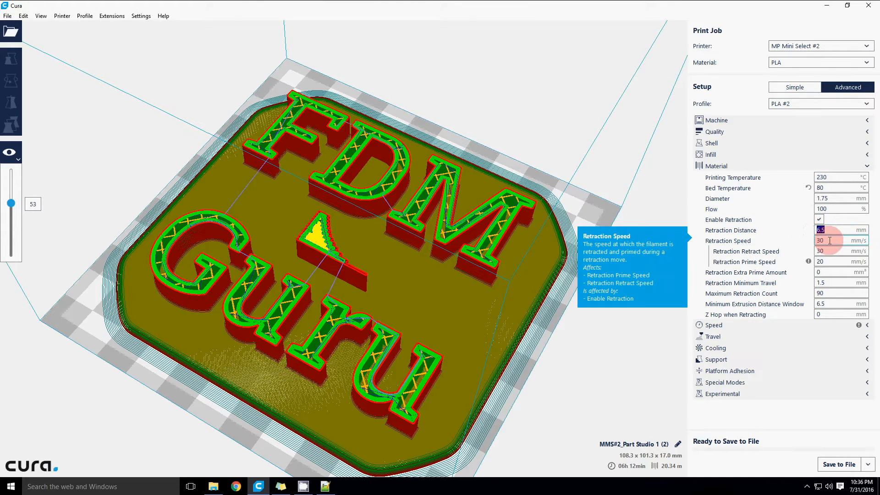
mouse_move(839, 229)
type("3")
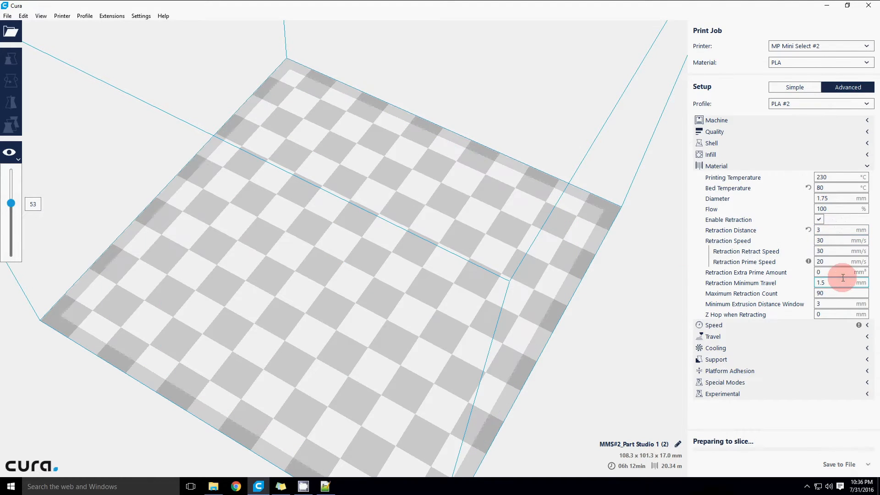
left_click(836, 241)
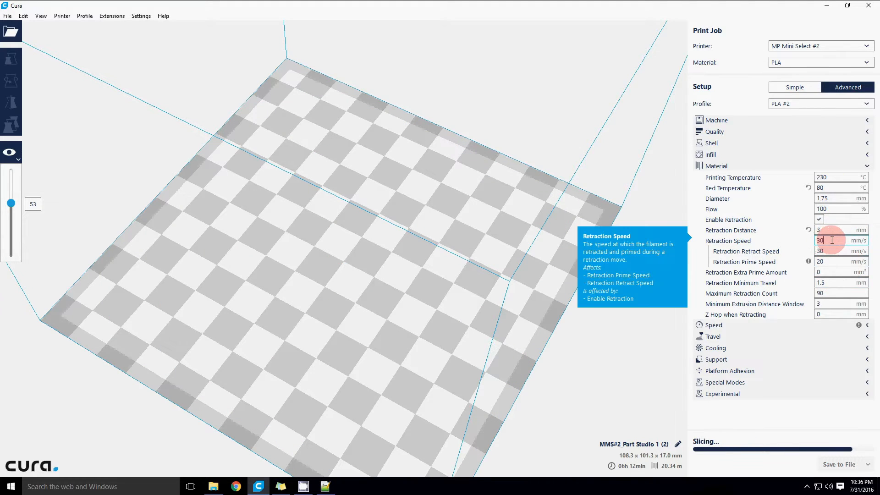
left_click(841, 241)
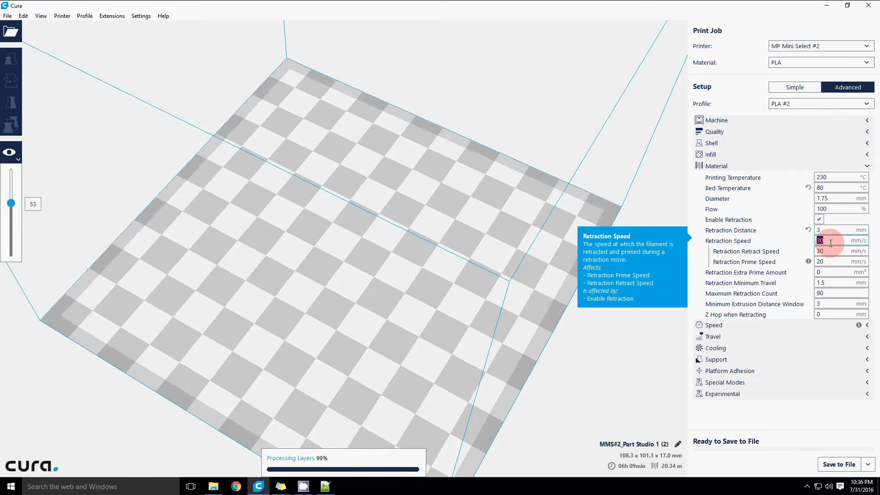
mouse_move(840, 229)
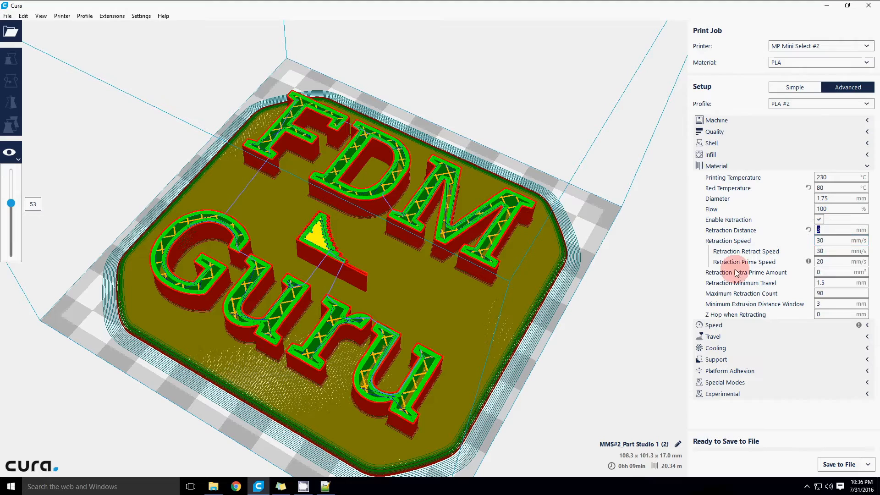
mouse_move(741, 283)
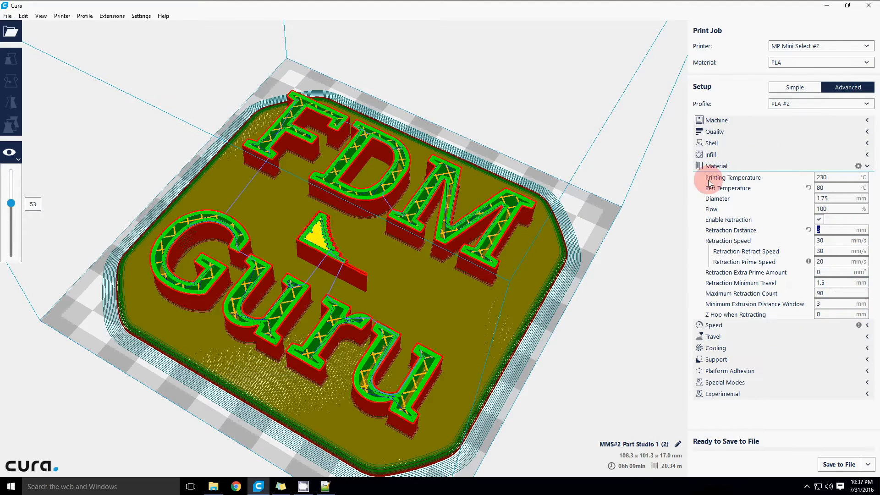
Step: Collapse Material, review Speed (print 45, walls 30, travel 80 mm/s), then show Travel with combing
left_click(866, 166)
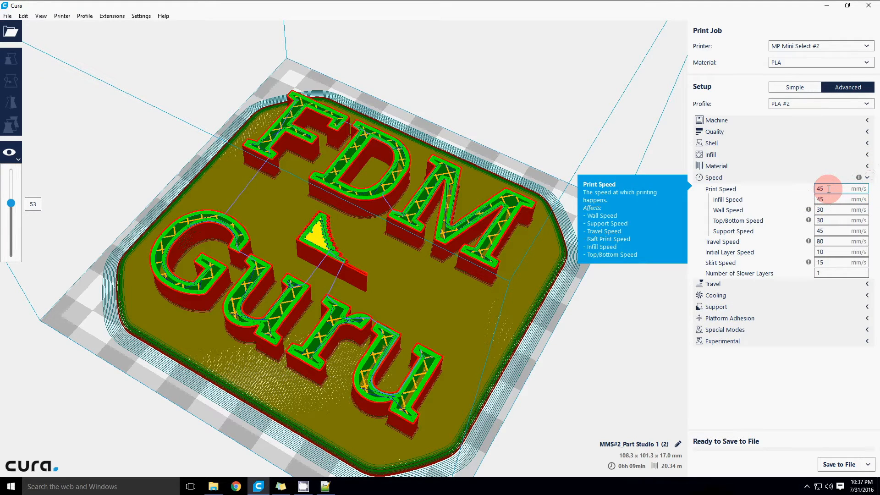
mouse_move(837, 230)
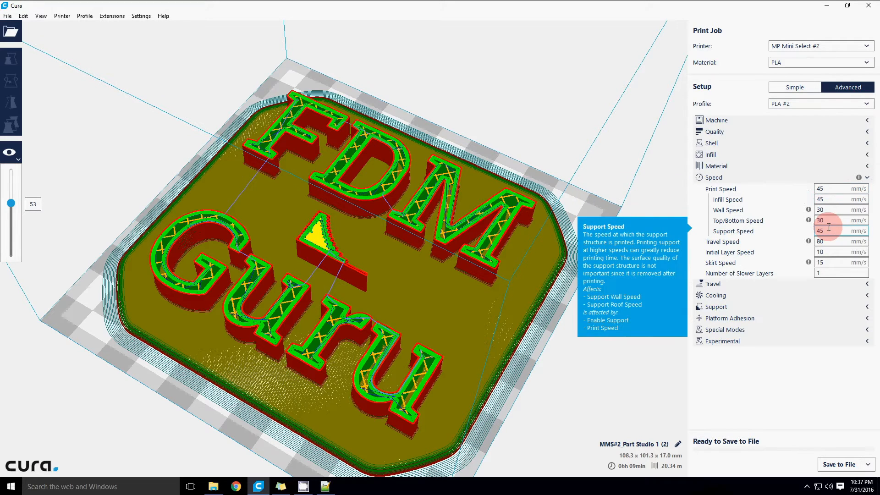
mouse_move(836, 220)
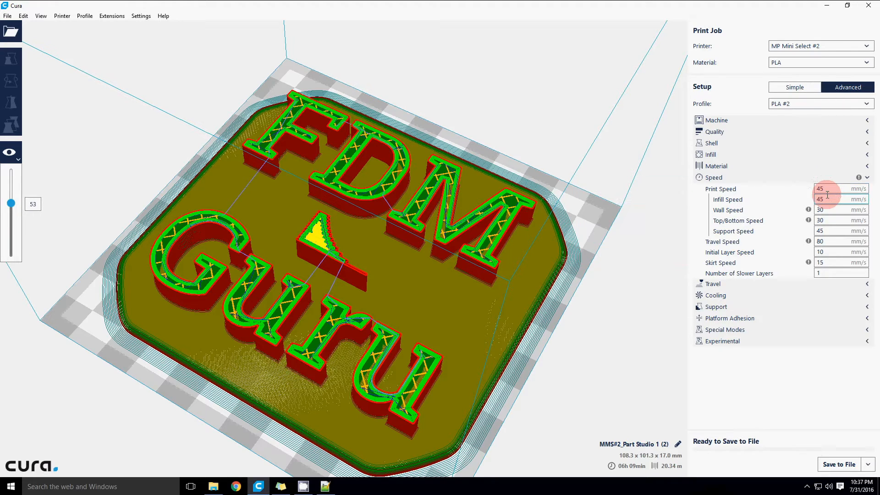
mouse_move(833, 188)
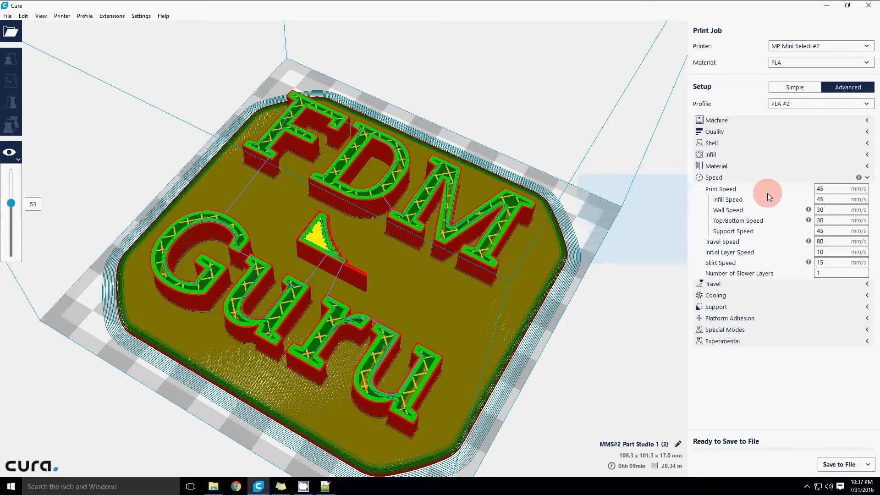
mouse_move(836, 241)
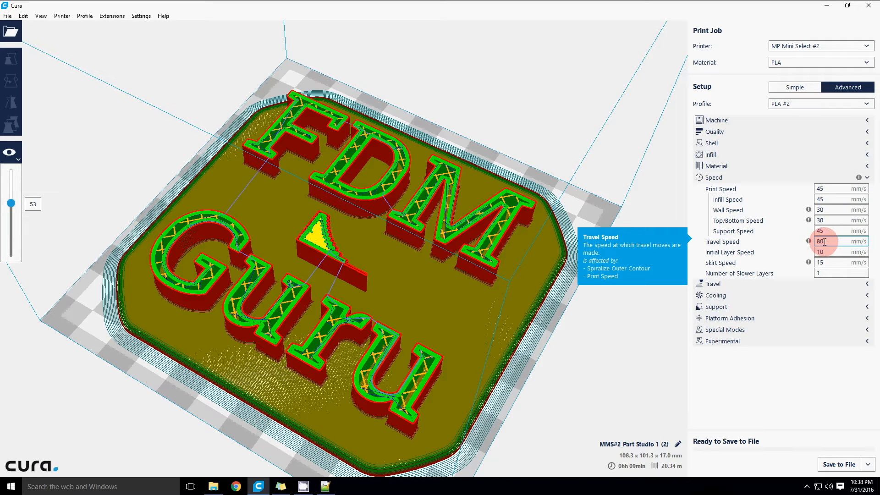
mouse_move(809, 246)
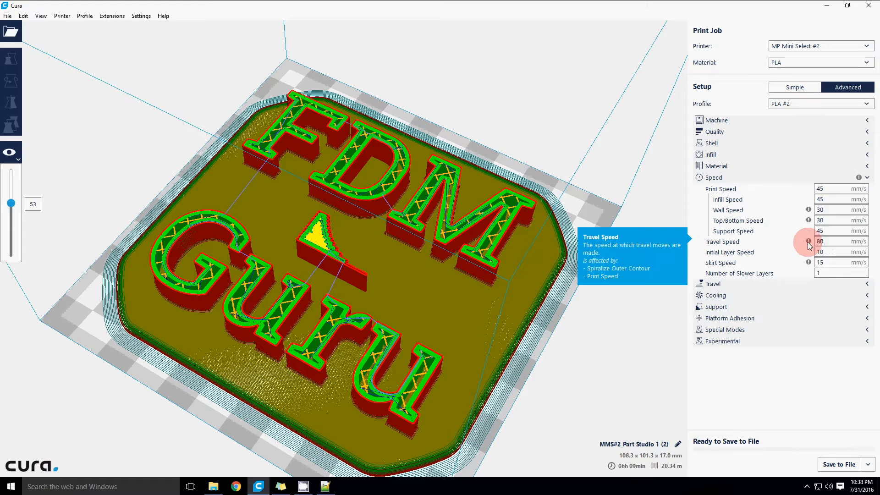
mouse_move(824, 262)
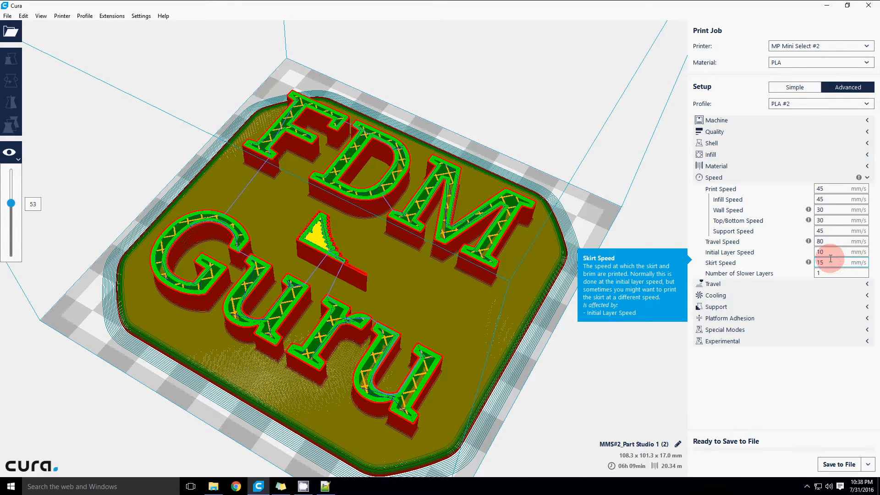
mouse_move(836, 251)
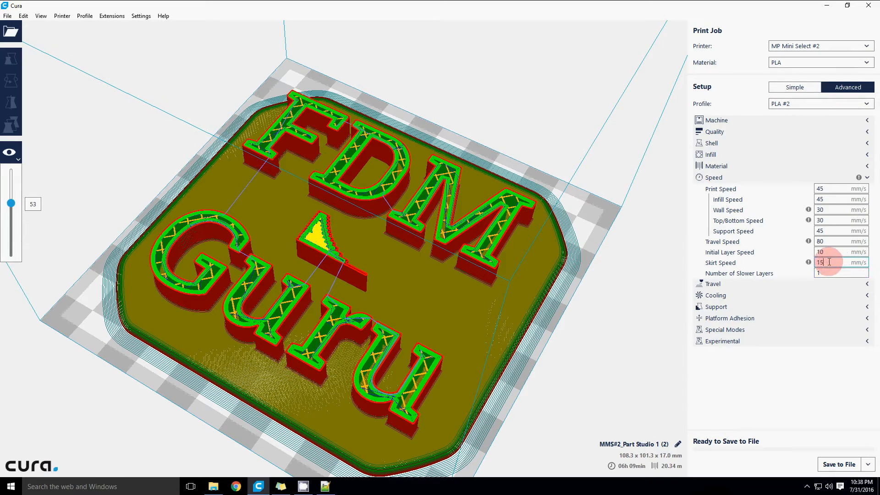
mouse_move(721, 264)
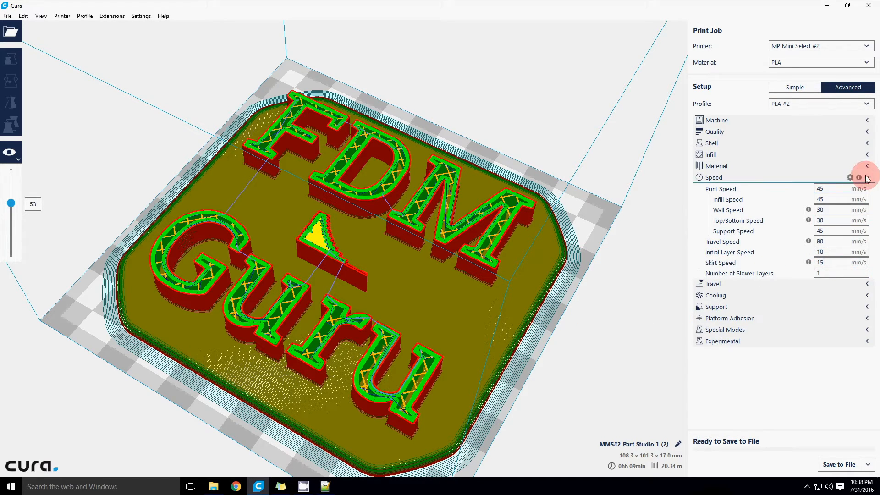
left_click(866, 177)
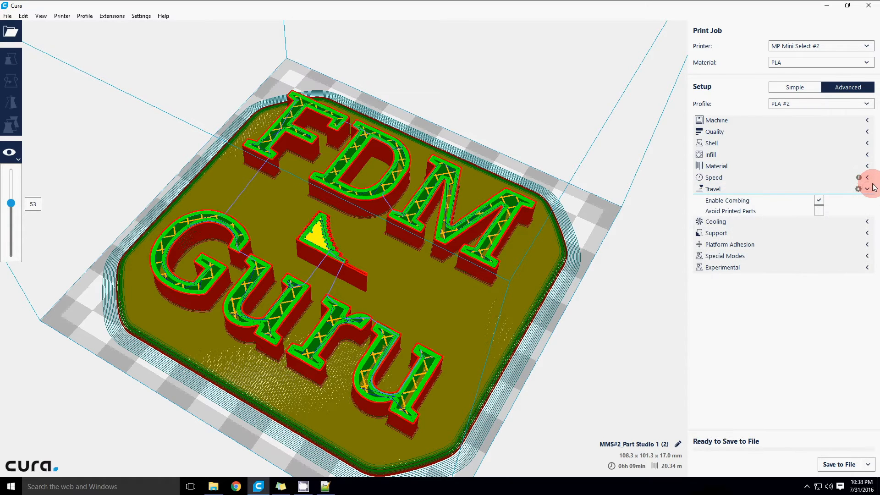
mouse_move(700, 194)
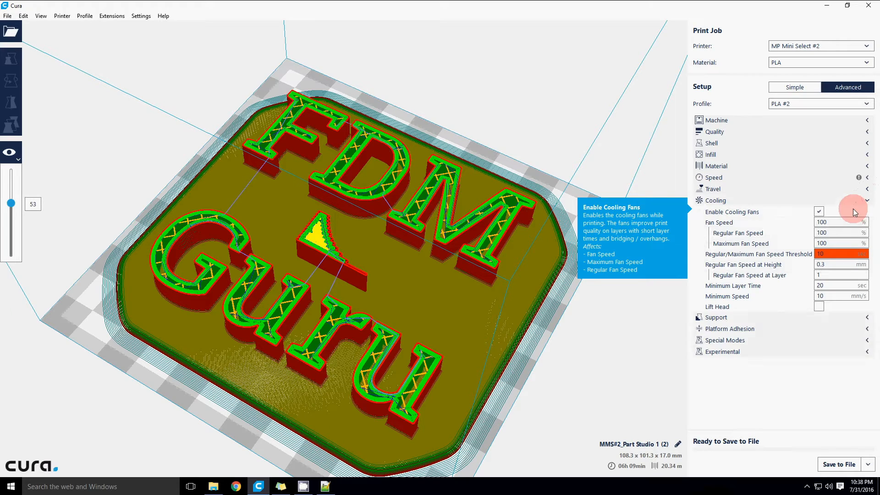
mouse_move(850, 209)
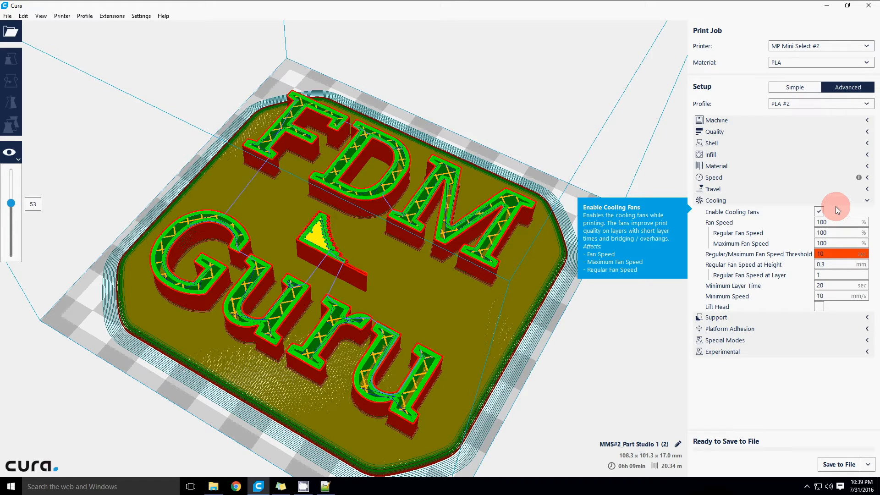
mouse_move(836, 206)
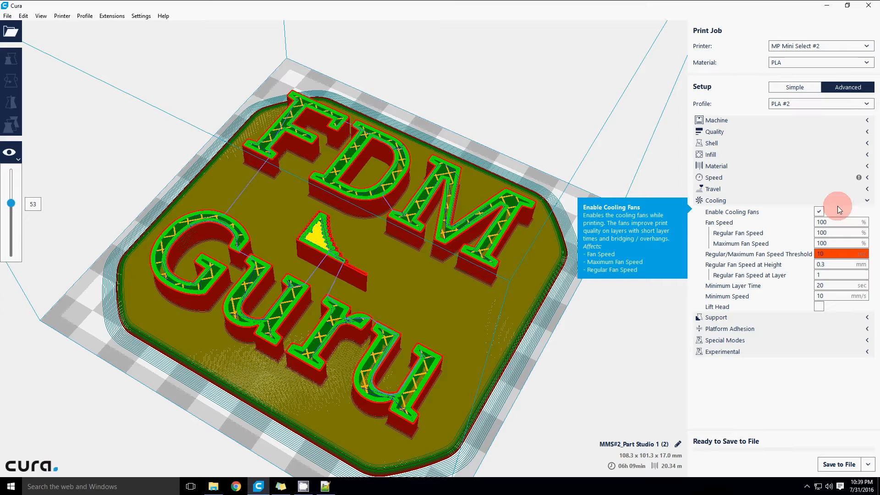
mouse_move(836, 214)
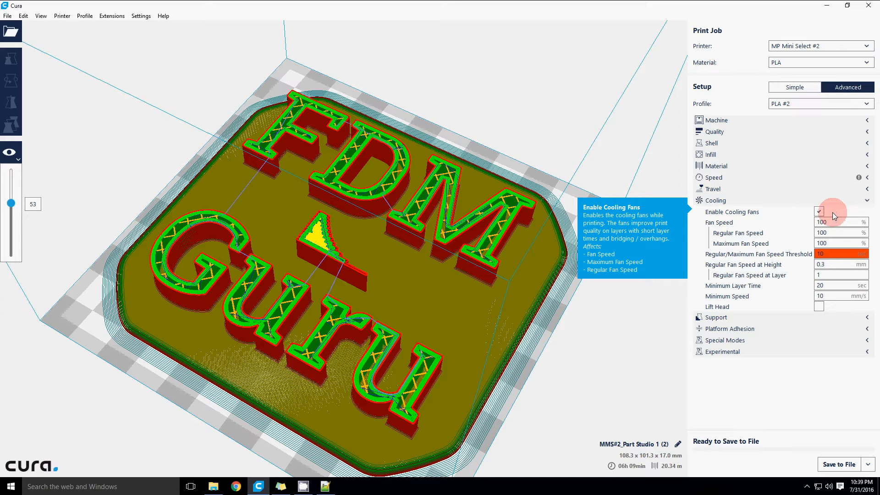
Step: Toggle cooling fans off and back on at 100 %, then reveal the Support settings
left_click(819, 212)
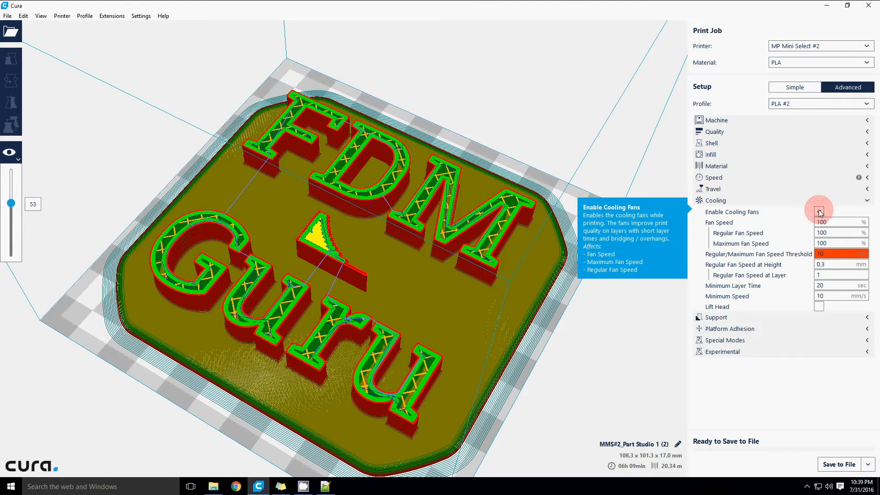
mouse_move(831, 221)
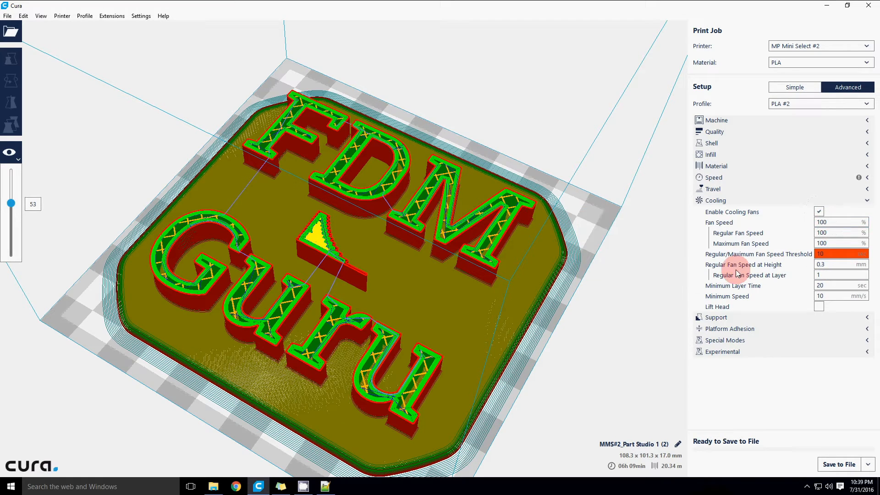
mouse_move(793, 275)
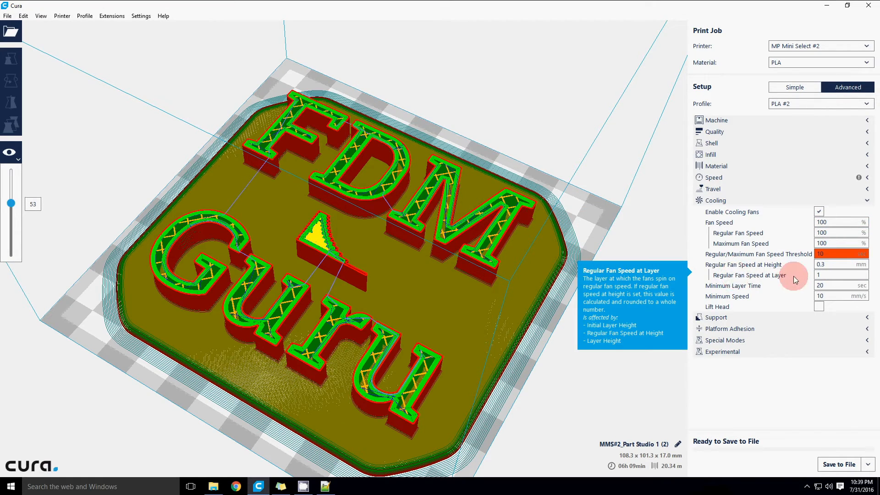
left_click(841, 274)
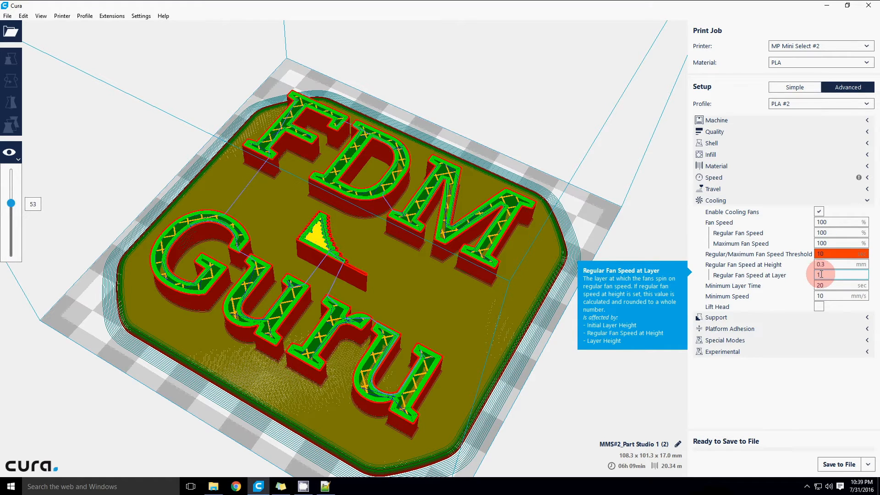
mouse_move(823, 274)
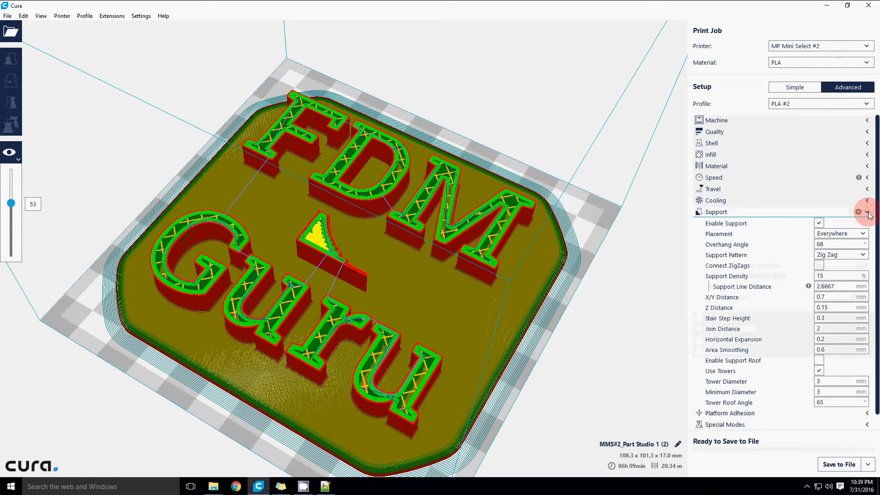
scroll("down", 3)
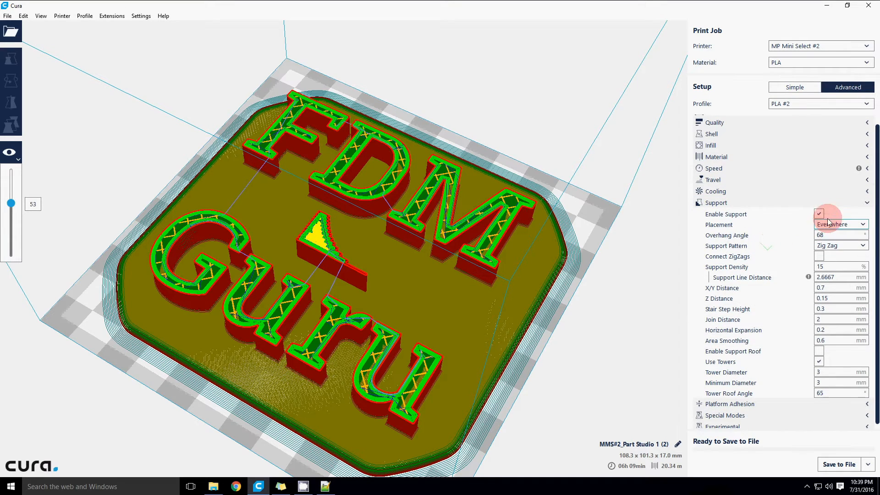
mouse_move(818, 233)
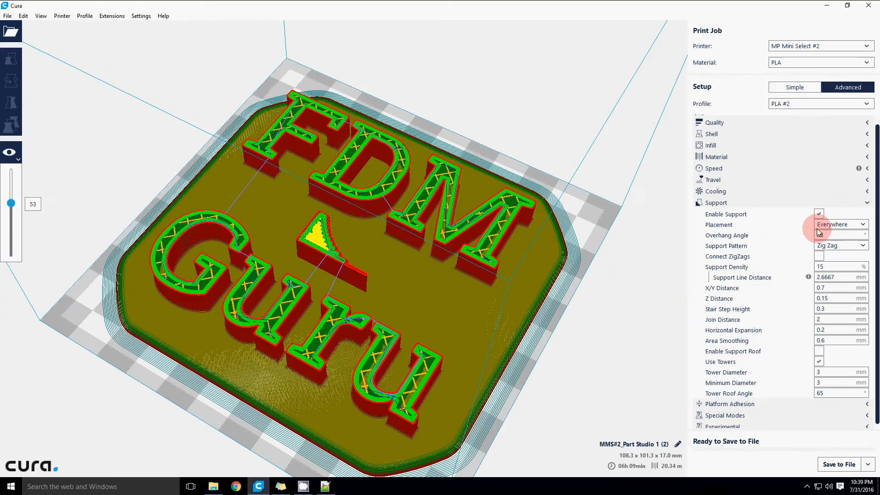
left_click(841, 235)
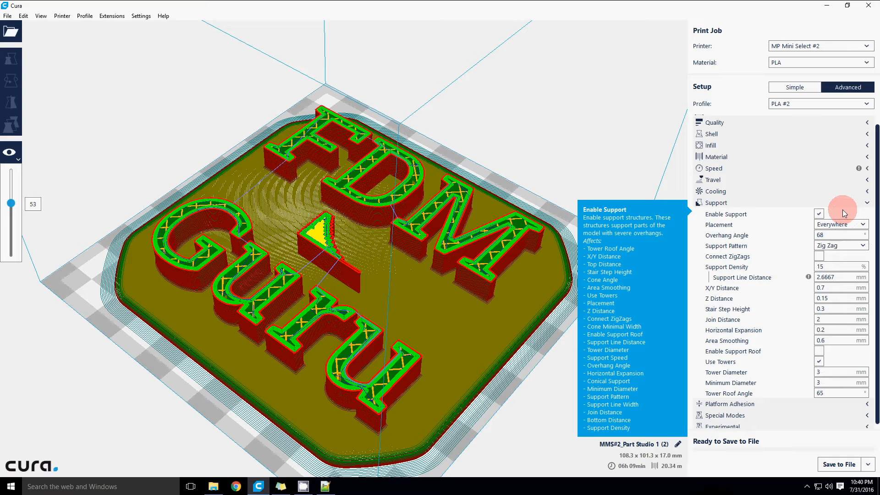
mouse_move(842, 219)
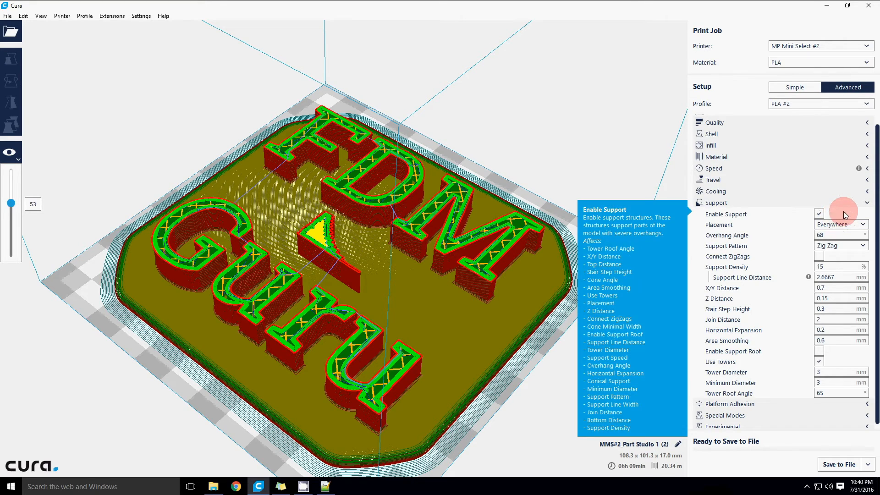
left_click(867, 202)
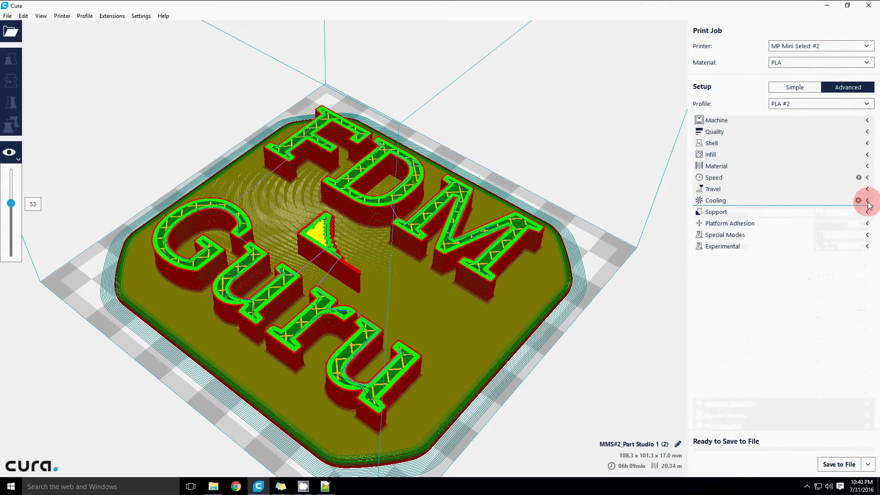
Step: Switch platform adhesion from Brim to Skirt (1 line, 3 mm distance) and re-slice
left_click(867, 223)
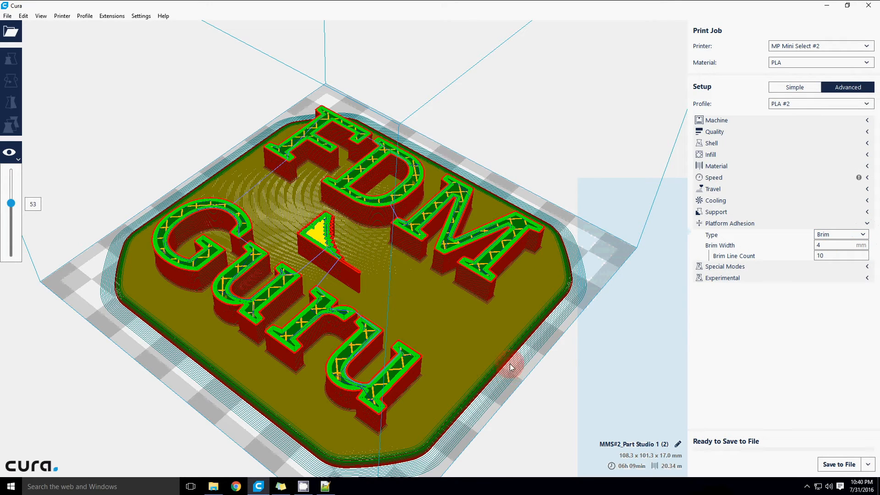
mouse_move(213, 151)
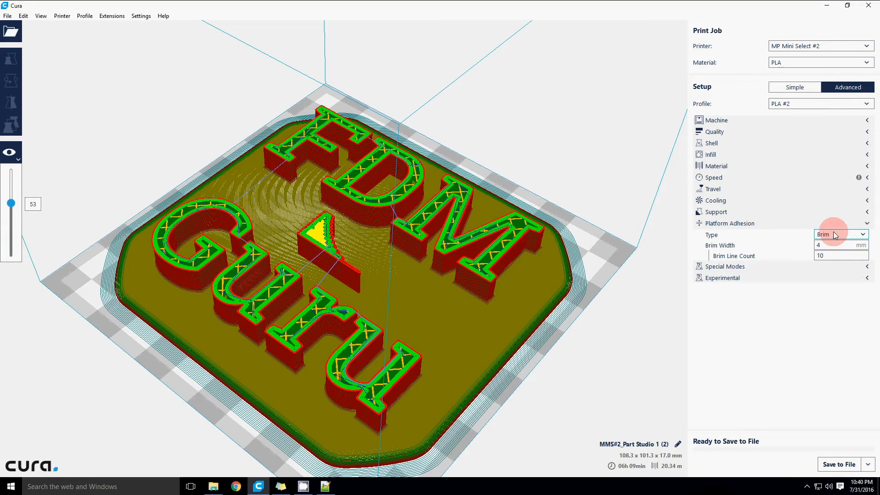
mouse_move(584, 279)
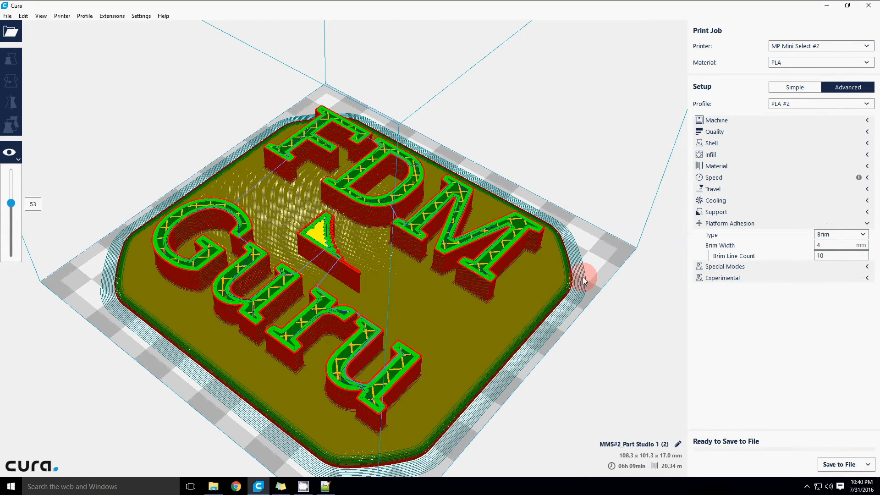
mouse_move(643, 191)
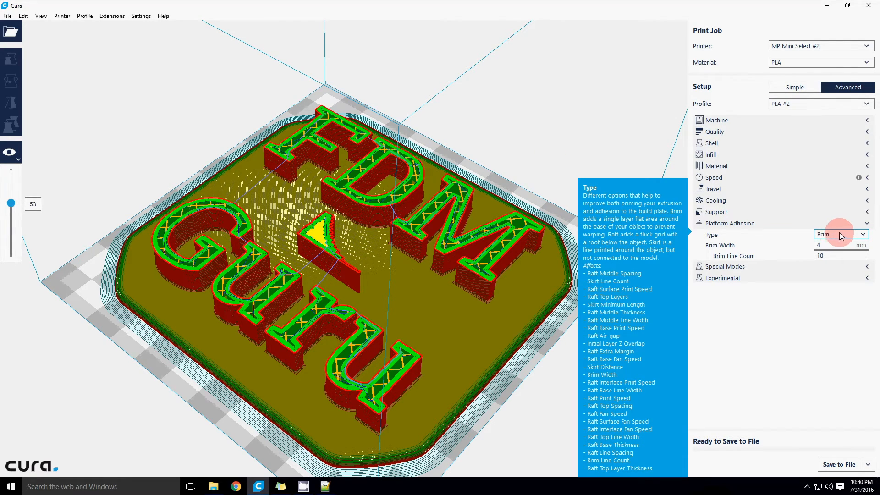
left_click(841, 234)
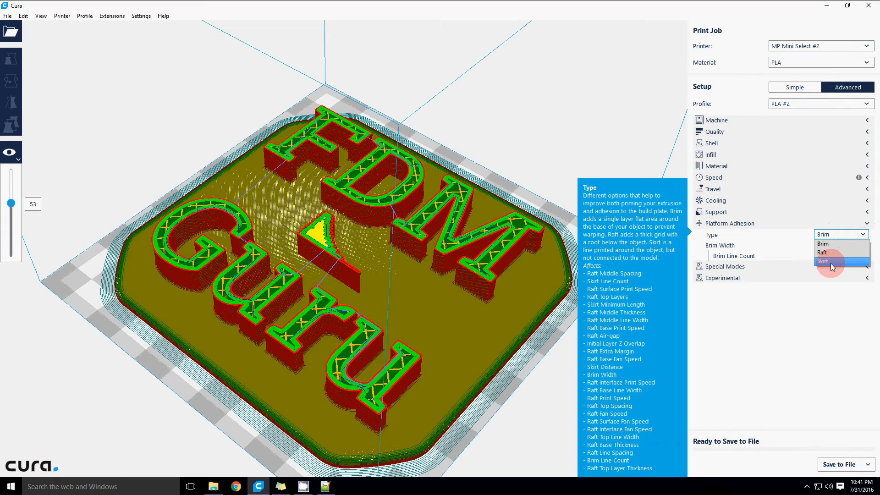
left_click(825, 261)
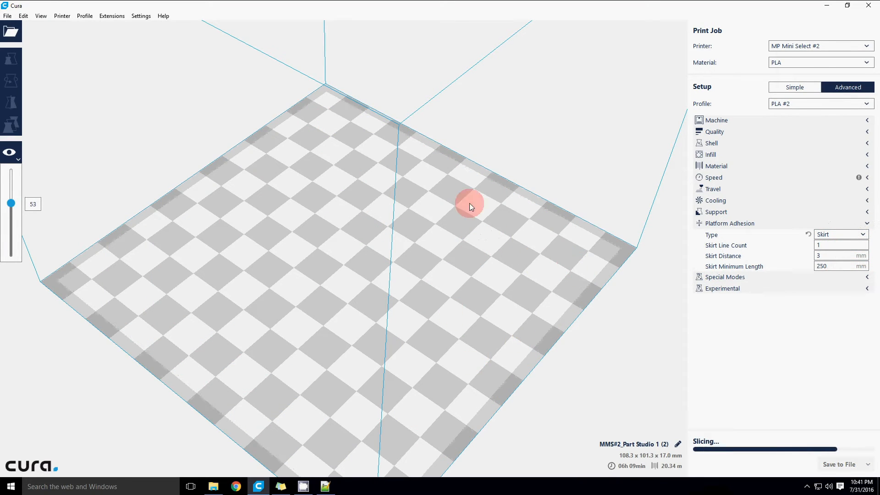
mouse_move(541, 305)
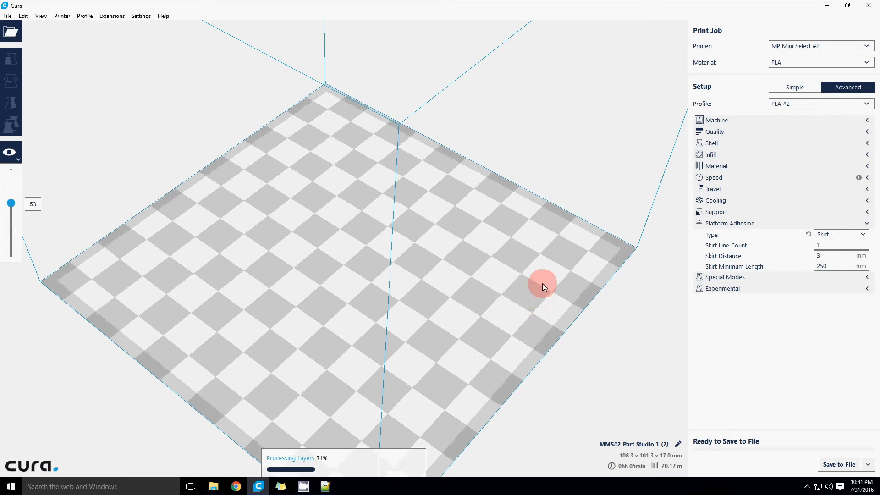
mouse_move(511, 233)
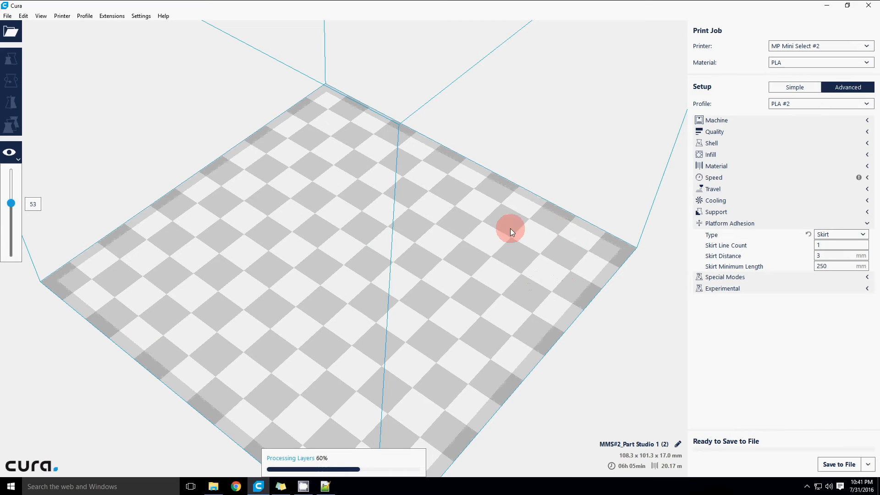
mouse_move(373, 267)
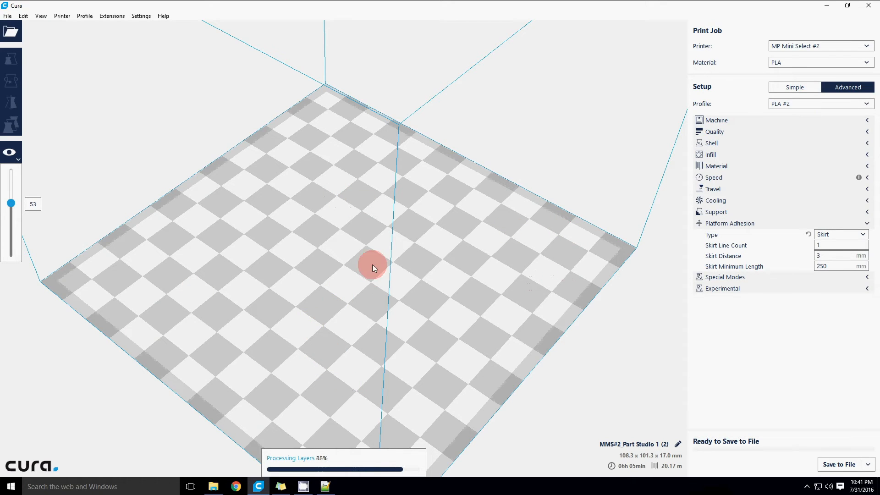
mouse_move(378, 214)
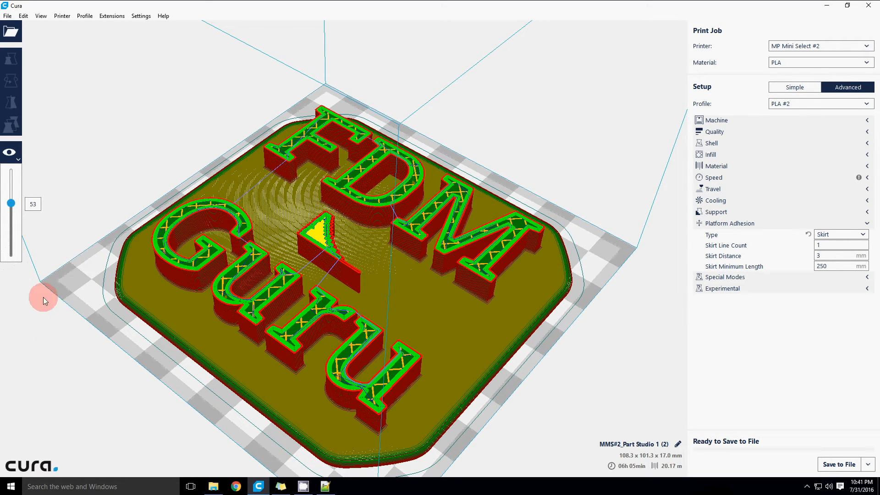
mouse_move(522, 331)
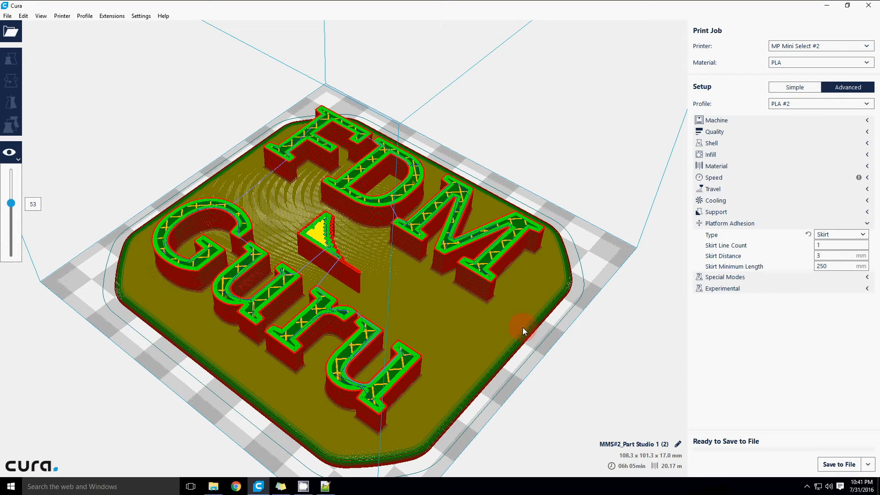
left_click(867, 234)
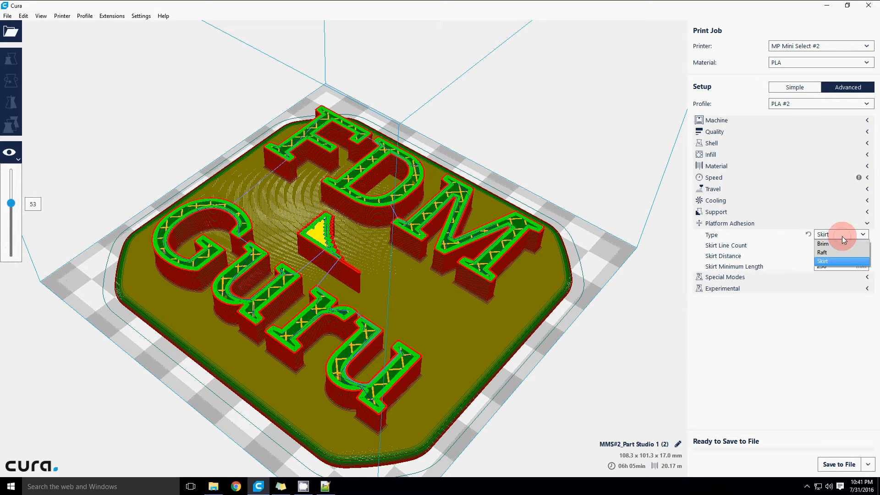
Step: Try Raft adhesion and preview the sliced result up to layer 89
left_click(823, 262)
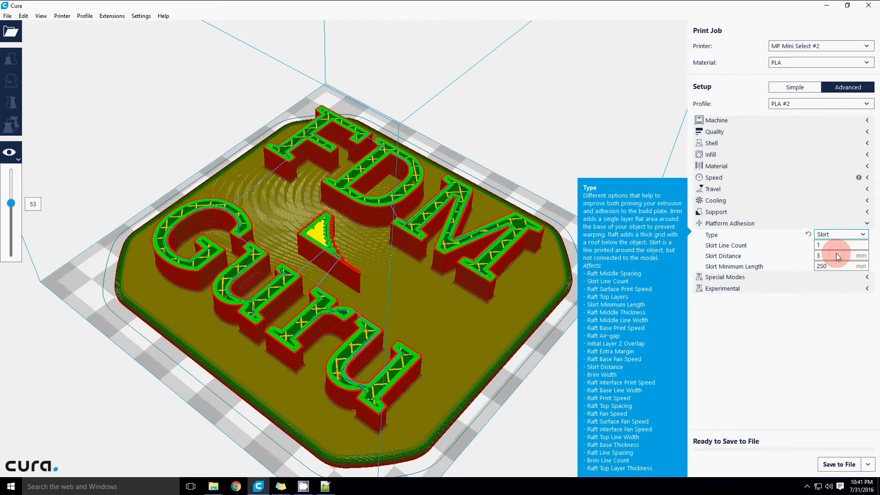
left_click(839, 233)
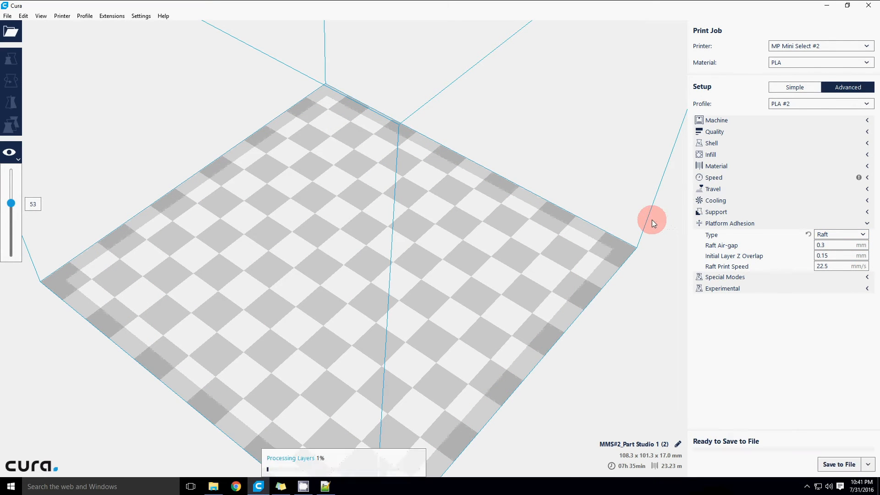
mouse_move(686, 277)
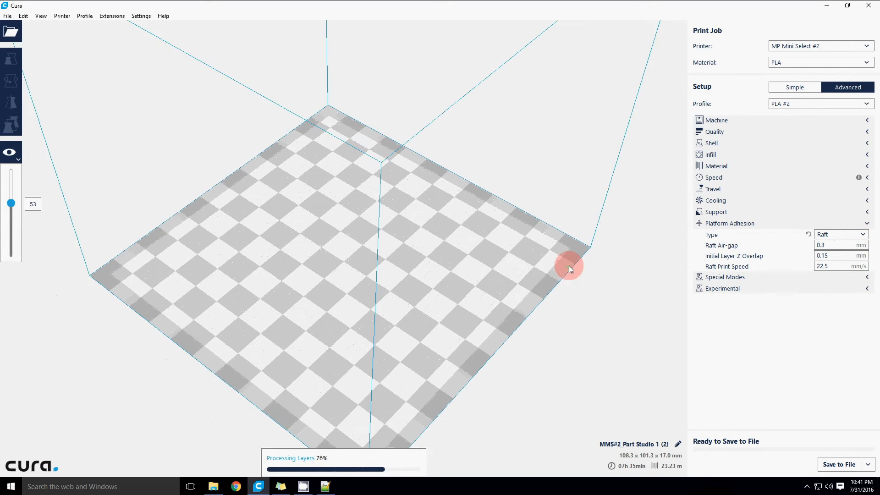
mouse_move(545, 328)
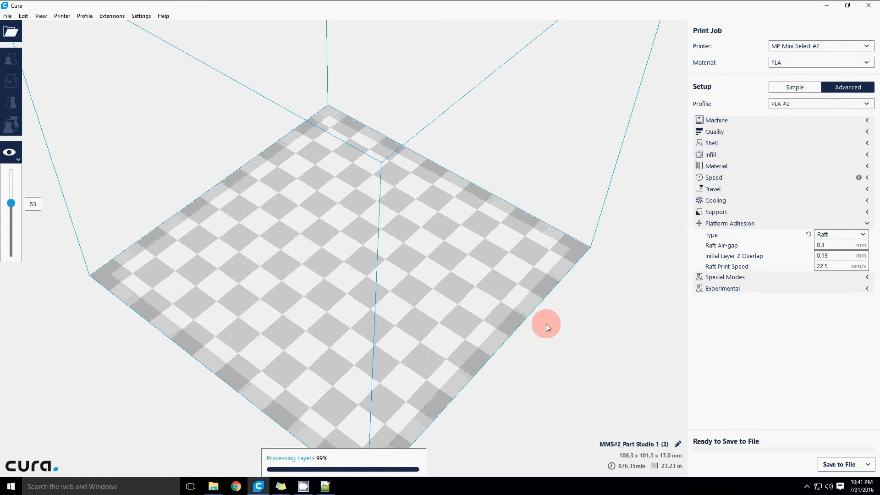
left_click_drag(11, 203, 11, 172)
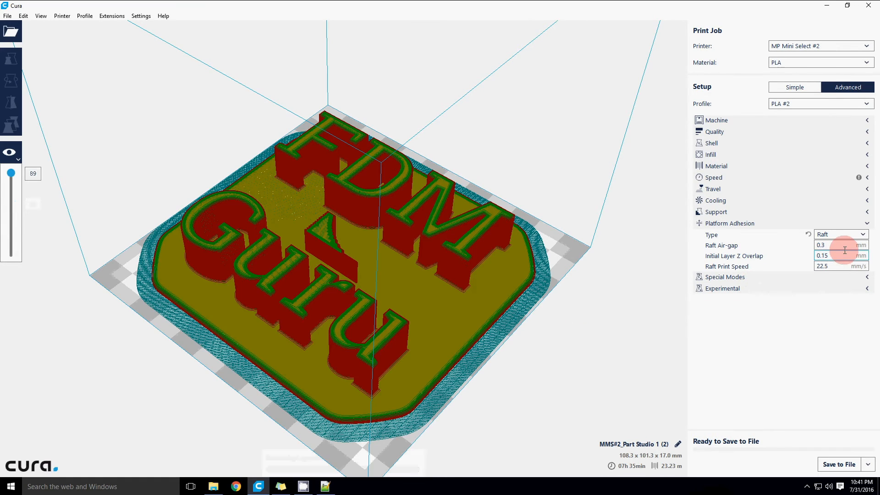
mouse_move(823, 245)
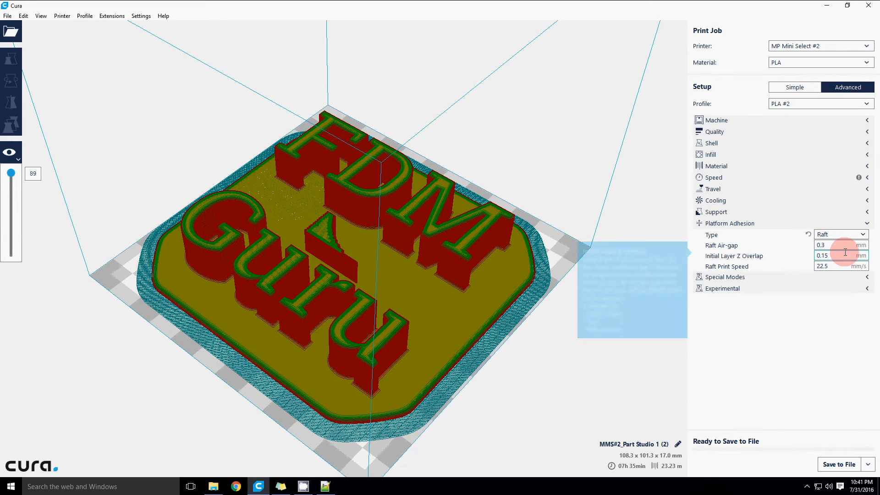
mouse_move(671, 265)
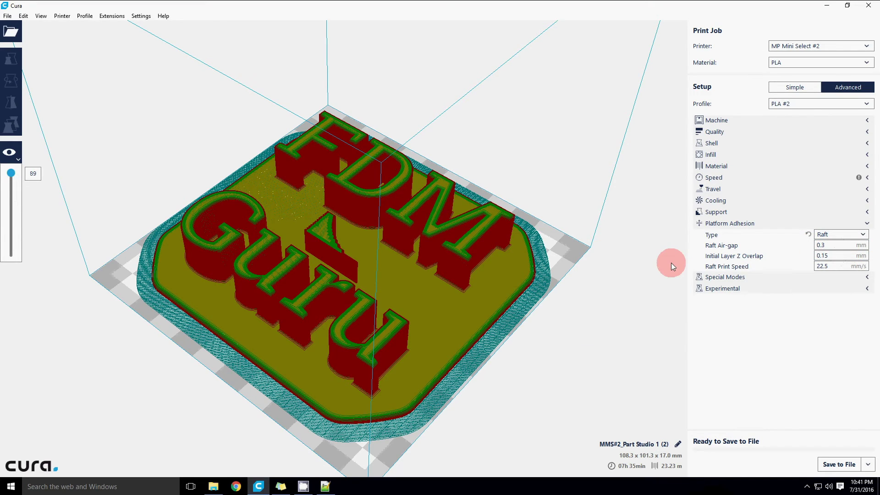
mouse_move(791, 263)
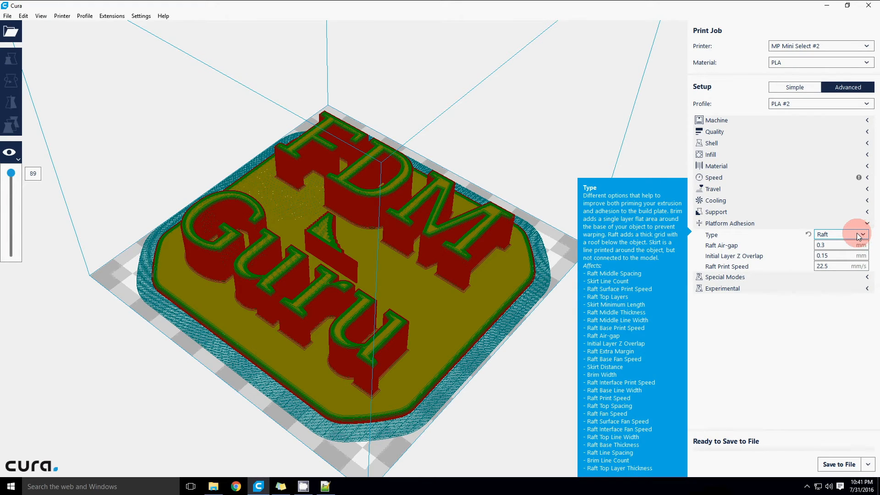
Step: Set adhesion back to Brim (4 mm width, 10 lines) and collapse Platform Adhesion
left_click(867, 233)
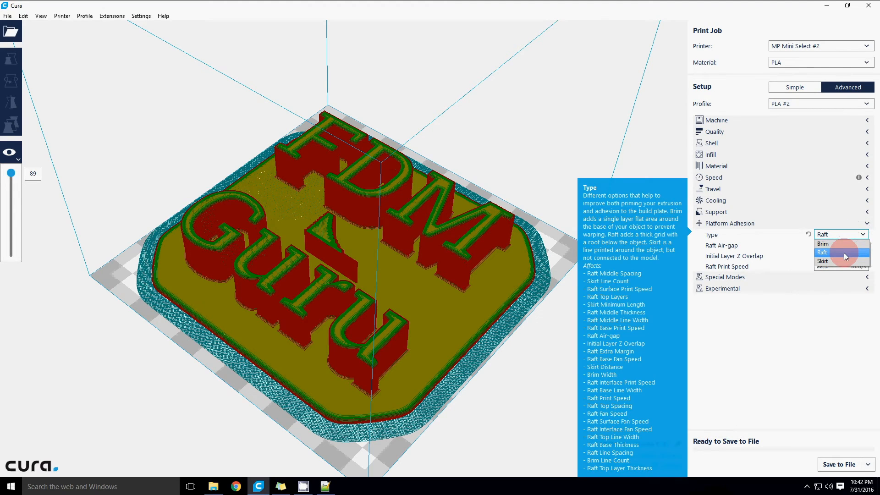
mouse_move(845, 255)
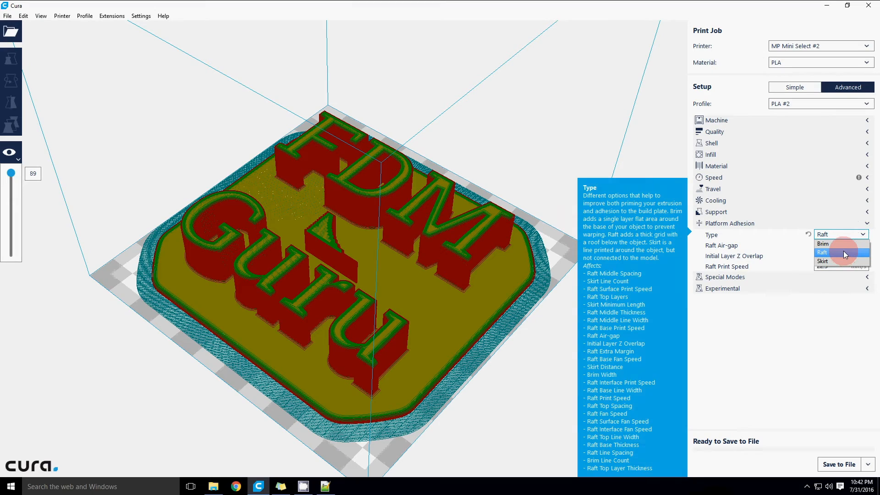
mouse_move(841, 244)
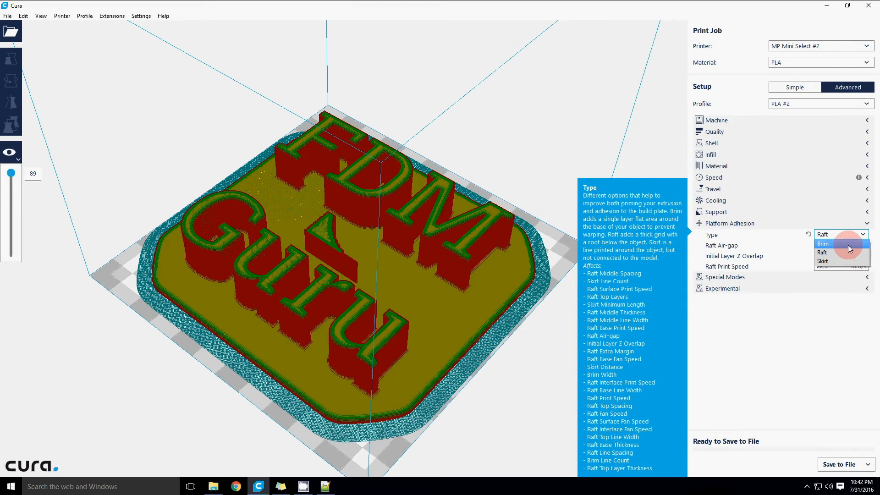
mouse_move(836, 262)
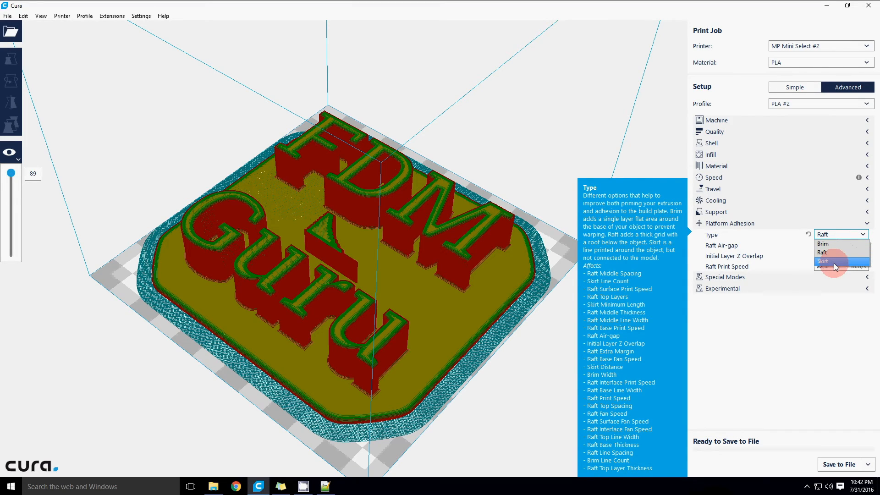
mouse_move(831, 267)
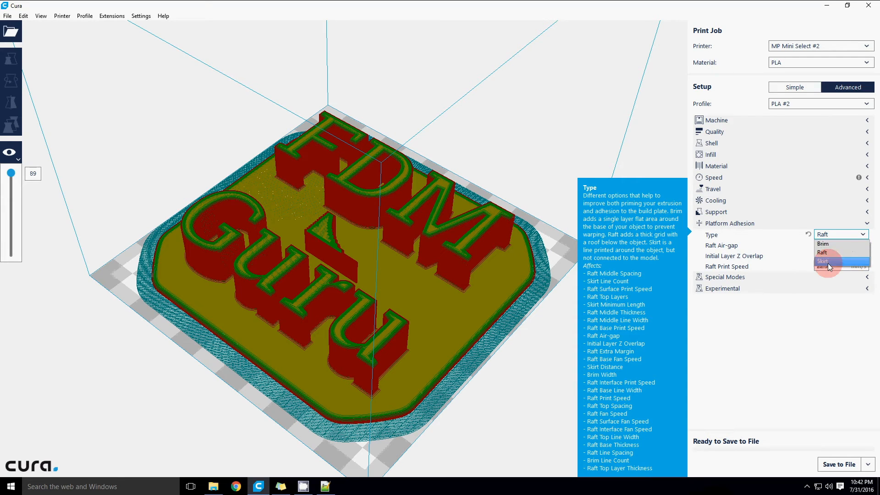
left_click(823, 244)
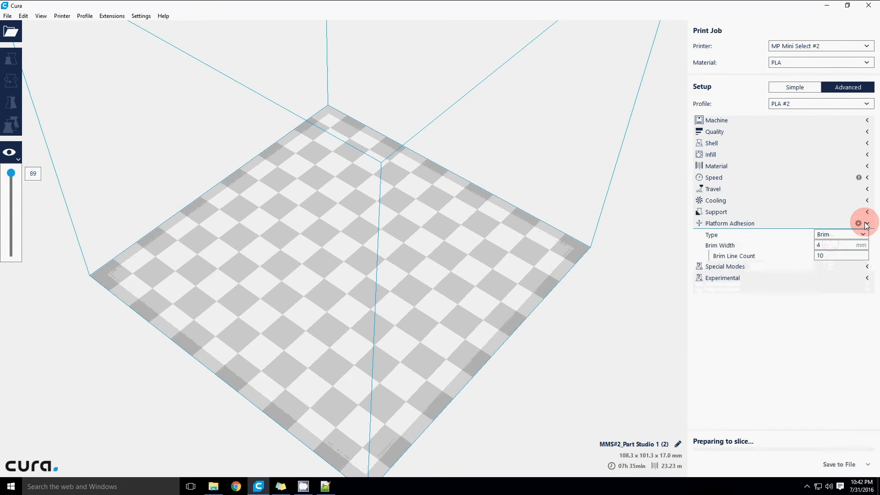
left_click(867, 223)
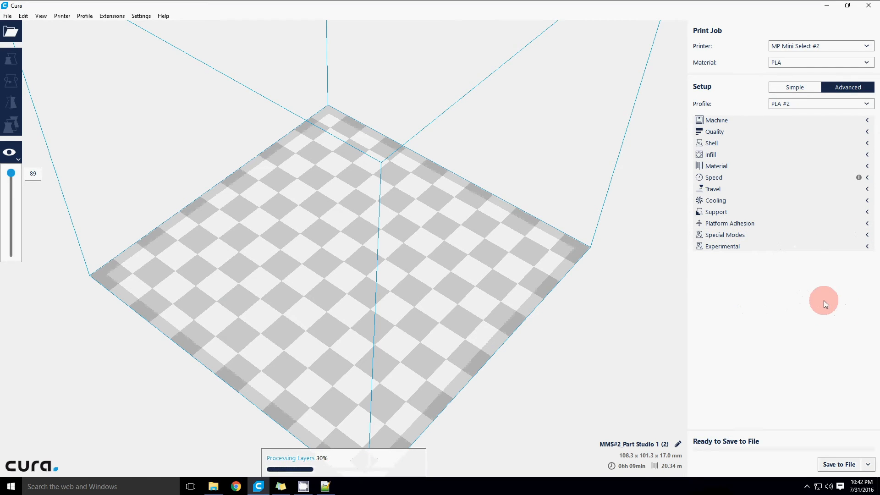
mouse_move(584, 195)
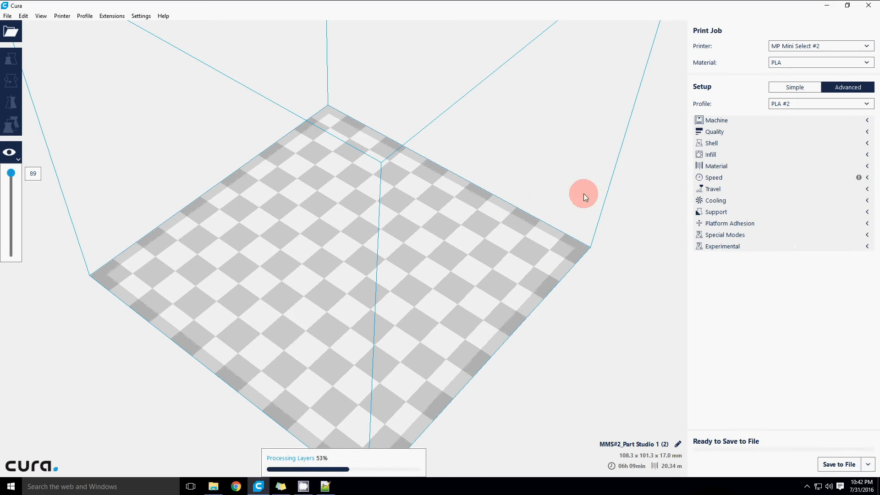
mouse_move(777, 191)
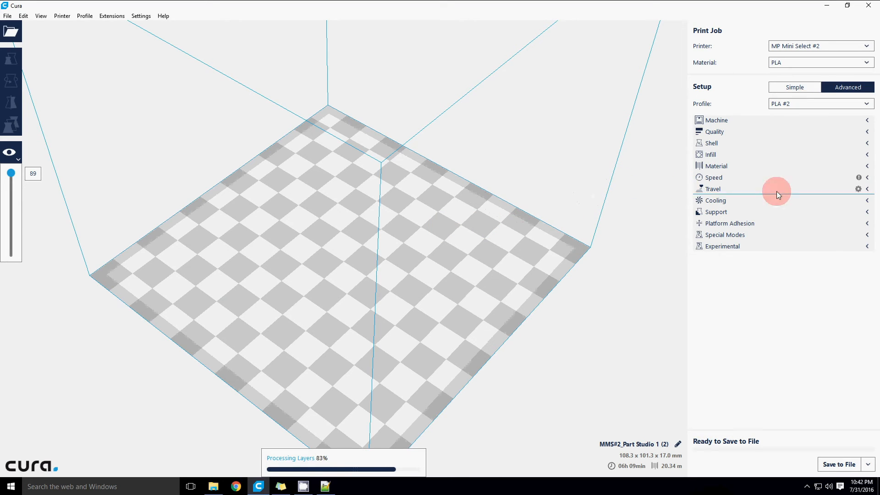
mouse_move(620, 359)
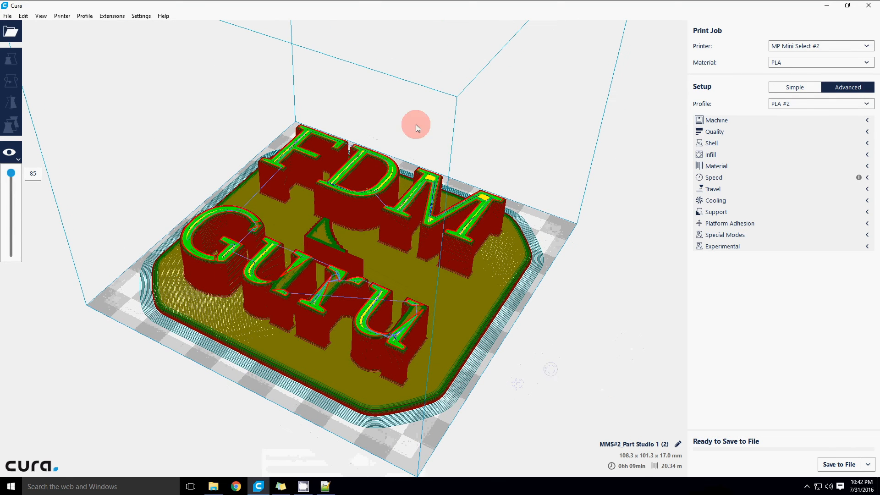
mouse_move(809, 459)
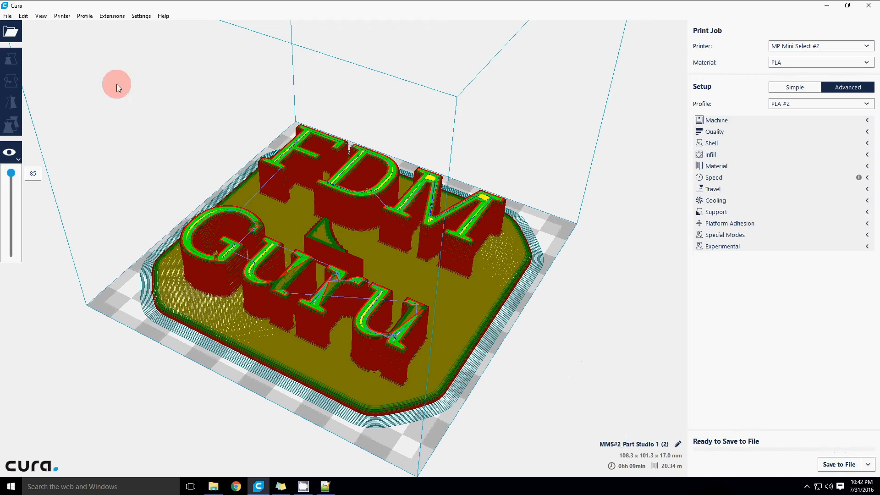
mouse_move(598, 313)
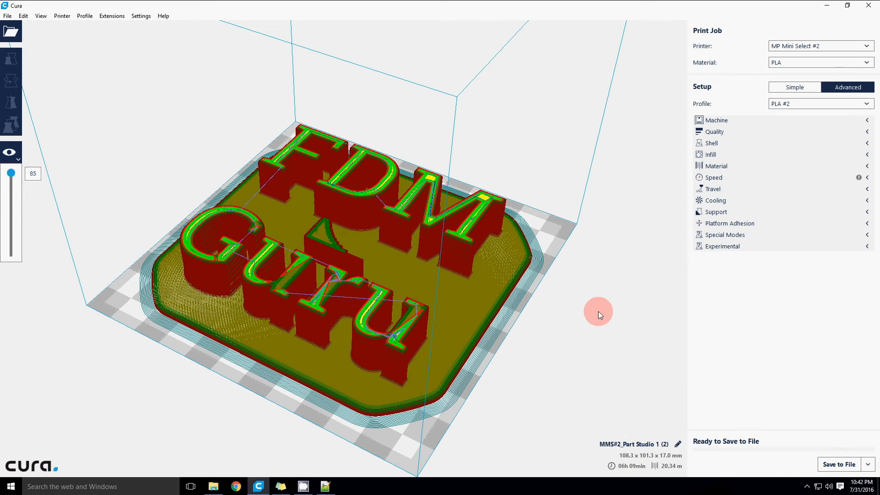
mouse_move(537, 313)
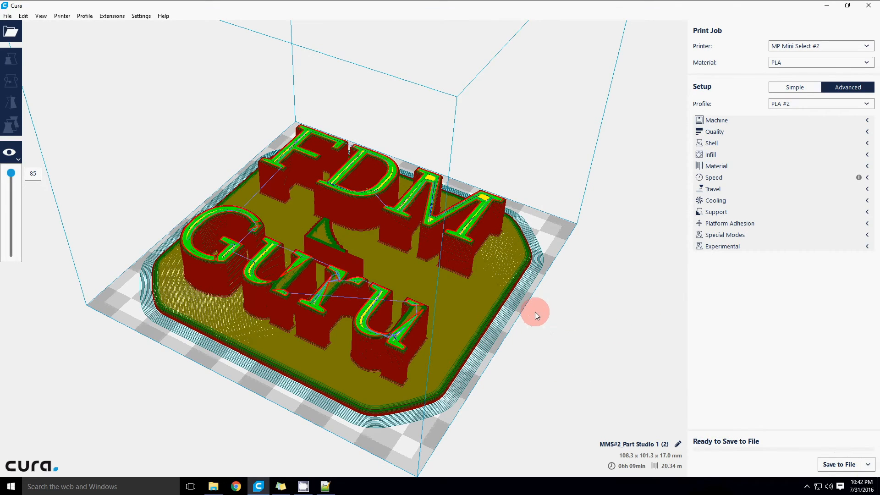
mouse_move(536, 311)
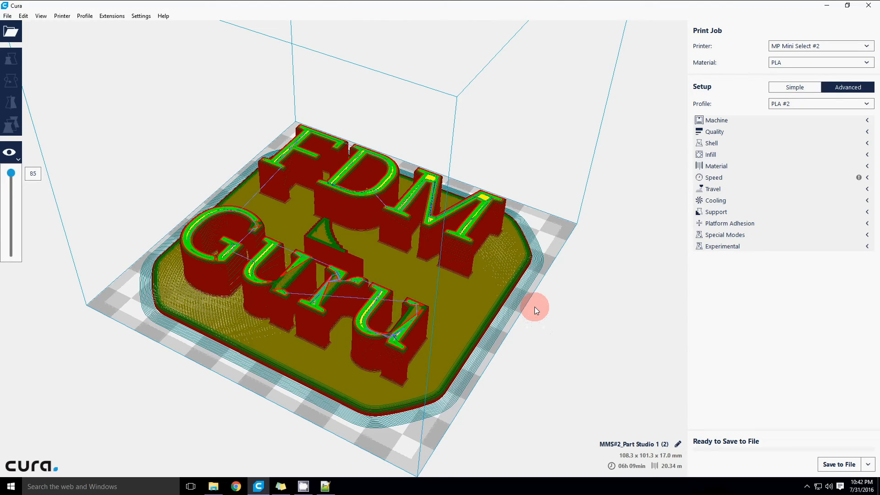
mouse_move(532, 304)
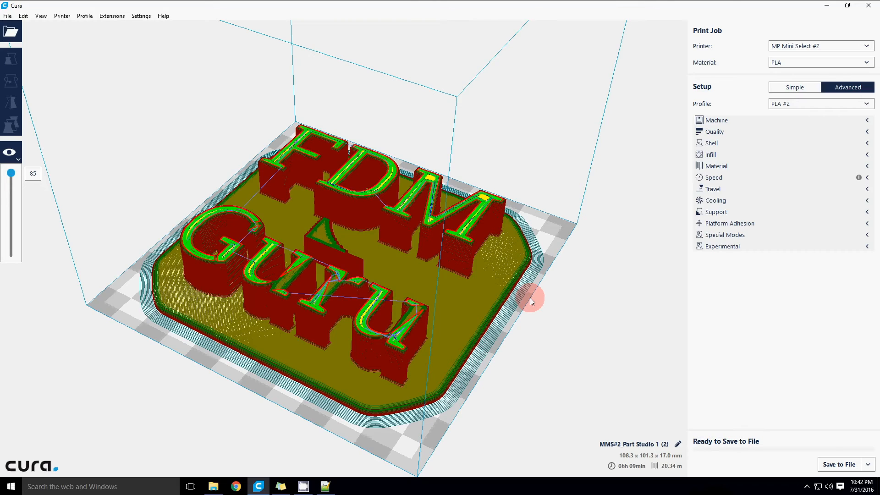
mouse_move(522, 303)
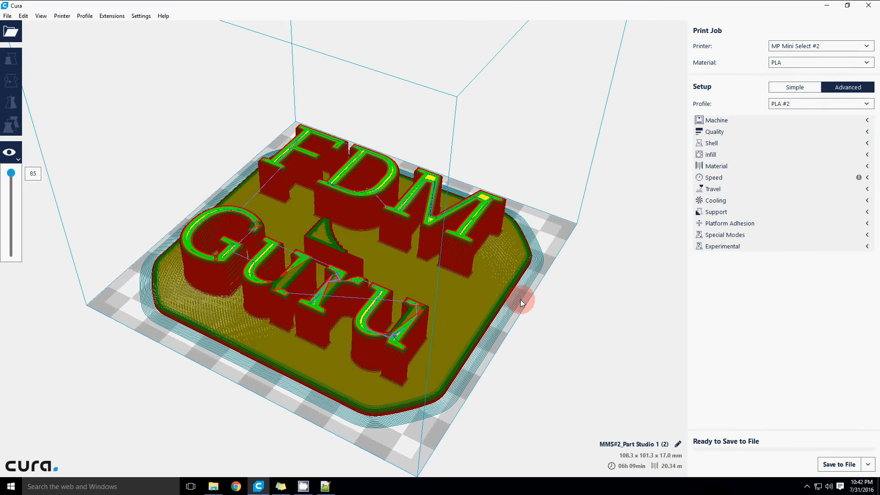
mouse_move(520, 298)
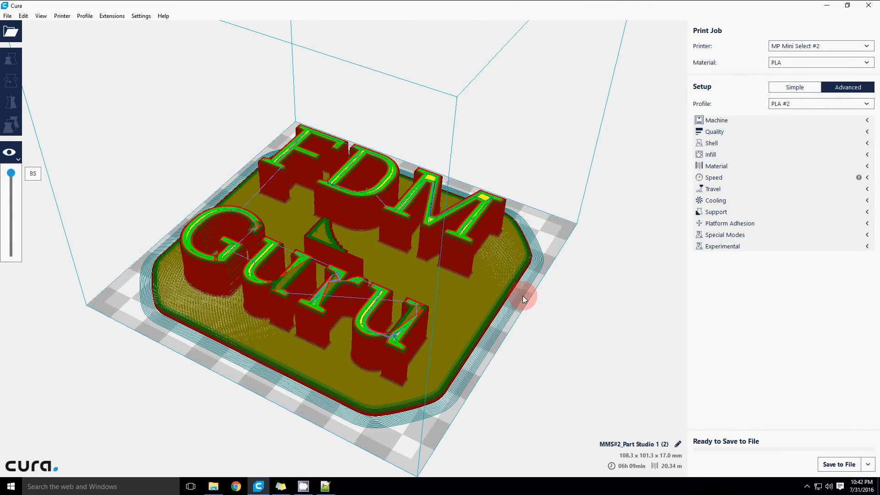
mouse_move(483, 334)
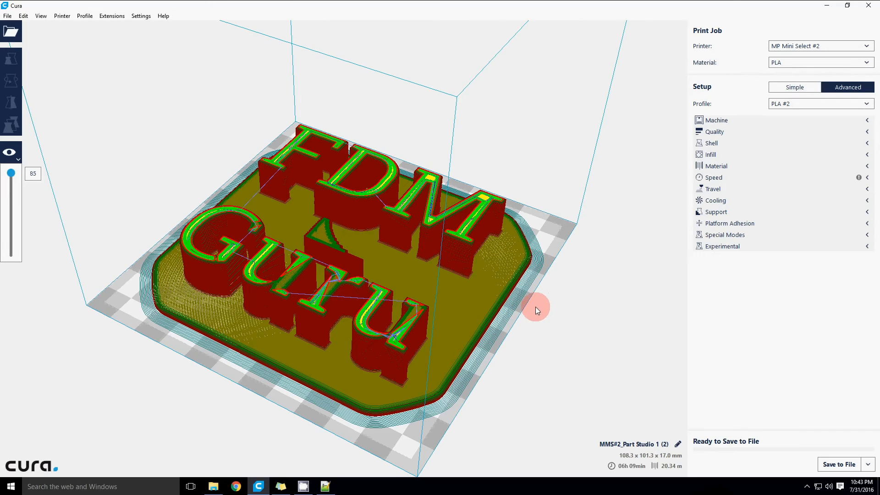
mouse_move(524, 318)
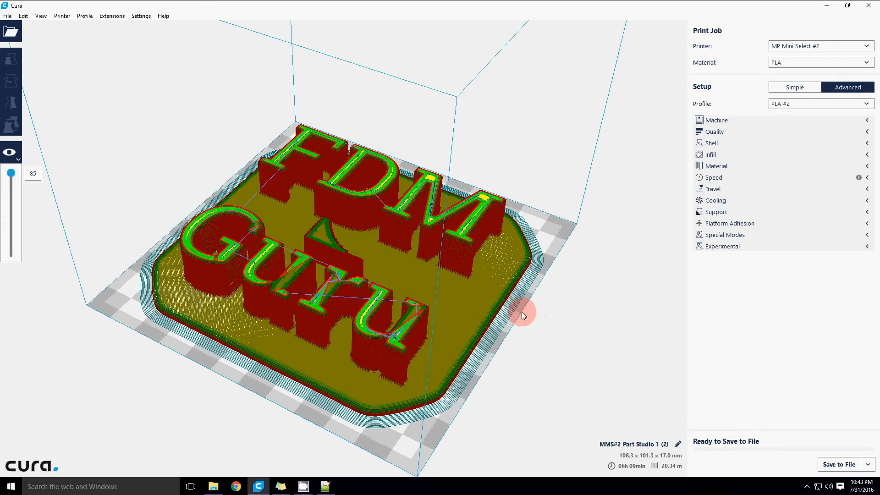
mouse_move(511, 309)
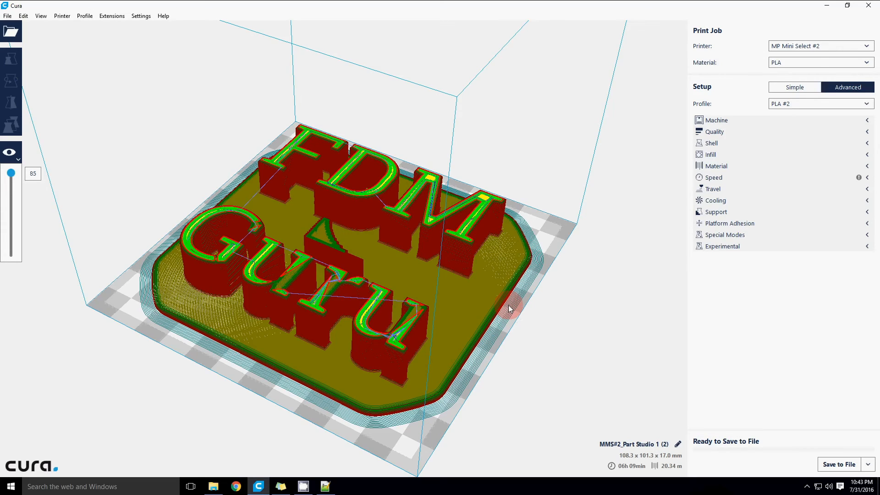
mouse_move(526, 282)
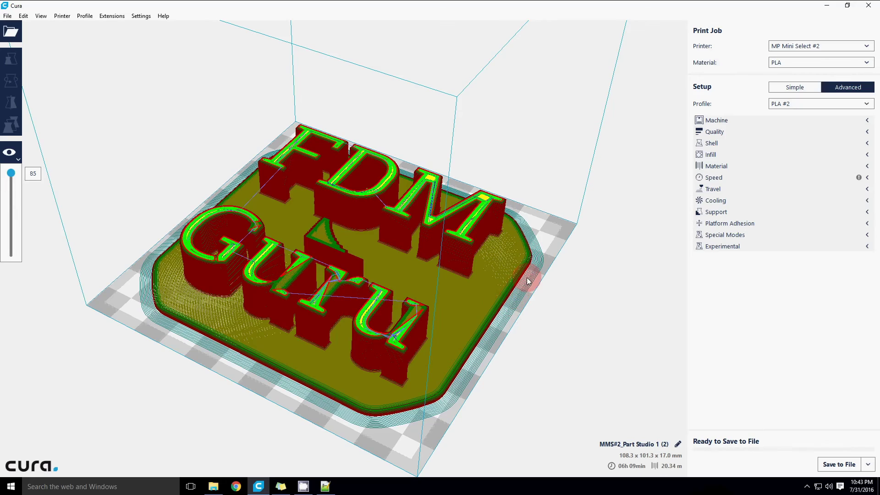
mouse_move(505, 271)
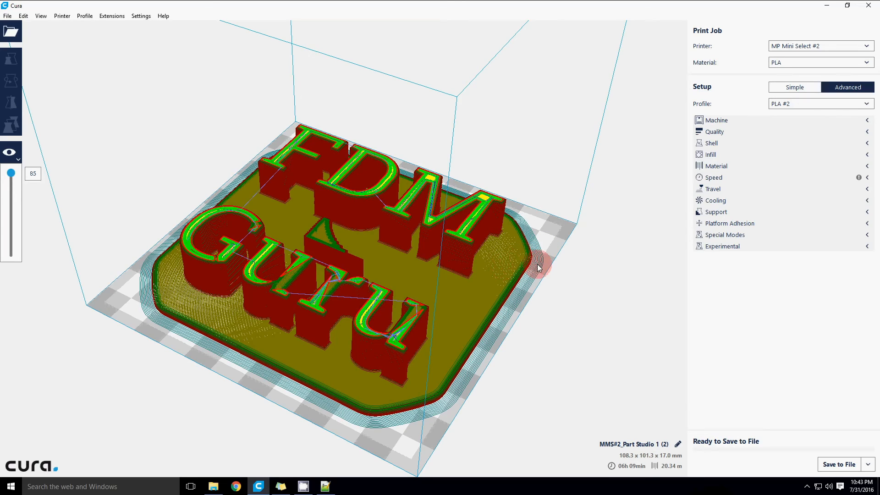
mouse_move(541, 268)
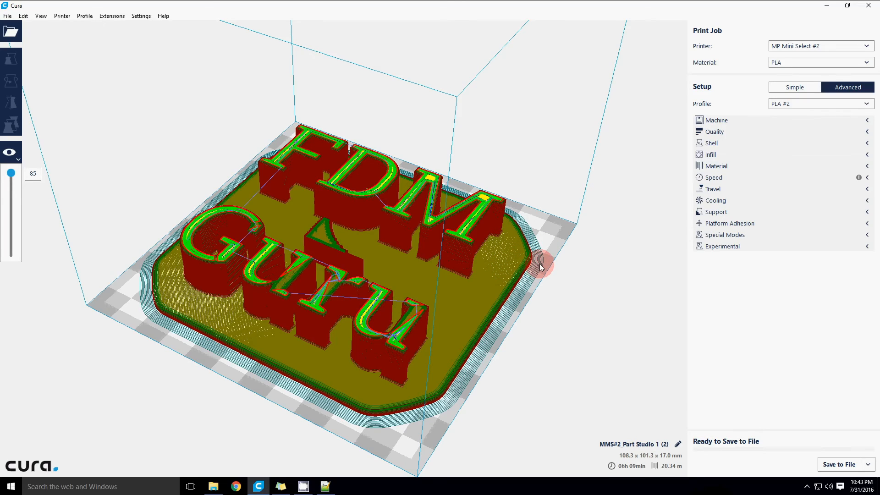
mouse_move(544, 266)
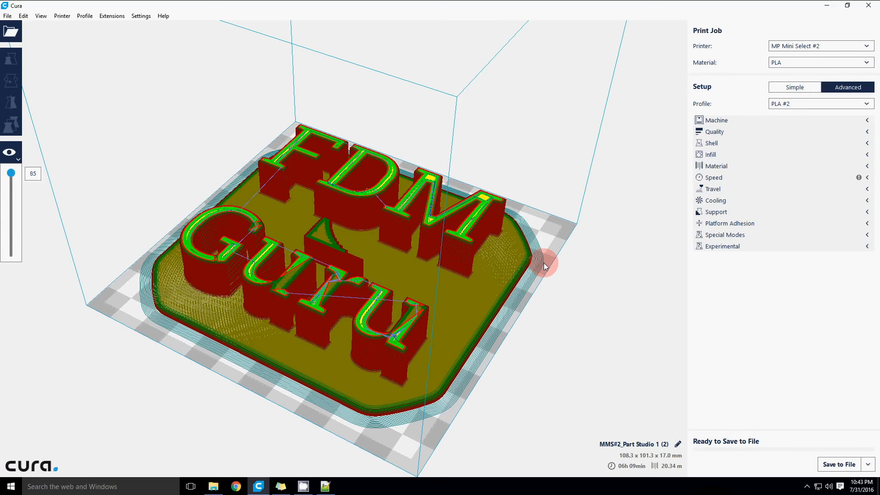
mouse_move(711, 389)
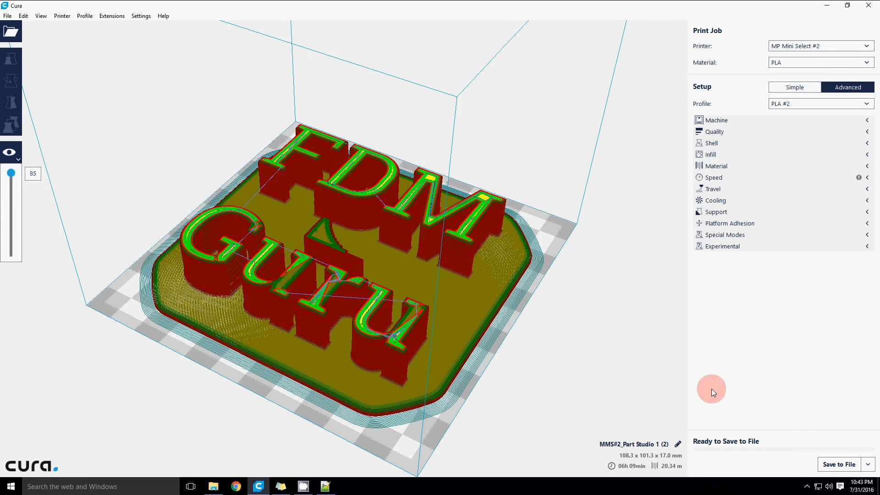
mouse_move(620, 359)
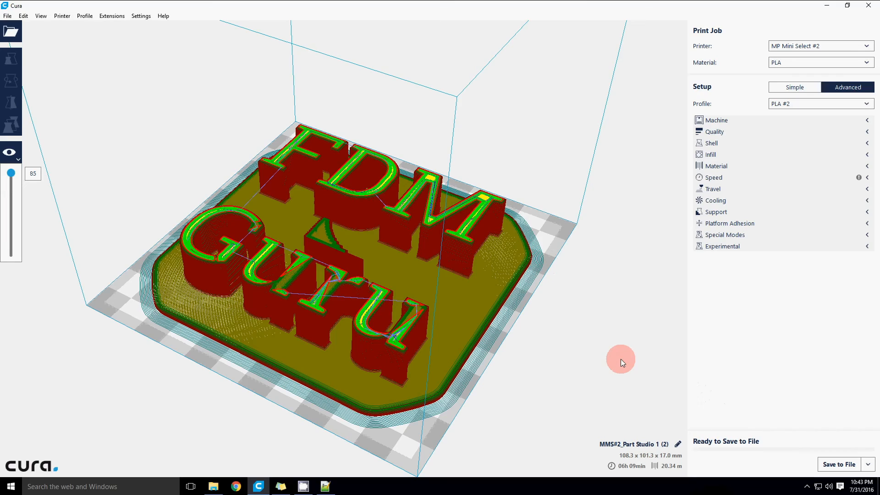
mouse_move(625, 360)
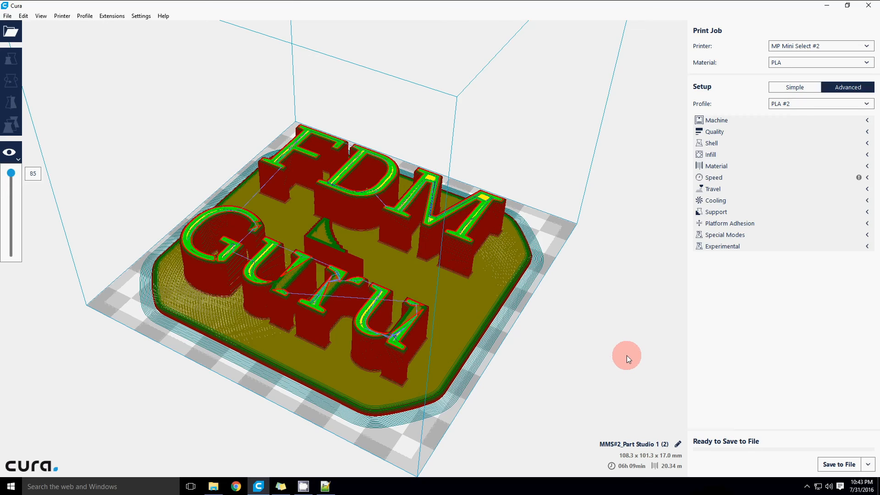
mouse_move(713, 382)
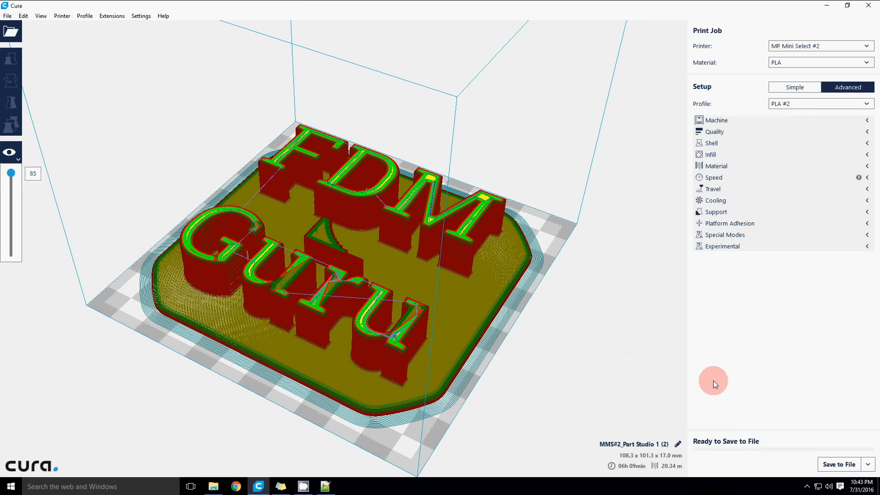
mouse_move(690, 424)
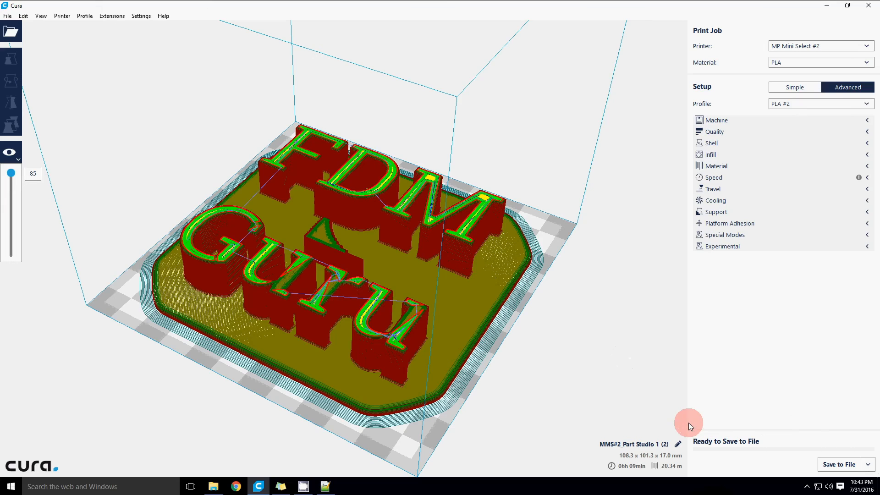
mouse_move(686, 434)
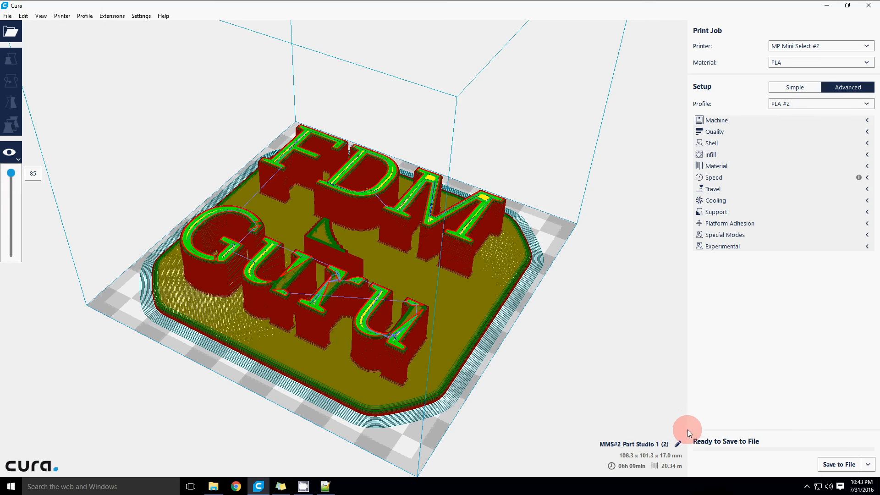
mouse_move(439, 321)
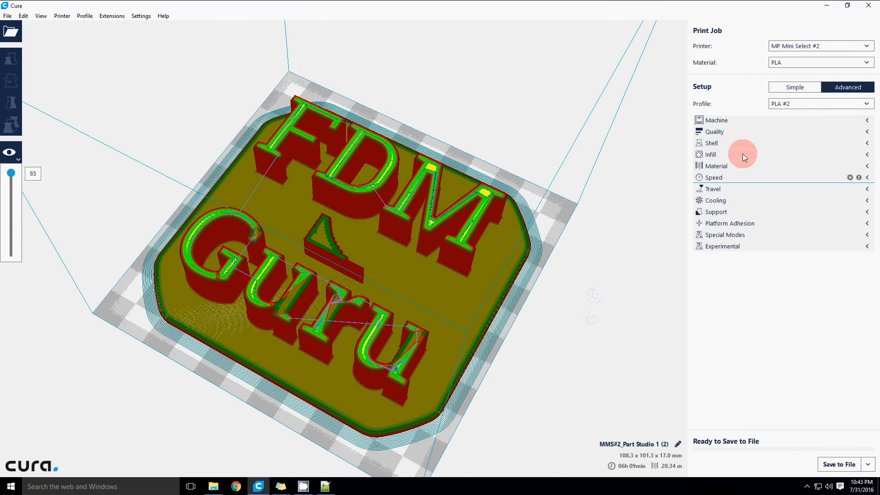
mouse_move(693, 246)
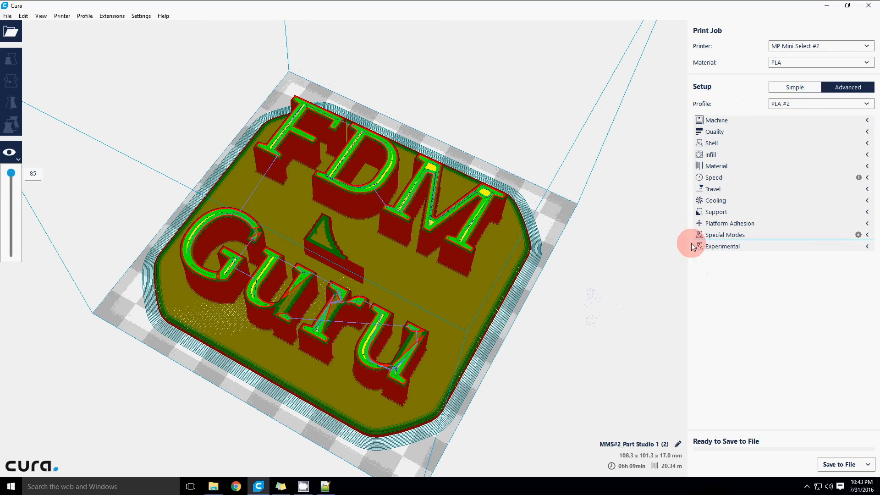
mouse_move(765, 254)
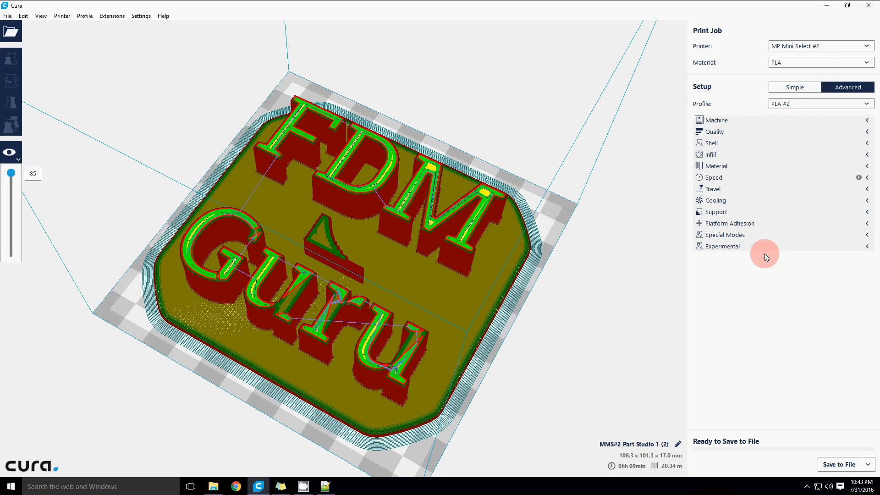
mouse_move(713, 110)
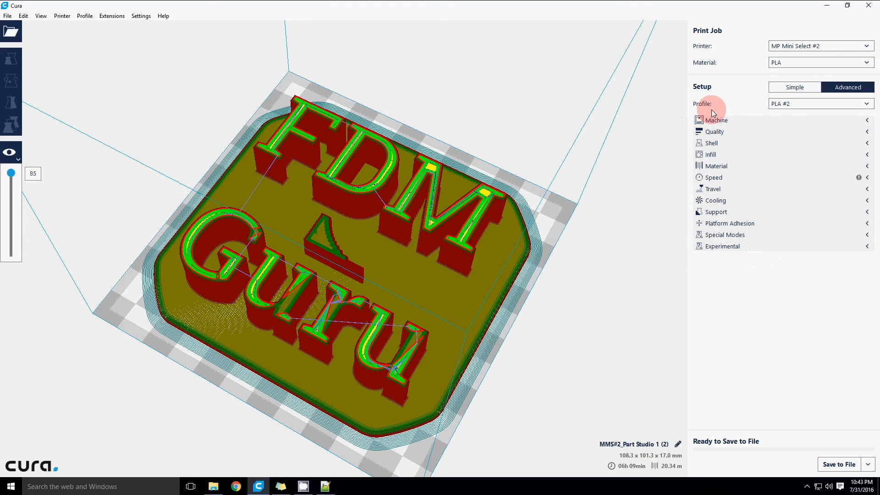
mouse_move(710, 262)
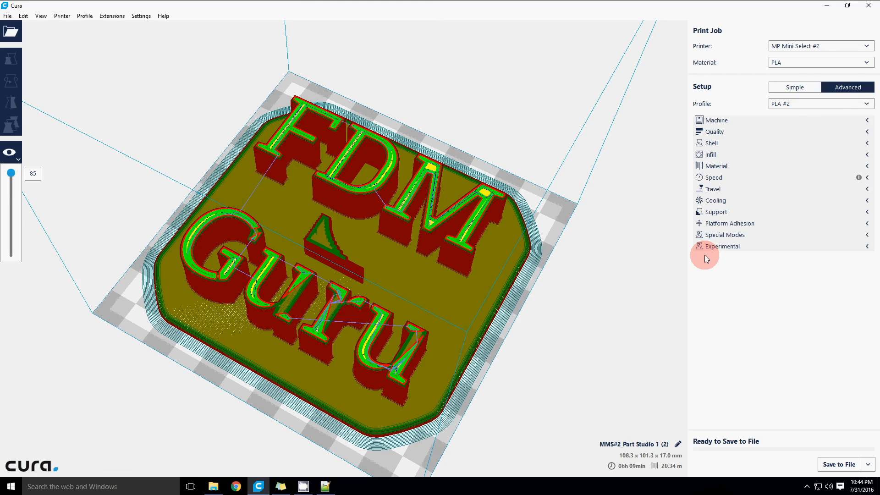
mouse_move(699, 268)
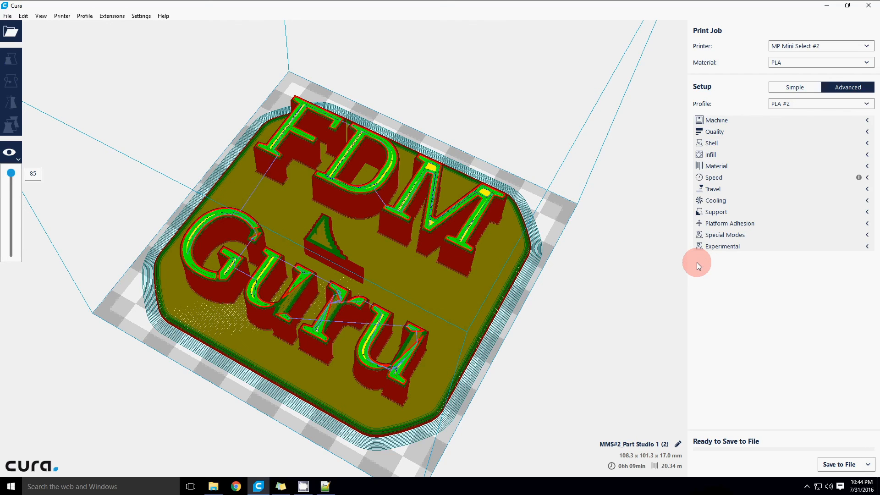
mouse_move(789, 261)
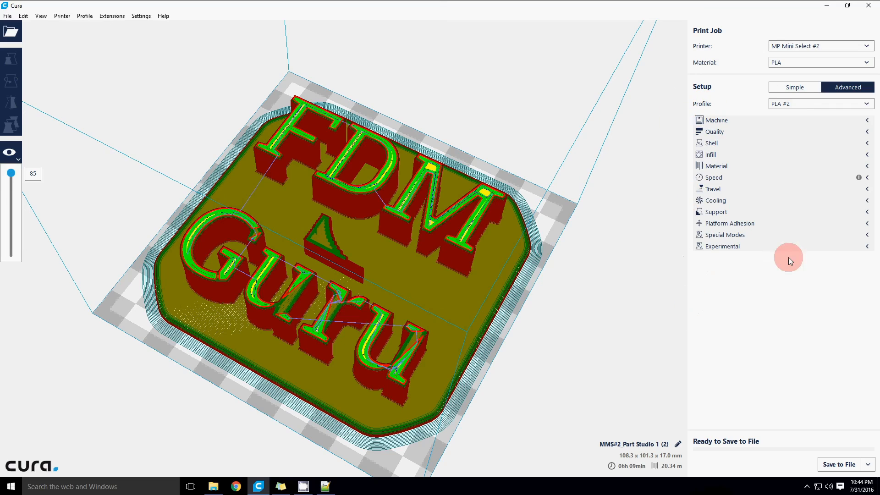
mouse_move(689, 246)
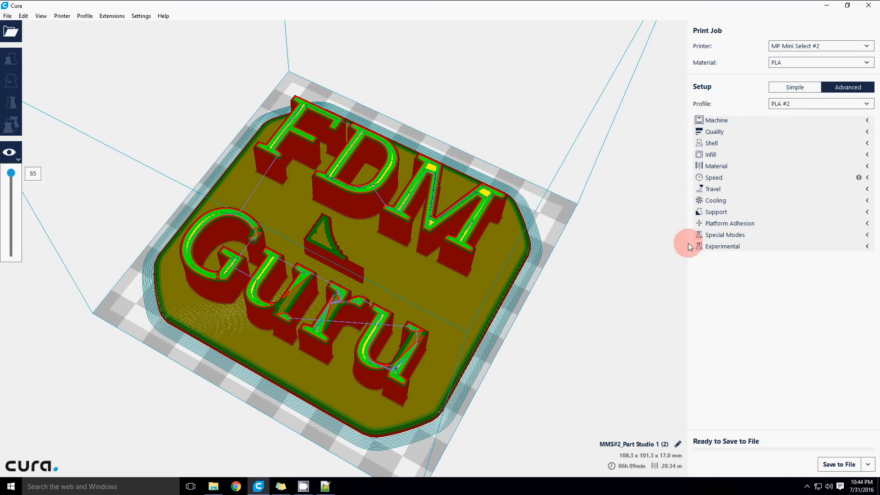
mouse_move(759, 298)
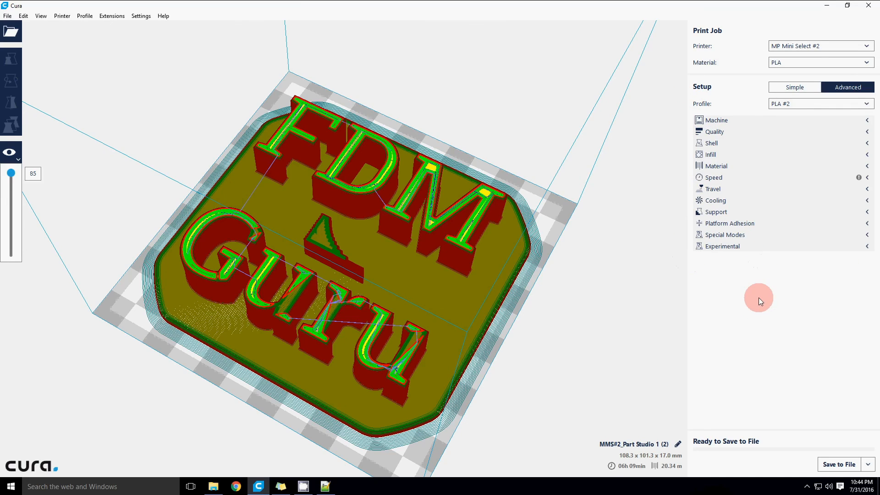
mouse_move(745, 301)
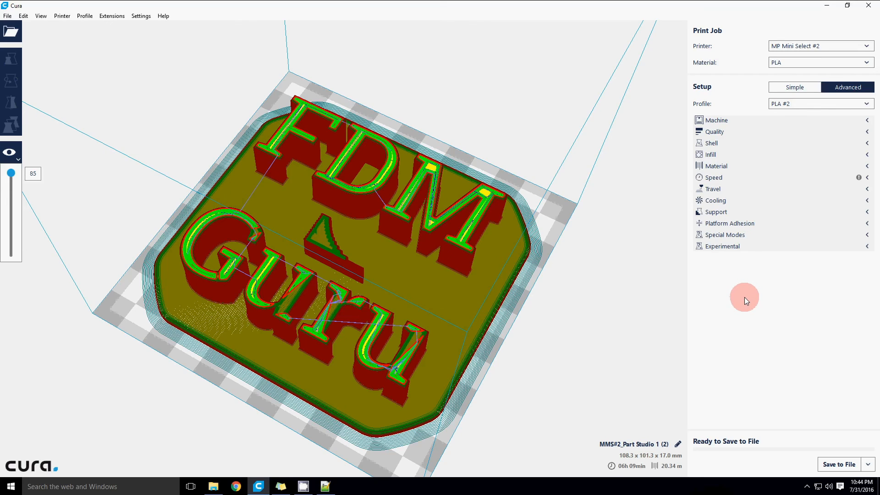
mouse_move(746, 302)
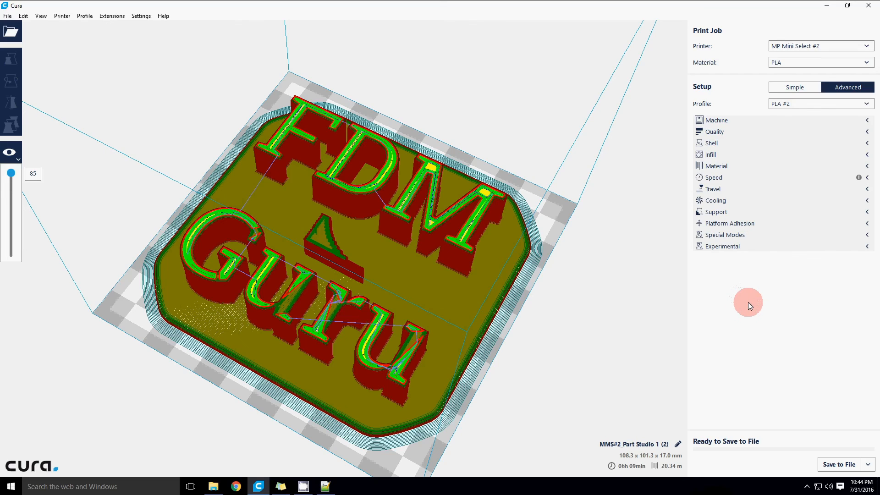
mouse_move(754, 308)
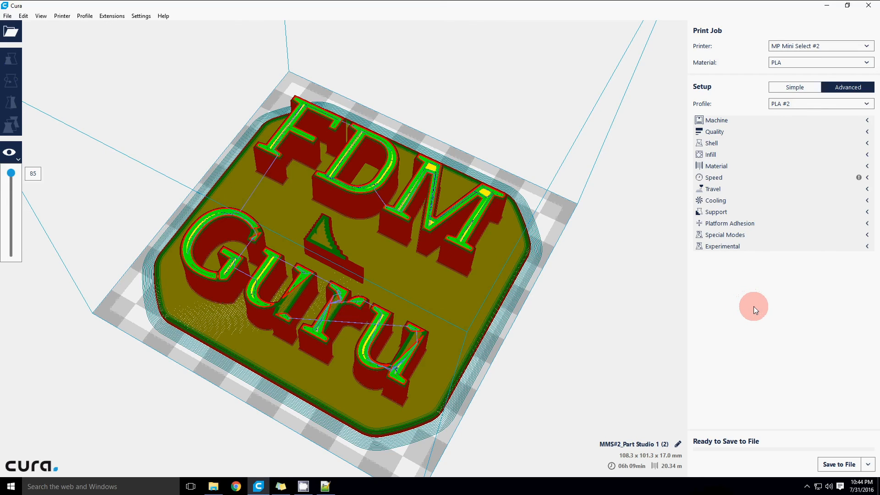
mouse_move(508, 267)
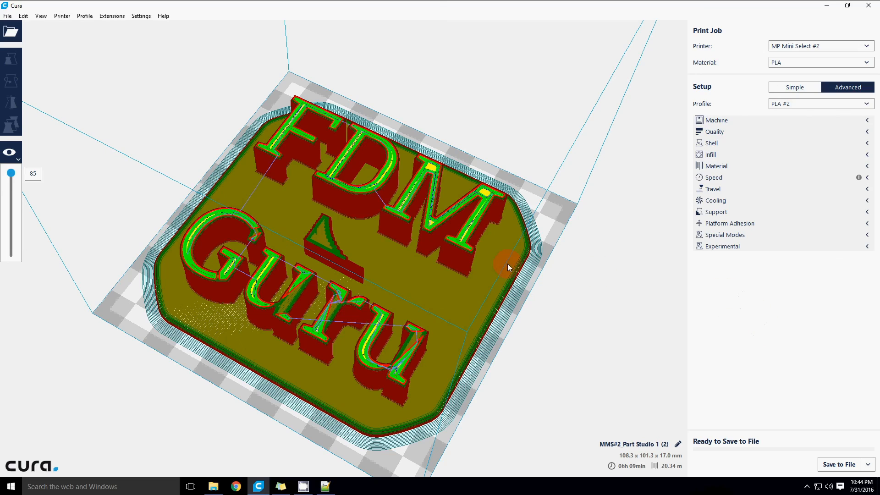